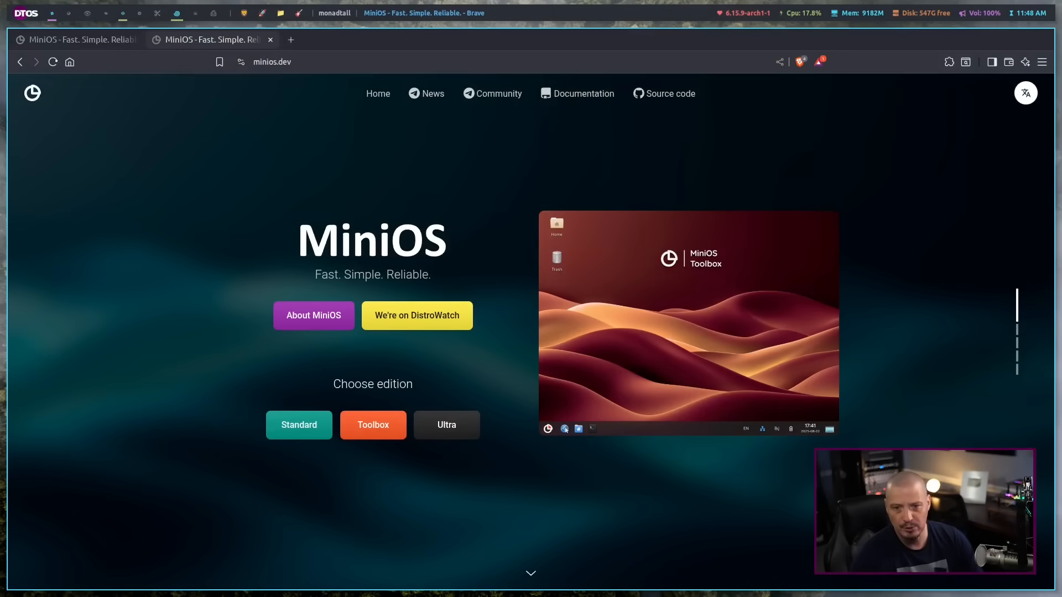
Show the MiniOS Standard edition description with its RAM and disk space requirements.
left_click(446, 425)
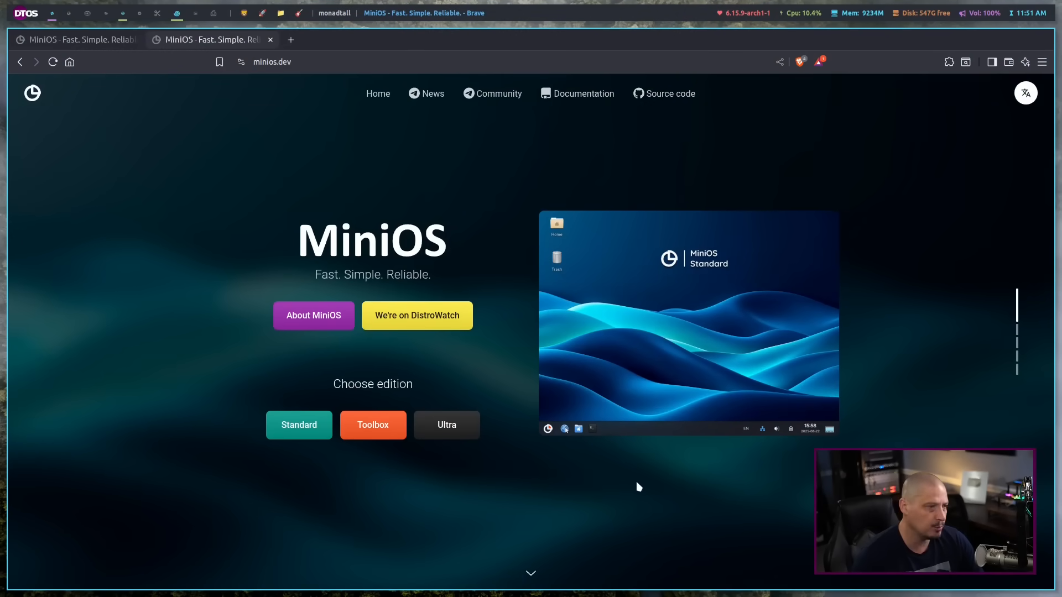
left_click(372, 425)
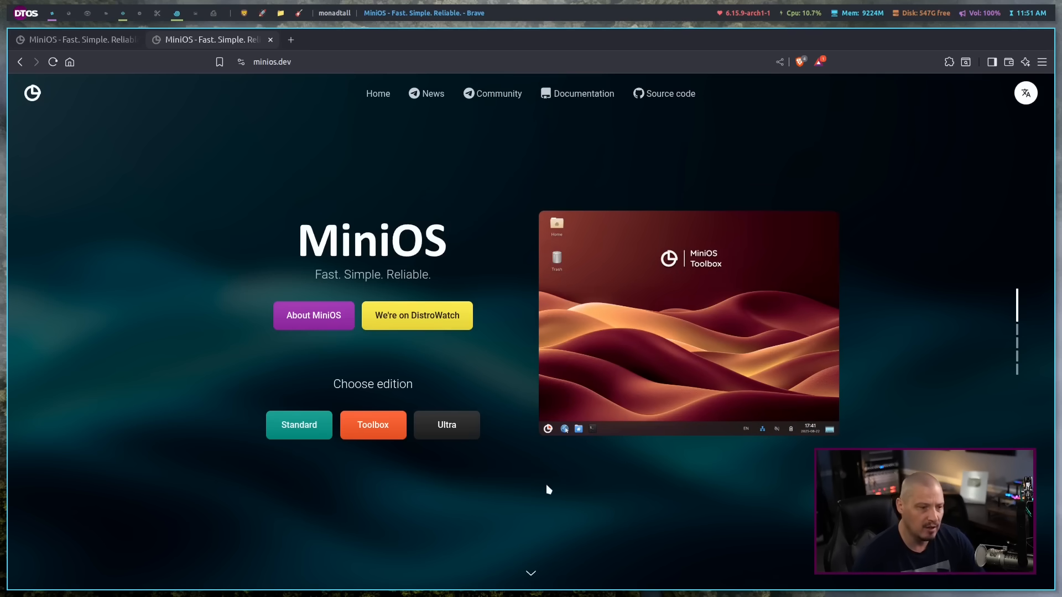
mouse_move(685, 496)
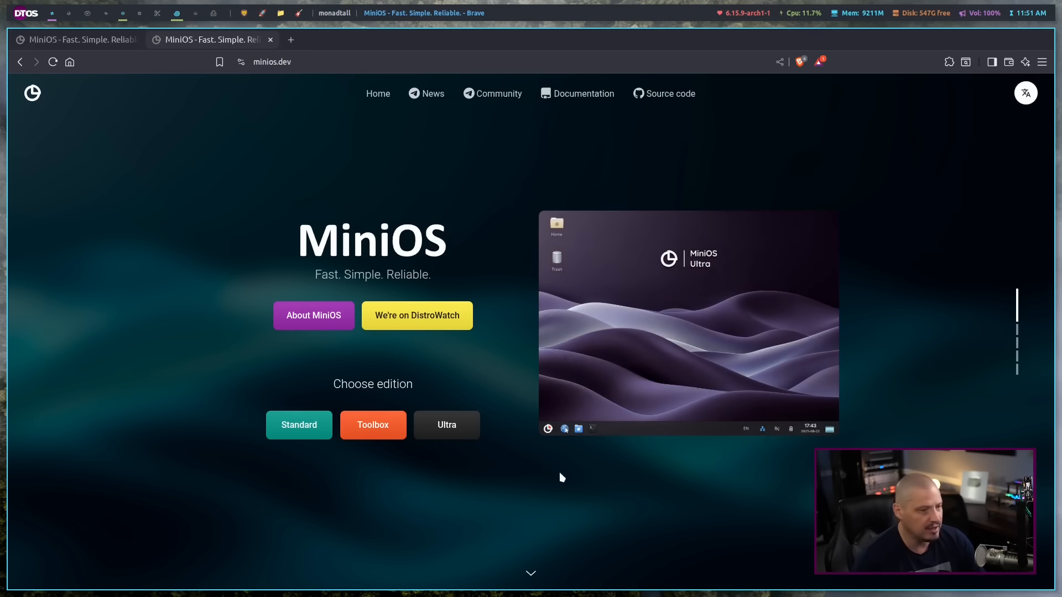
mouse_move(513, 285)
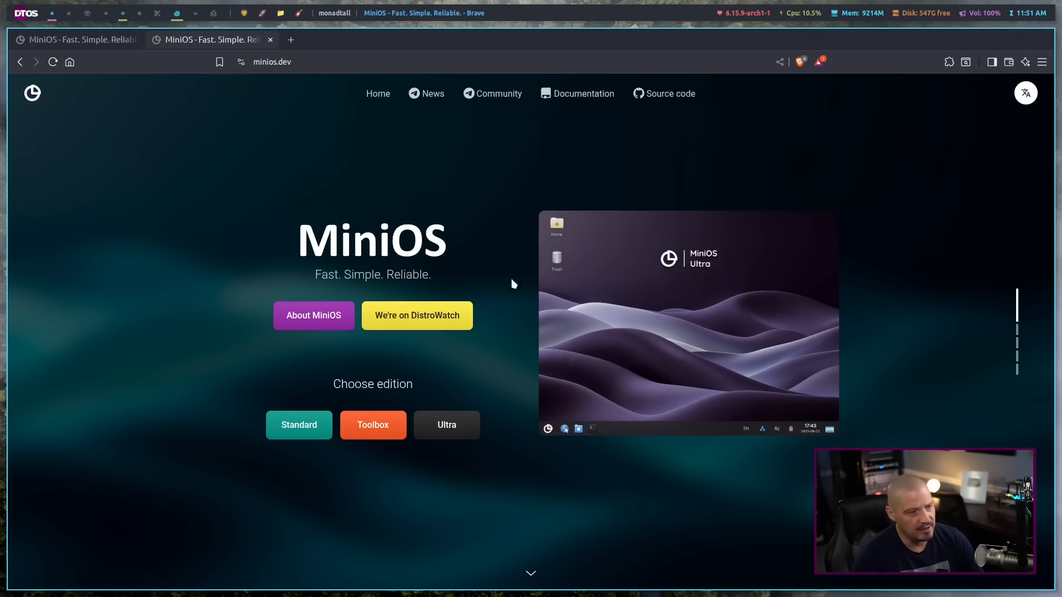
left_click(298, 425)
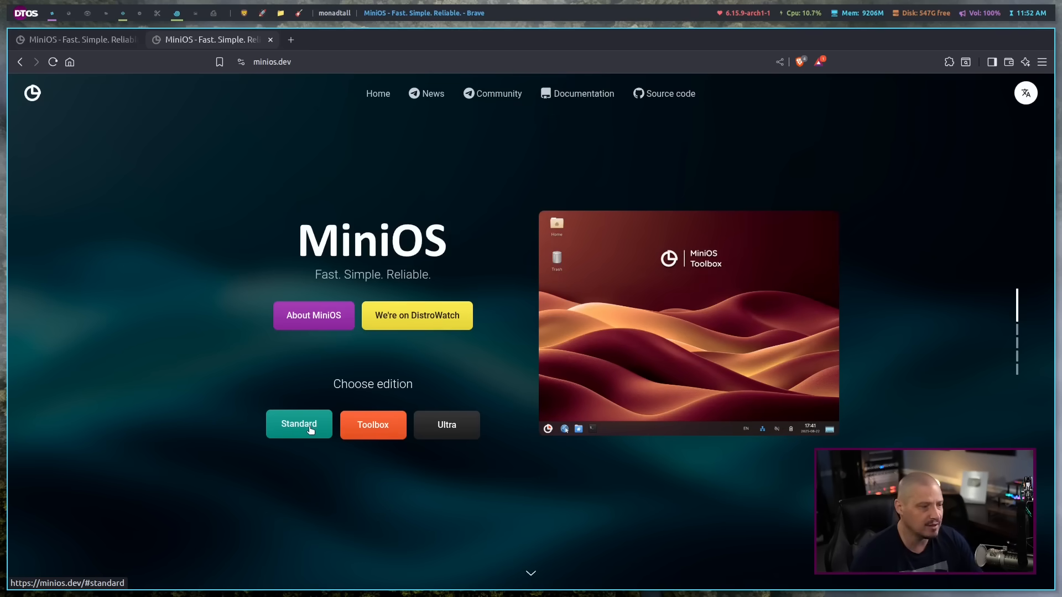
left_click(299, 425)
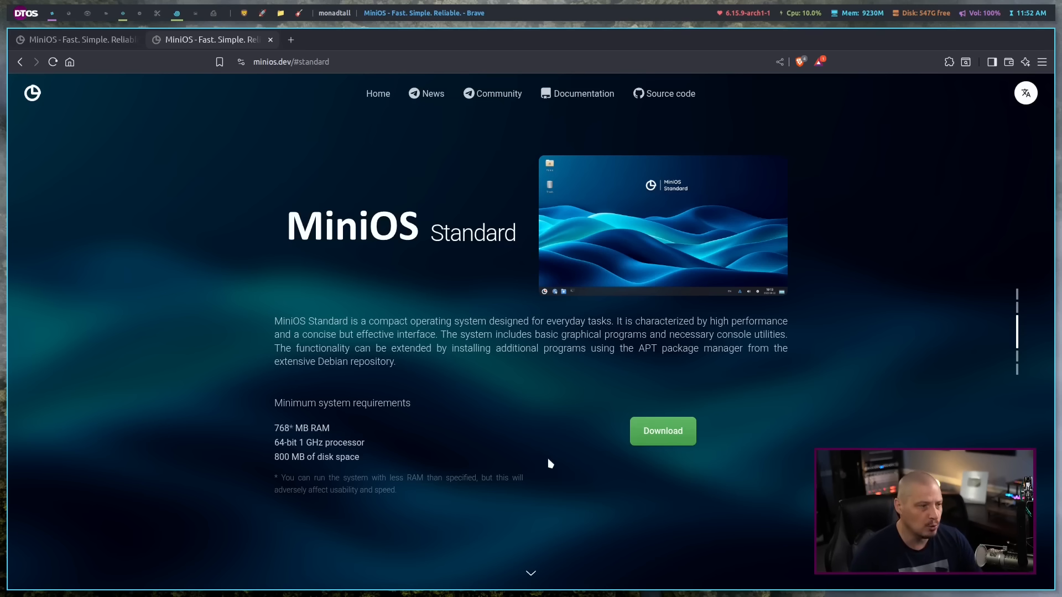
mouse_move(549, 428)
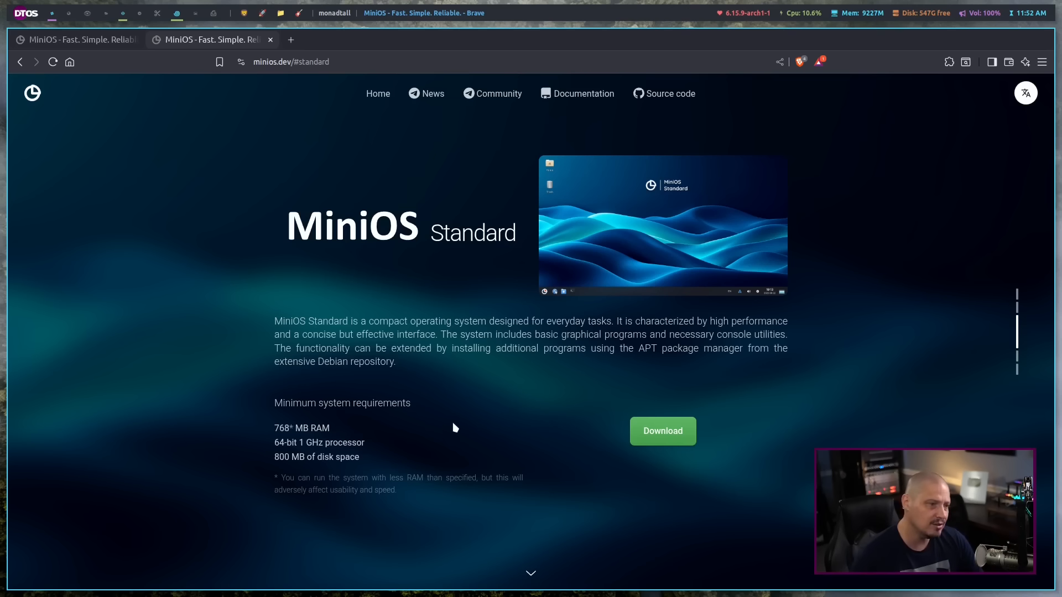
mouse_move(456, 432)
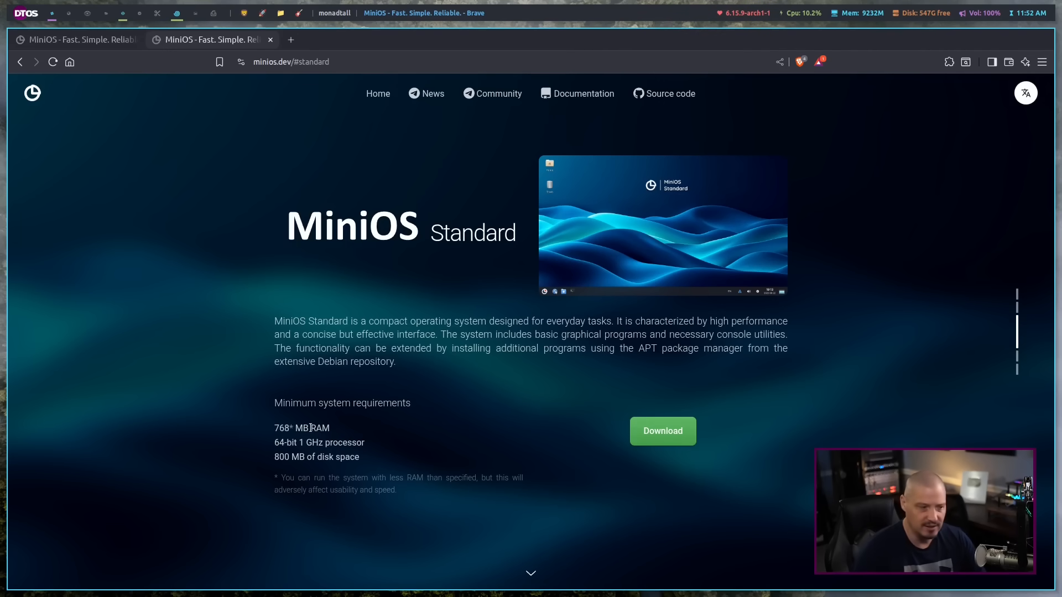
mouse_move(325, 511)
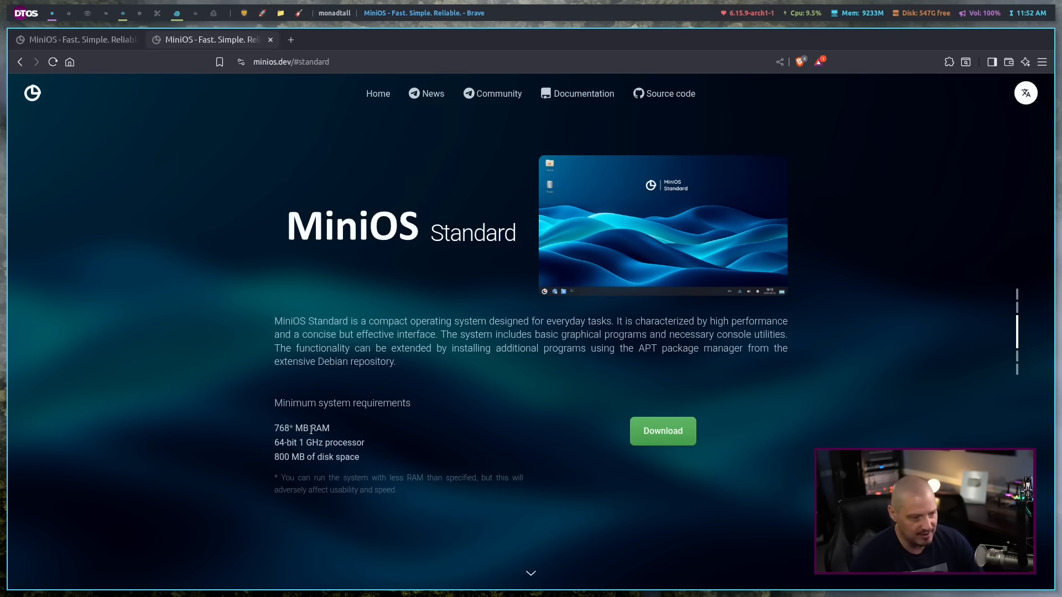
mouse_move(368, 507)
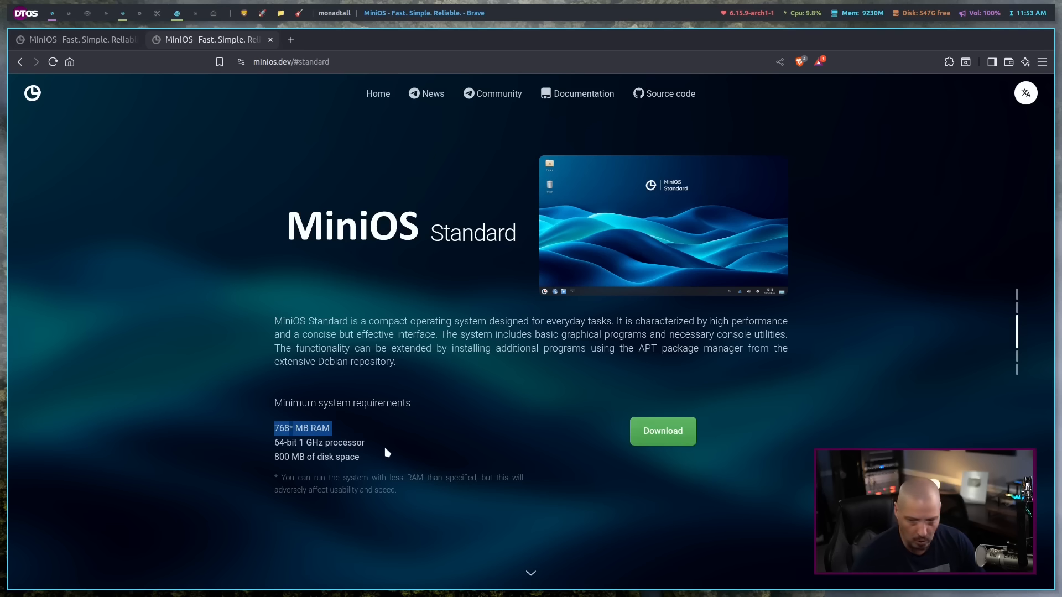
mouse_move(387, 458)
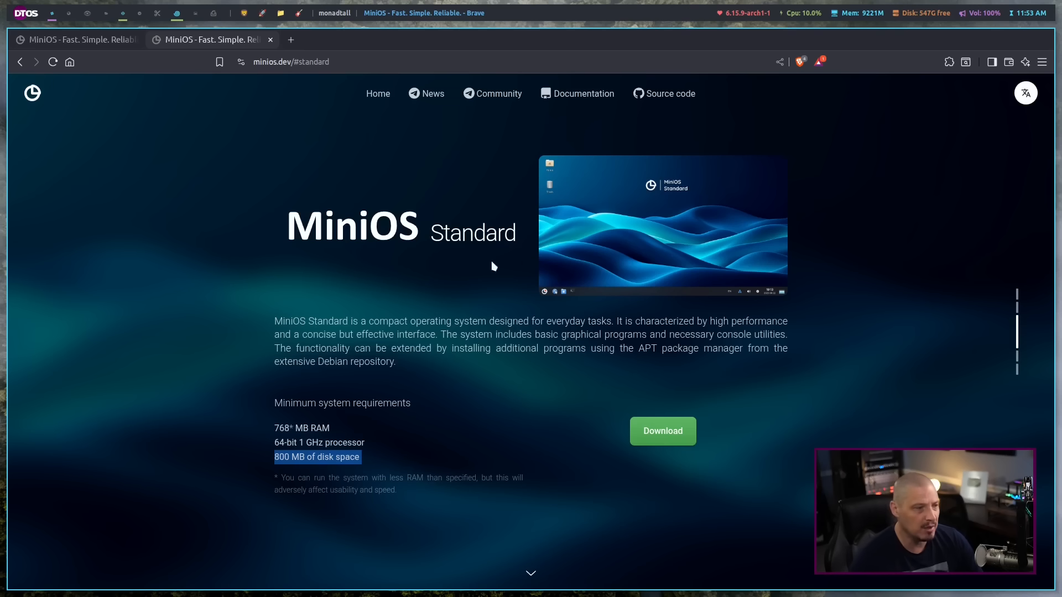
mouse_move(1025, 359)
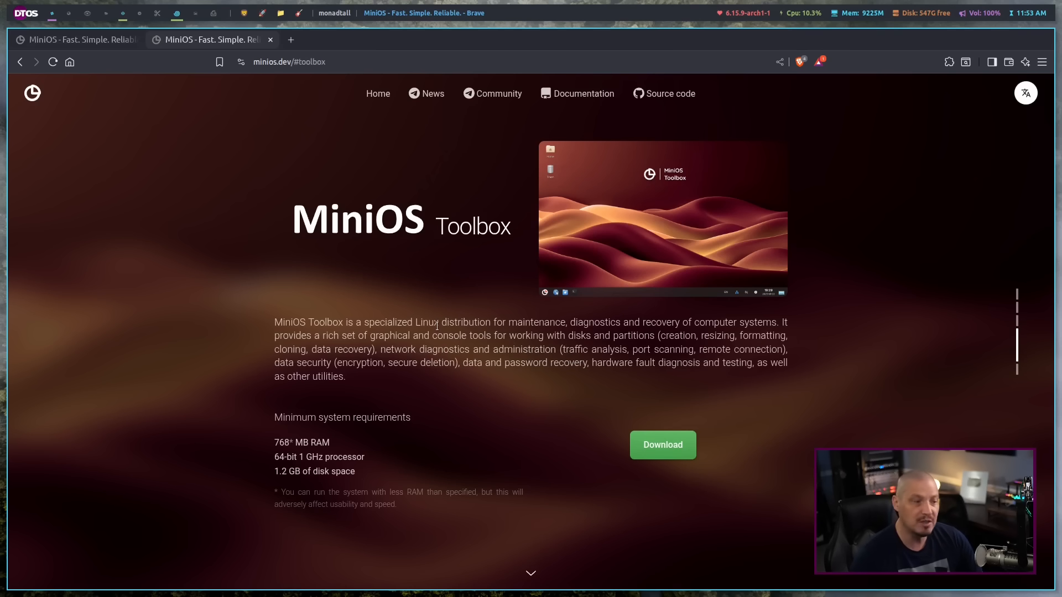
mouse_move(595, 329)
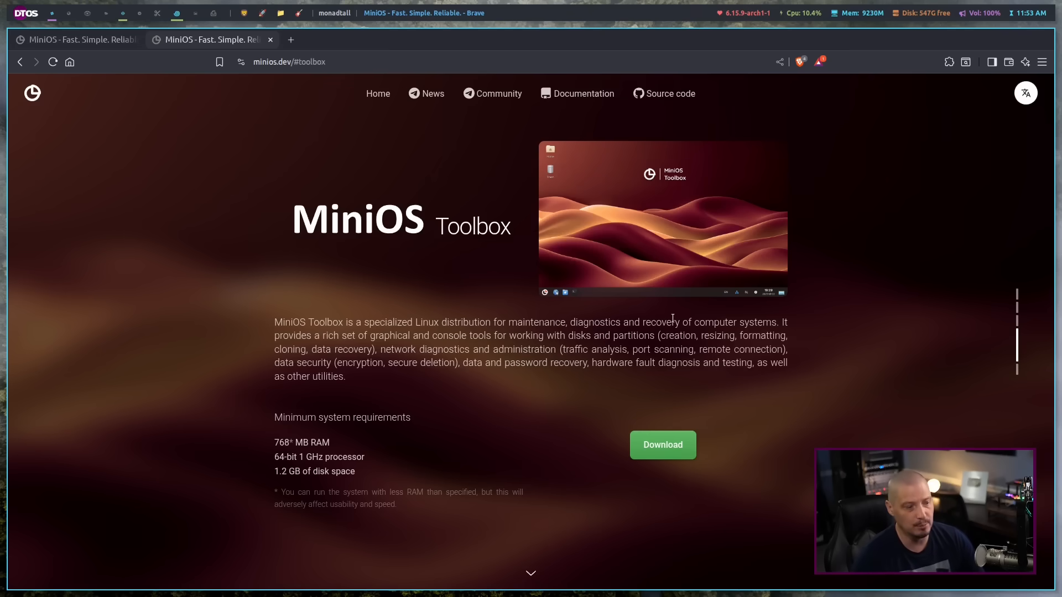
mouse_move(290, 466)
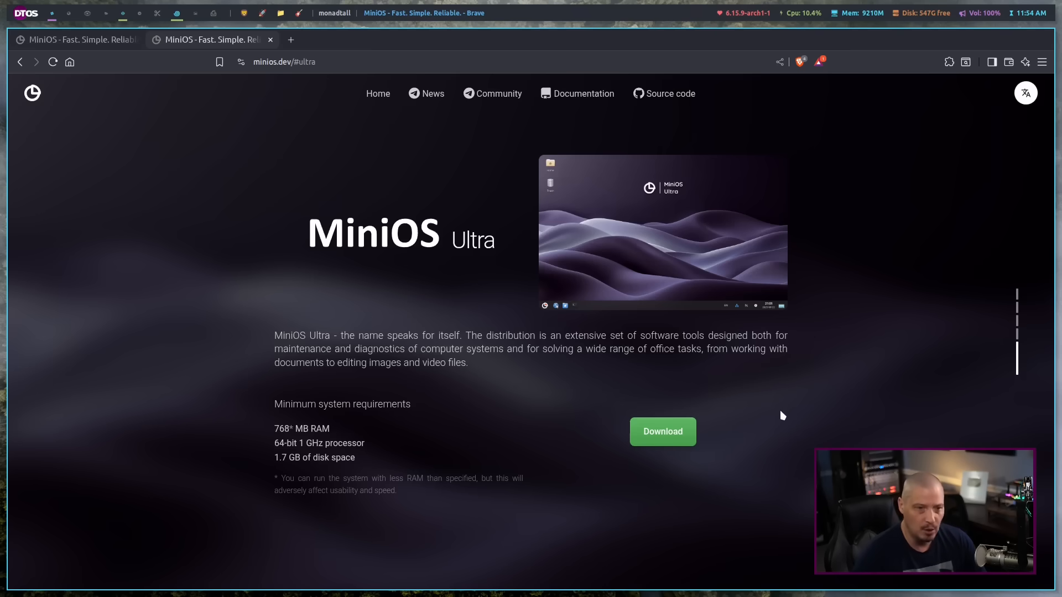
Scroll down past the Toolbox section to the Ultra edition description.
scroll("down", 3)
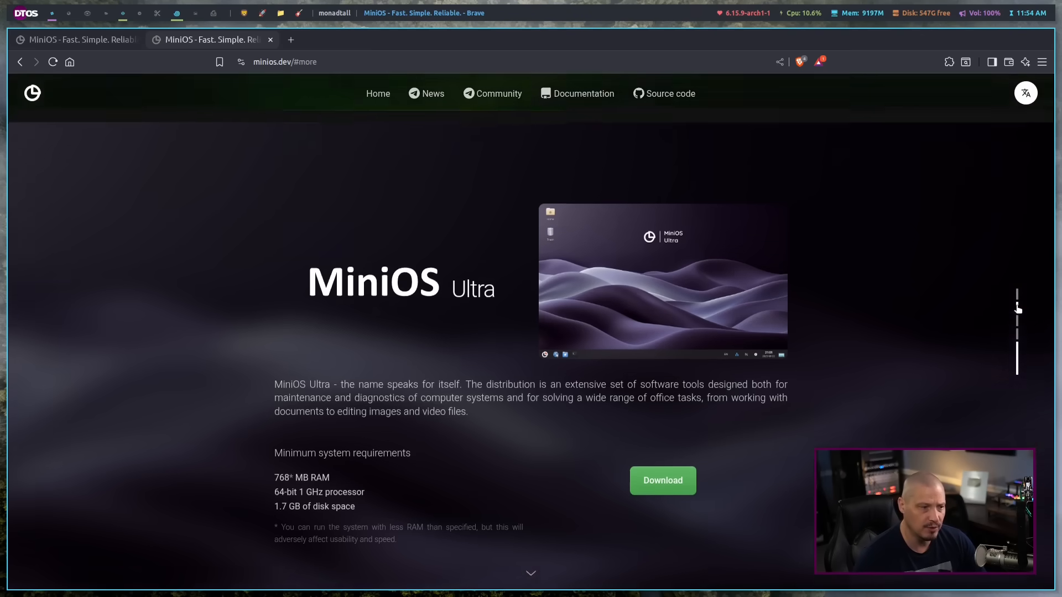
scroll("down", 3)
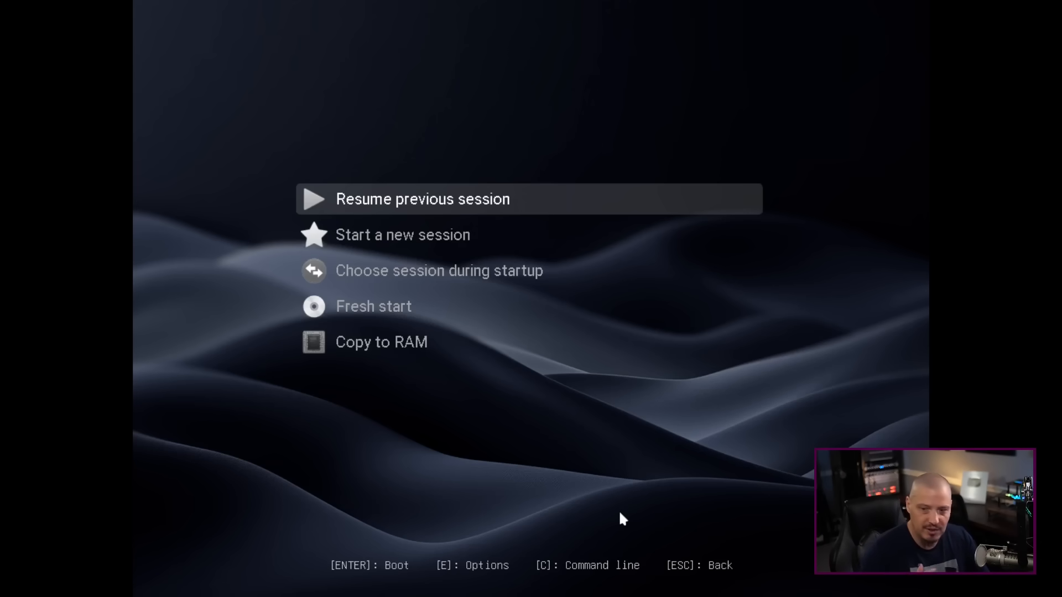
mouse_move(474, 295)
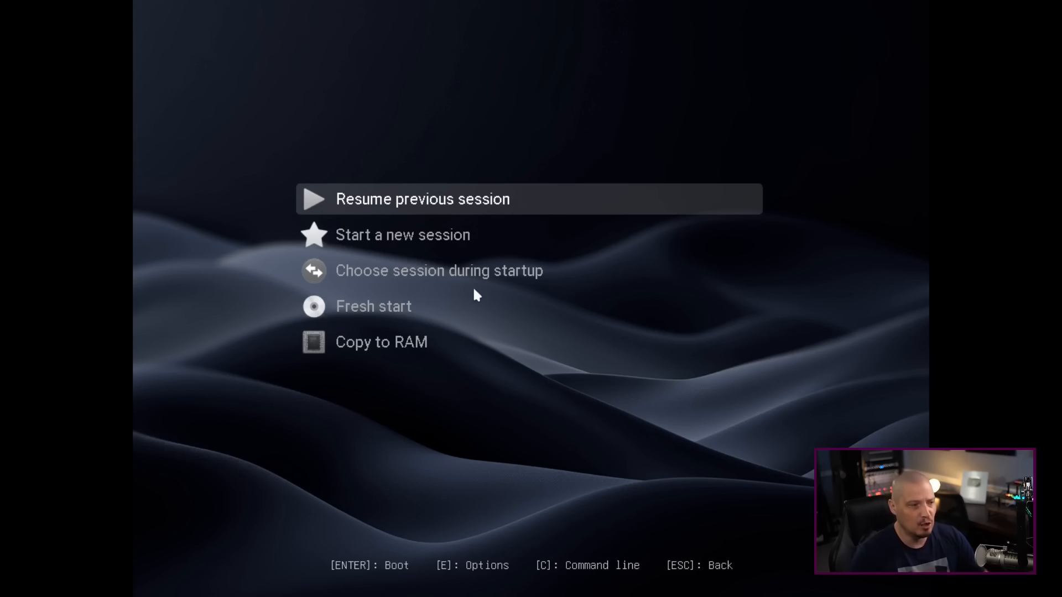
mouse_move(593, 425)
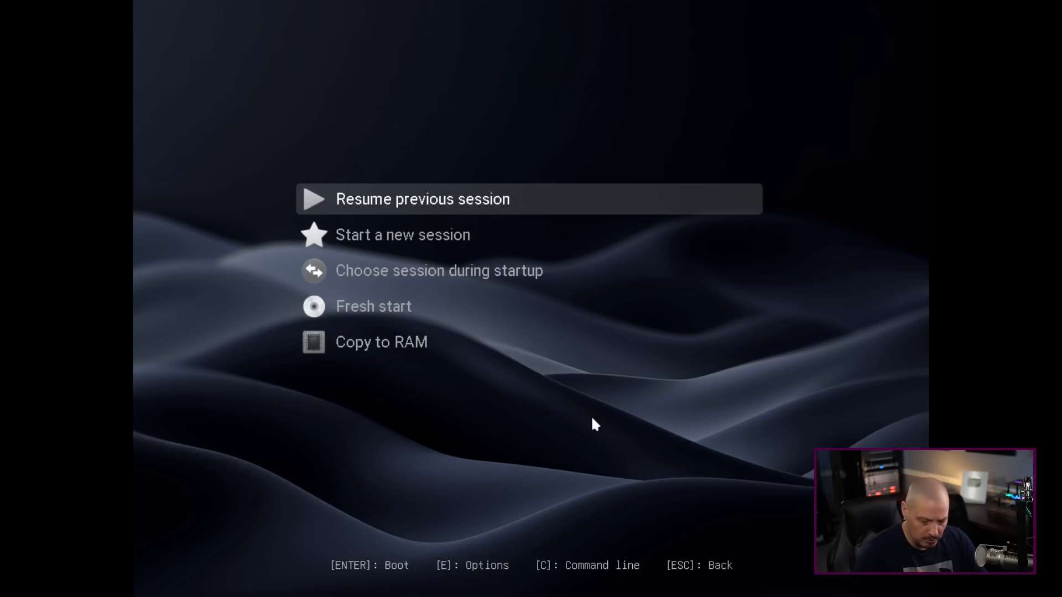
Select 'Start a new session' in the boot menu and boot it.
key("Down")
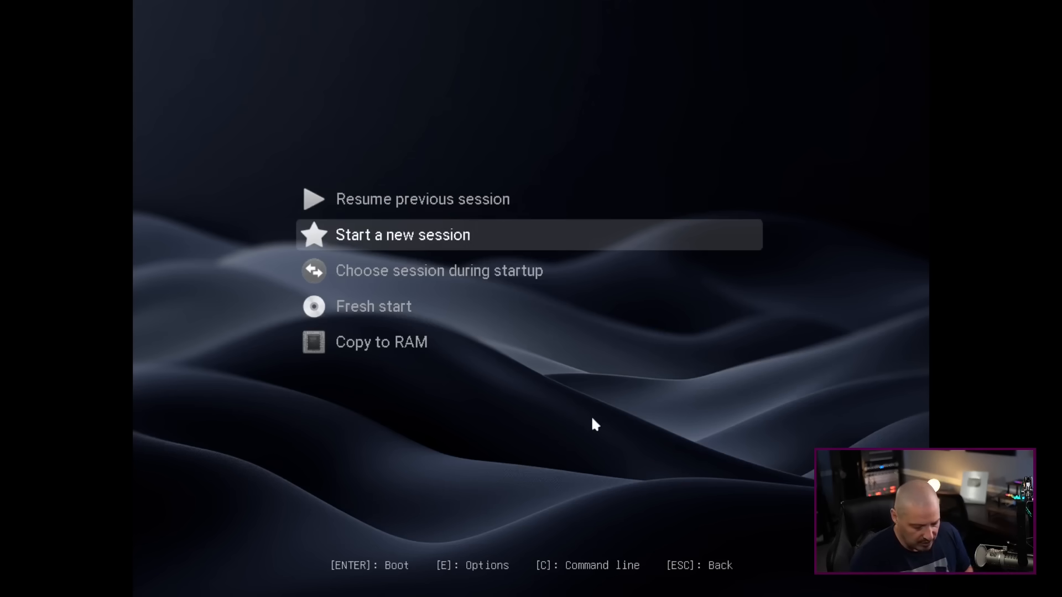
key("enter")
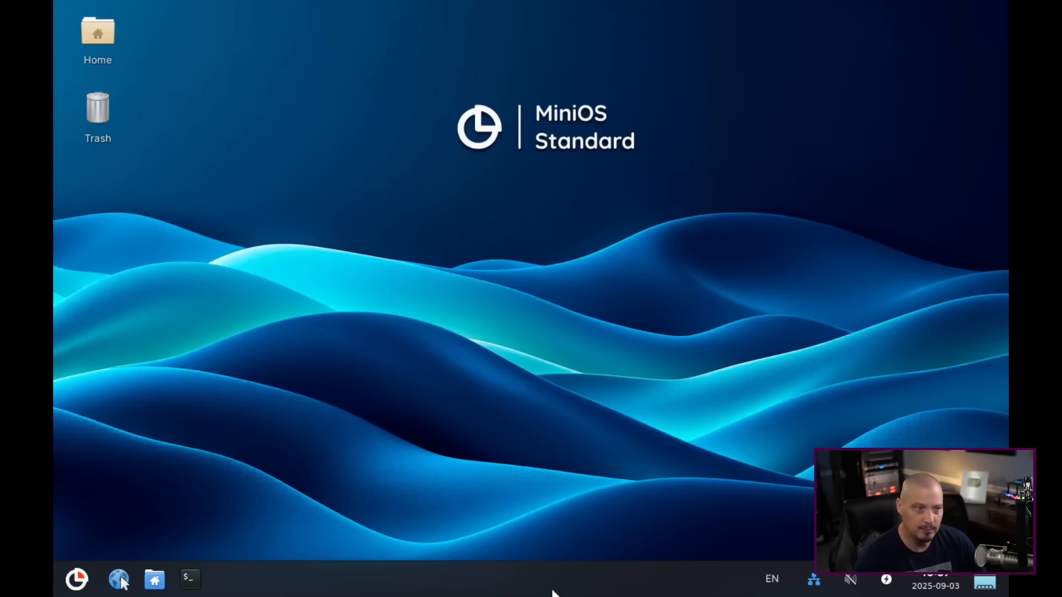
mouse_move(379, 494)
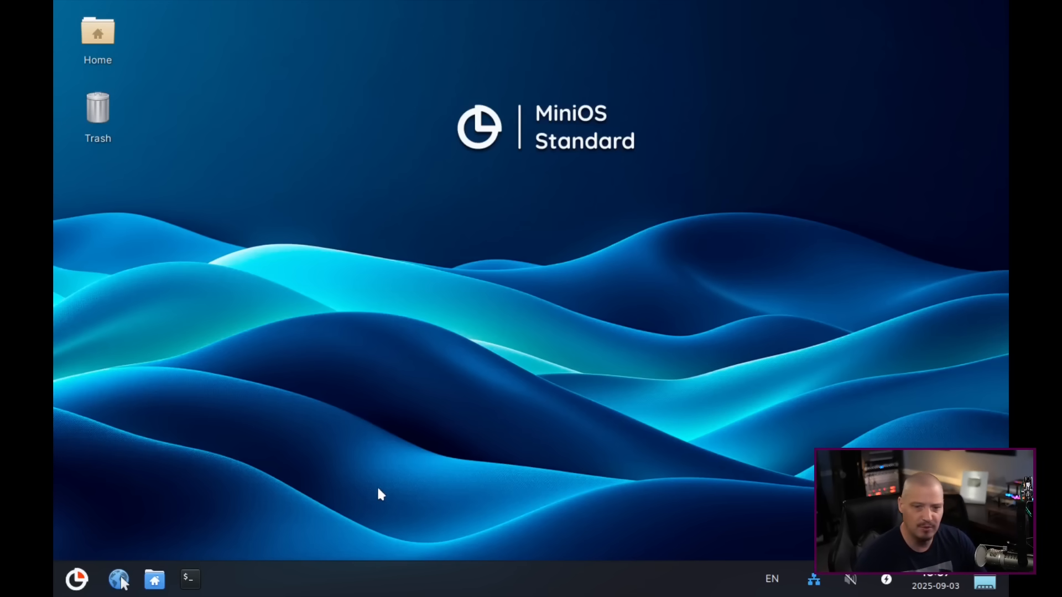
Open a terminal, move it to the screen centre, and start typing an xrandr command.
left_click(189, 579)
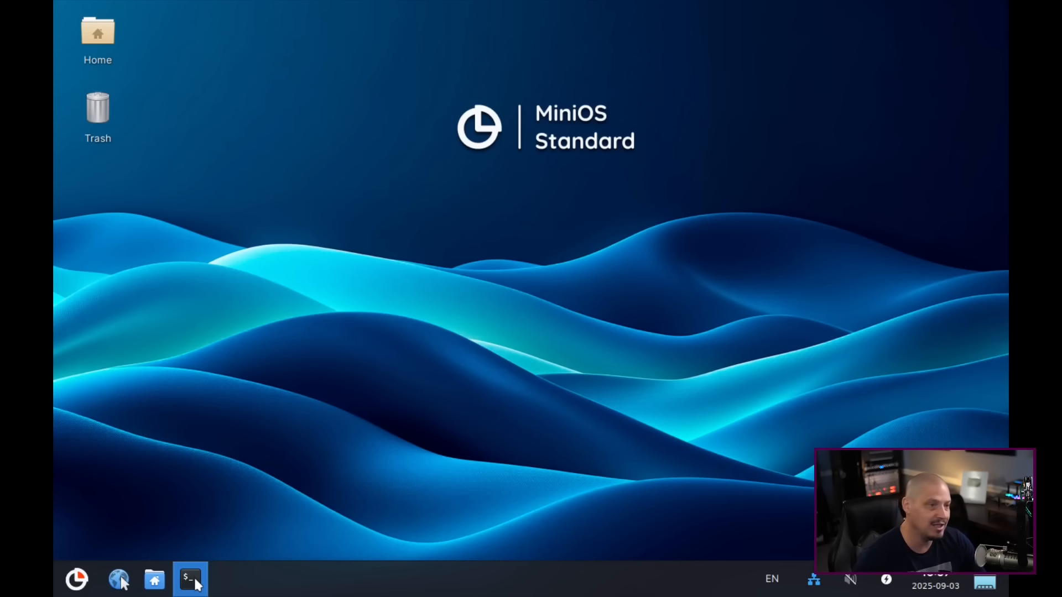
left_click(191, 579)
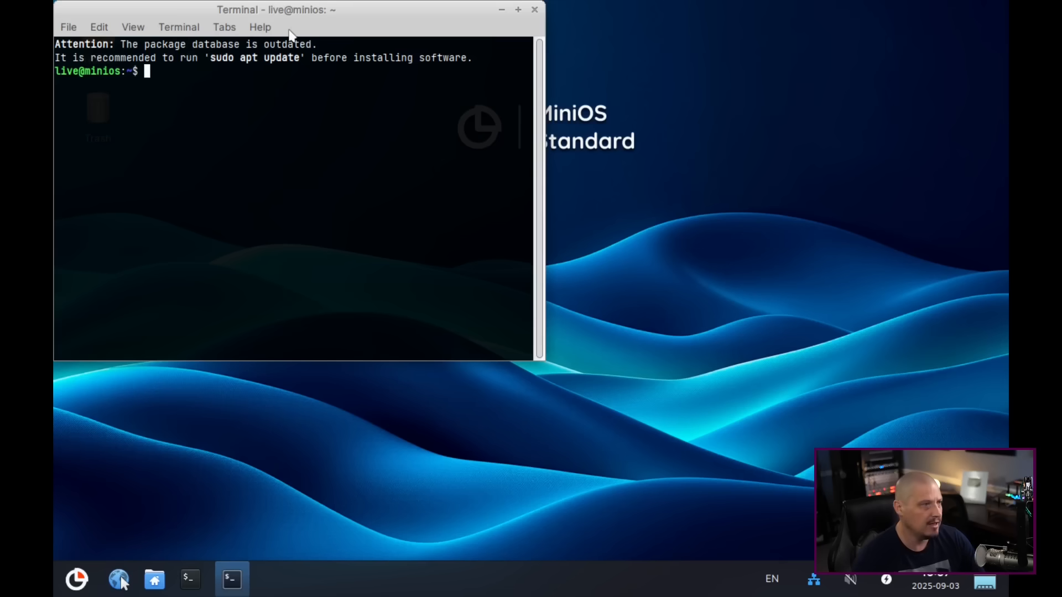
left_click_drag(277, 10, 622, 139)
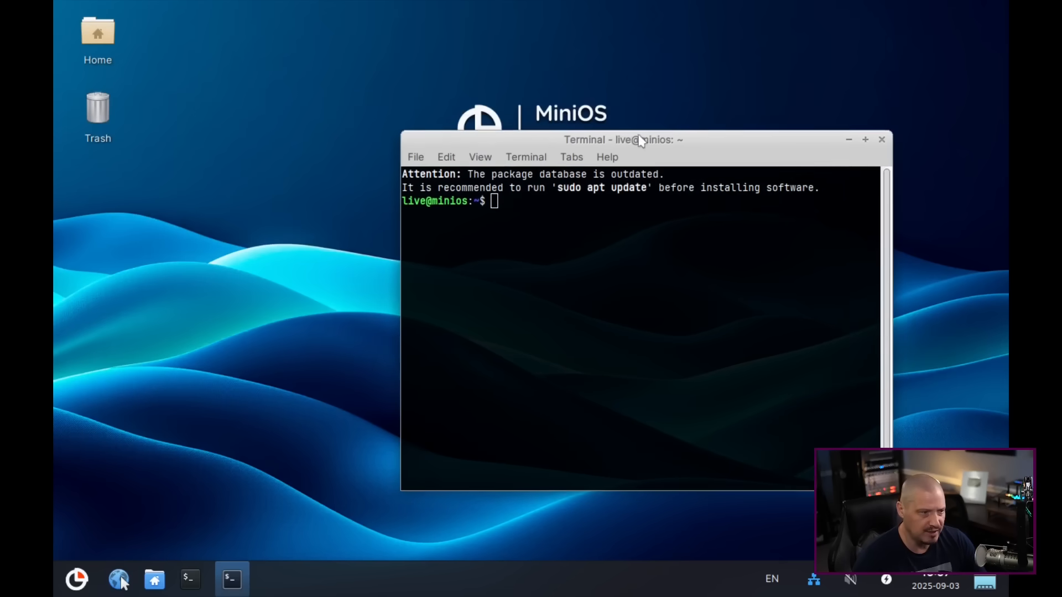
type("xrand")
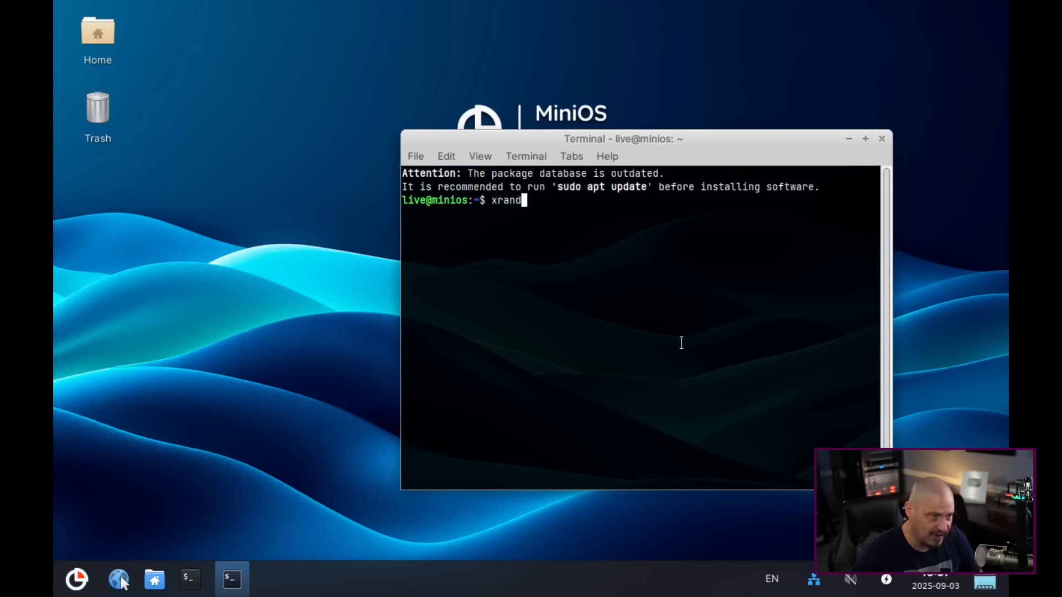
type("r-")
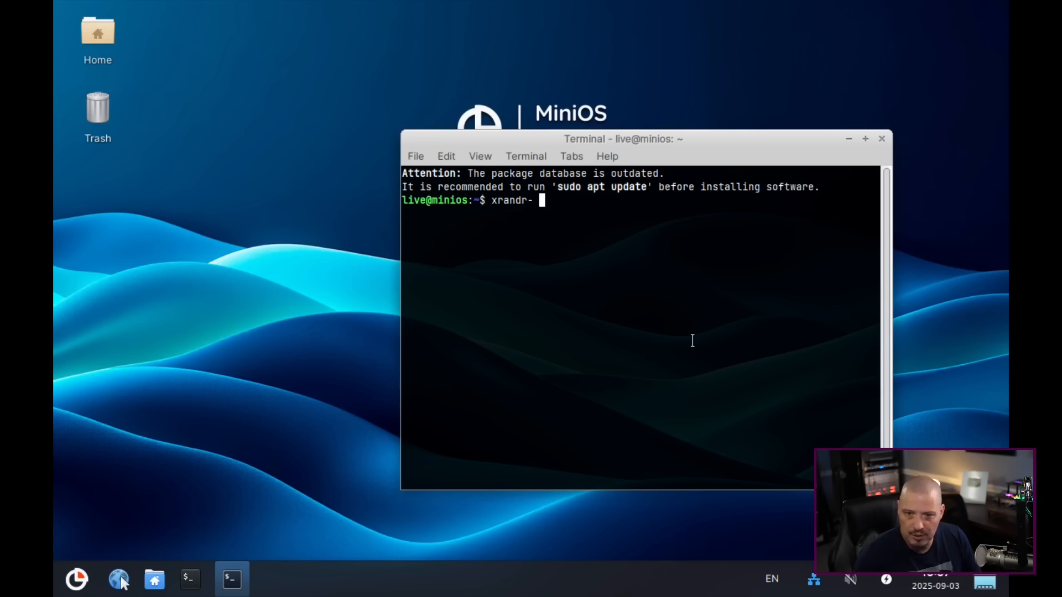
key("BackSpace")
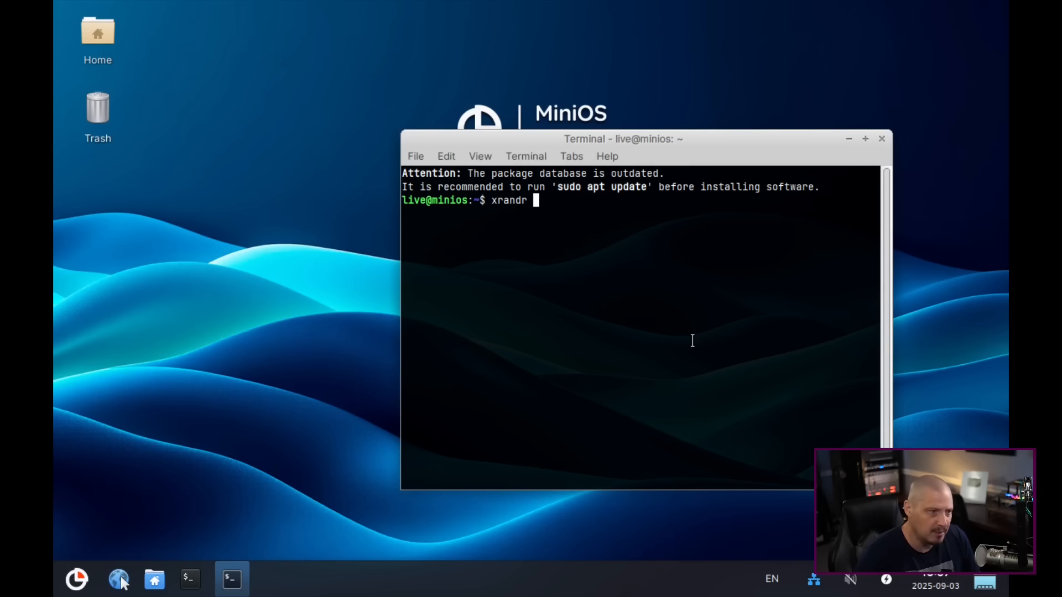
type("-")
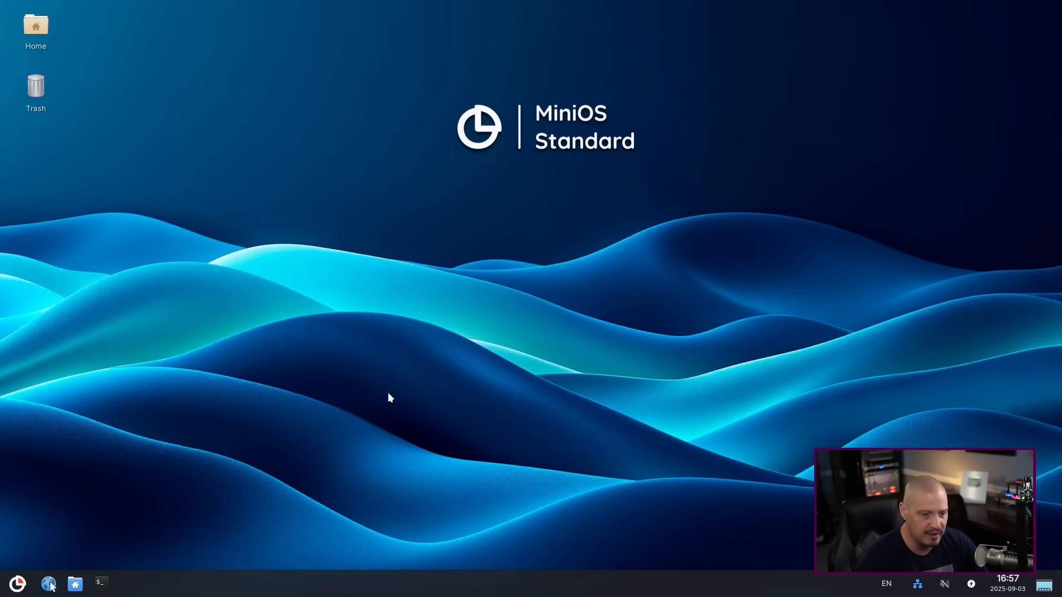
mouse_move(395, 227)
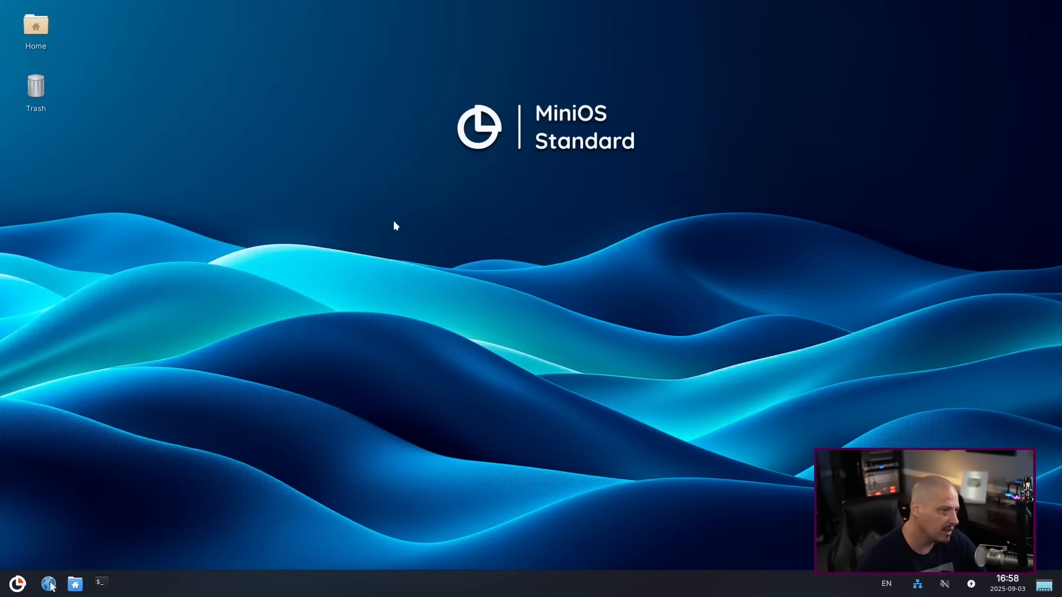
mouse_move(244, 576)
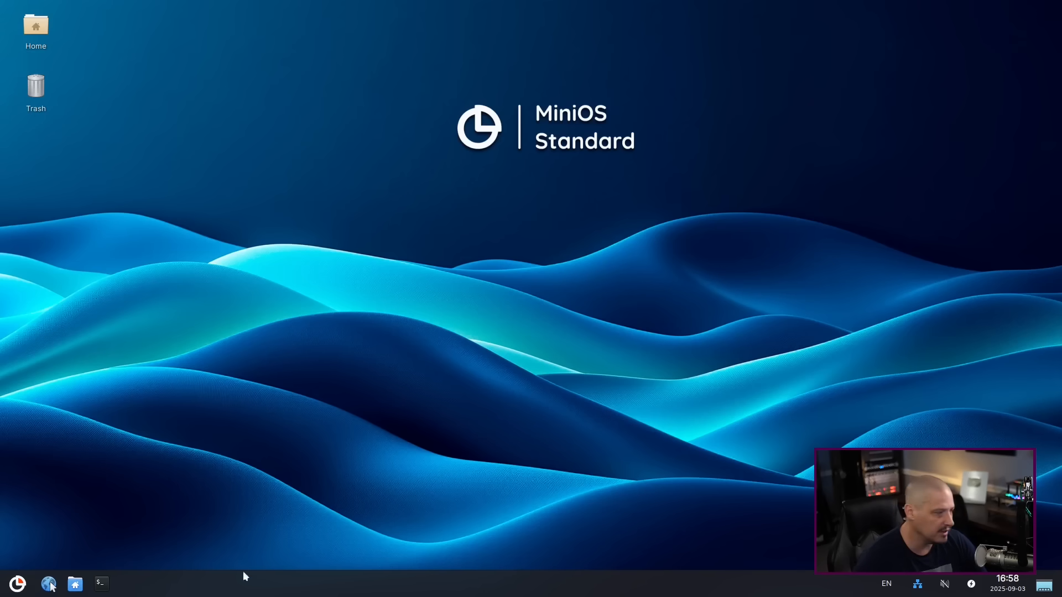
mouse_move(190, 592)
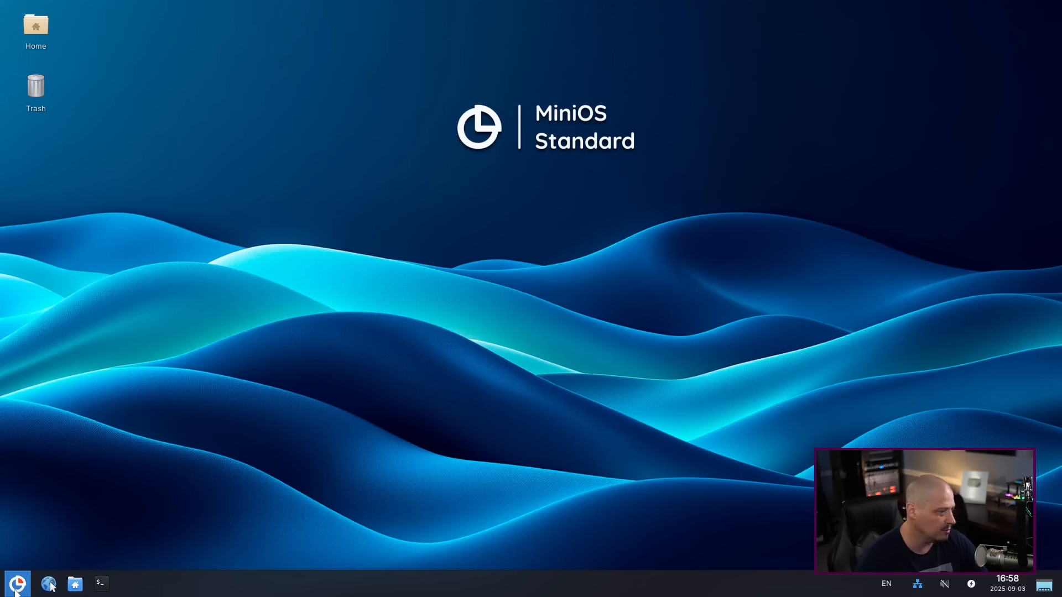
Open the Whisker menu's All Applications category and scroll through the installed programs.
left_click(17, 584)
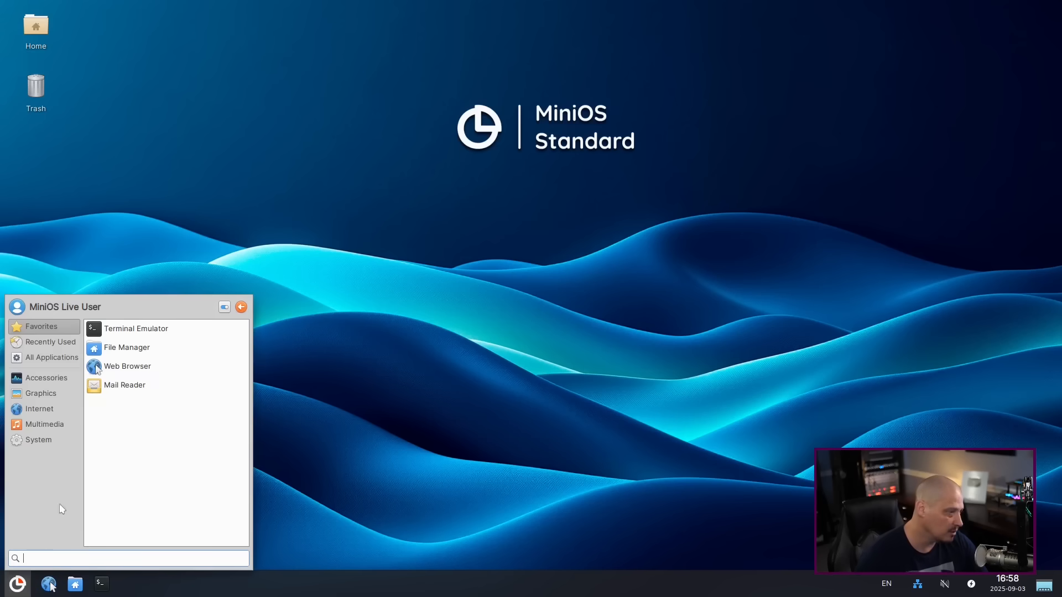
mouse_move(135, 329)
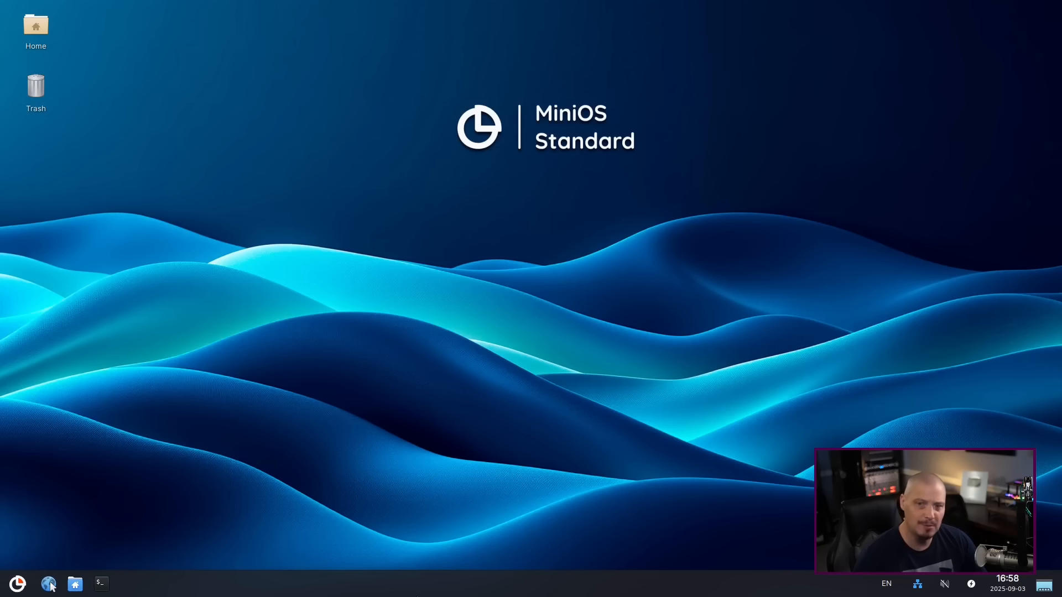
mouse_move(281, 232)
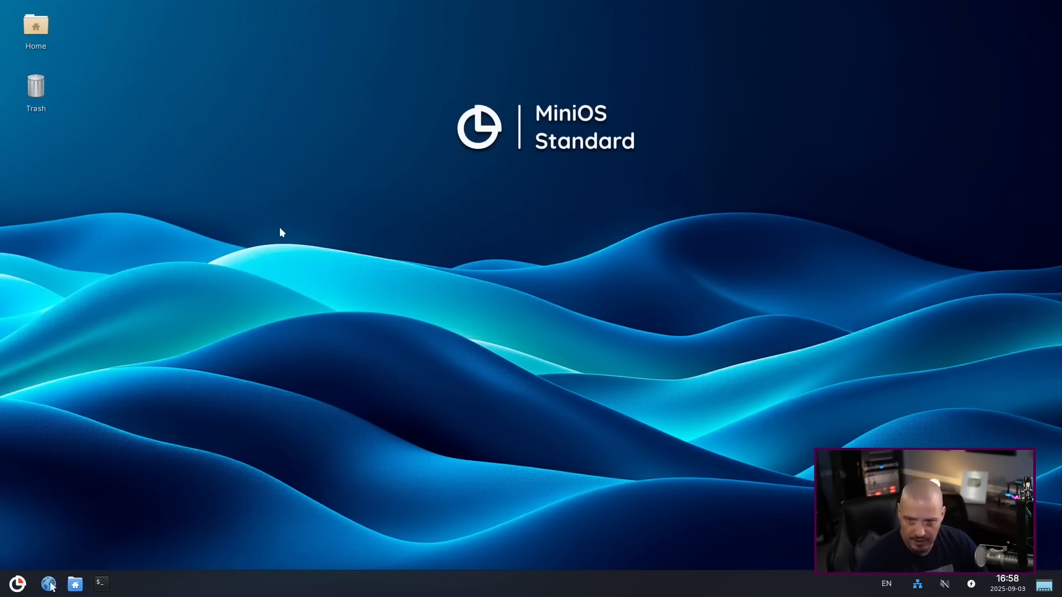
mouse_move(222, 143)
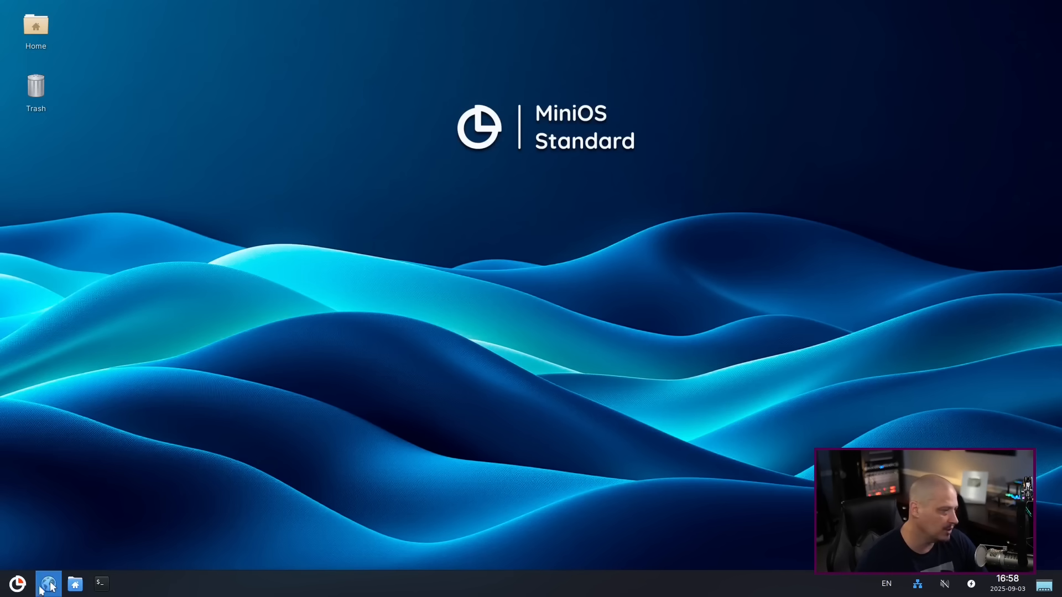
left_click(17, 583)
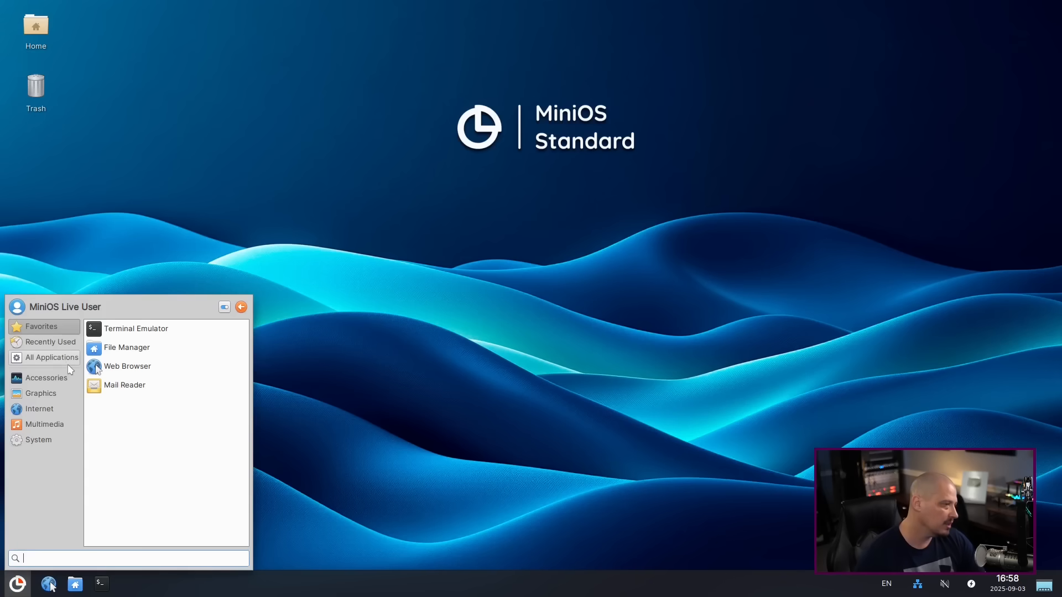
left_click(49, 357)
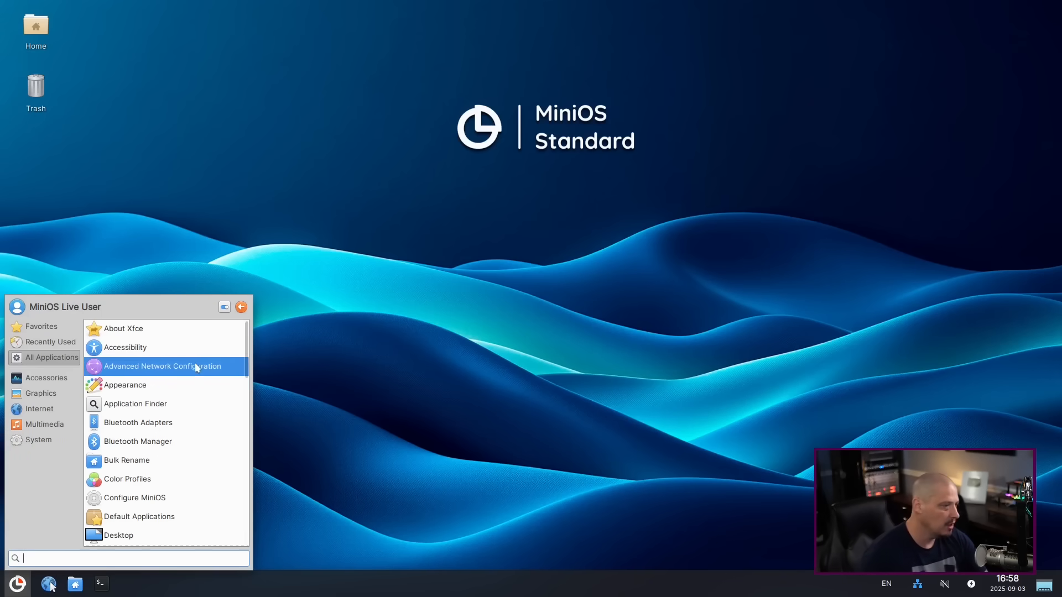
mouse_move(196, 367)
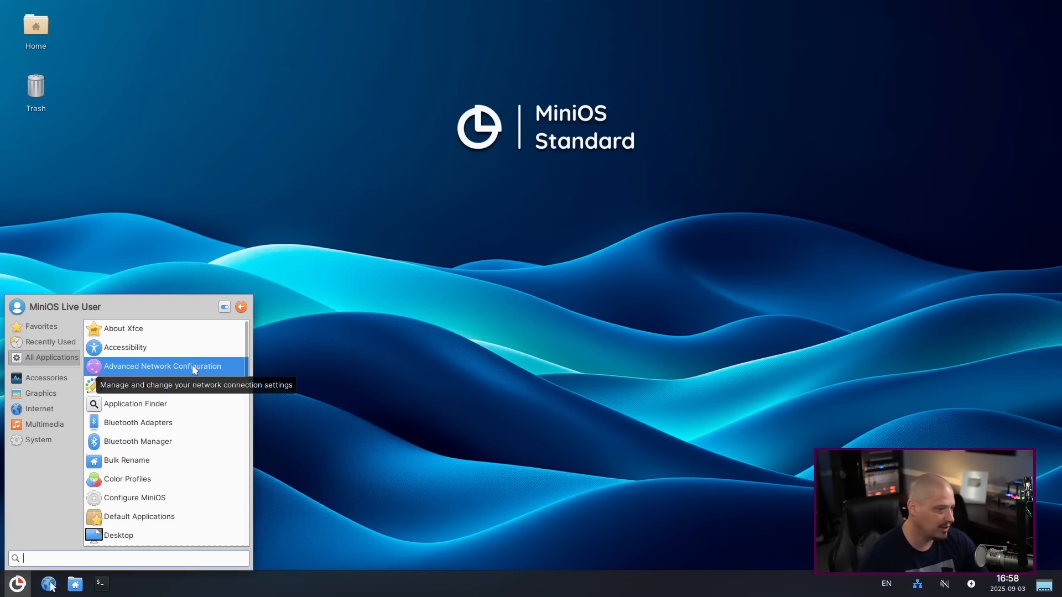
scroll("down", 3)
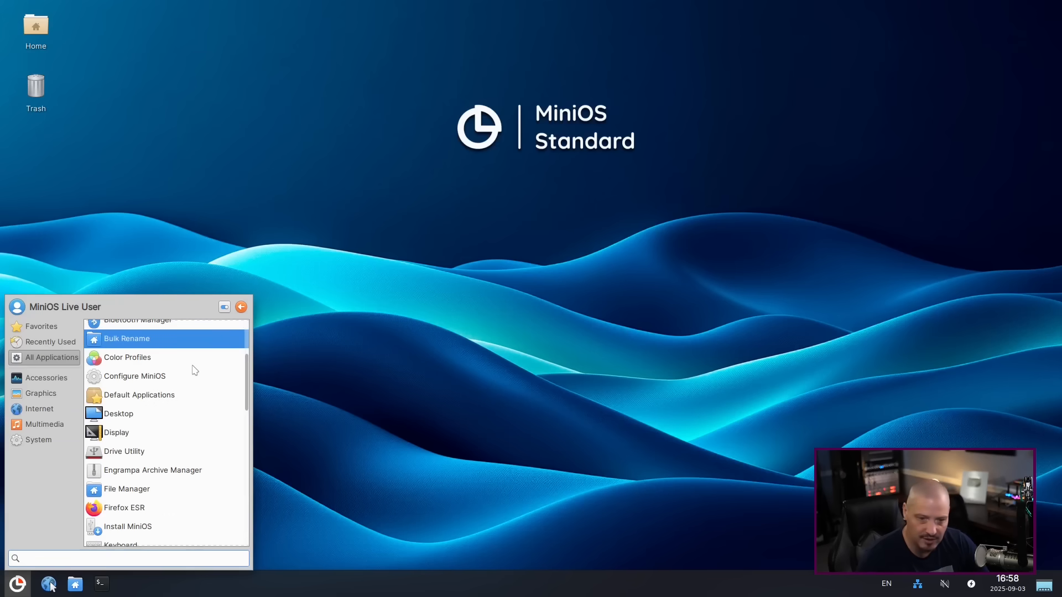
Launch Mousepad from All Applications, look at its Help menu, then close it.
scroll("down", 3)
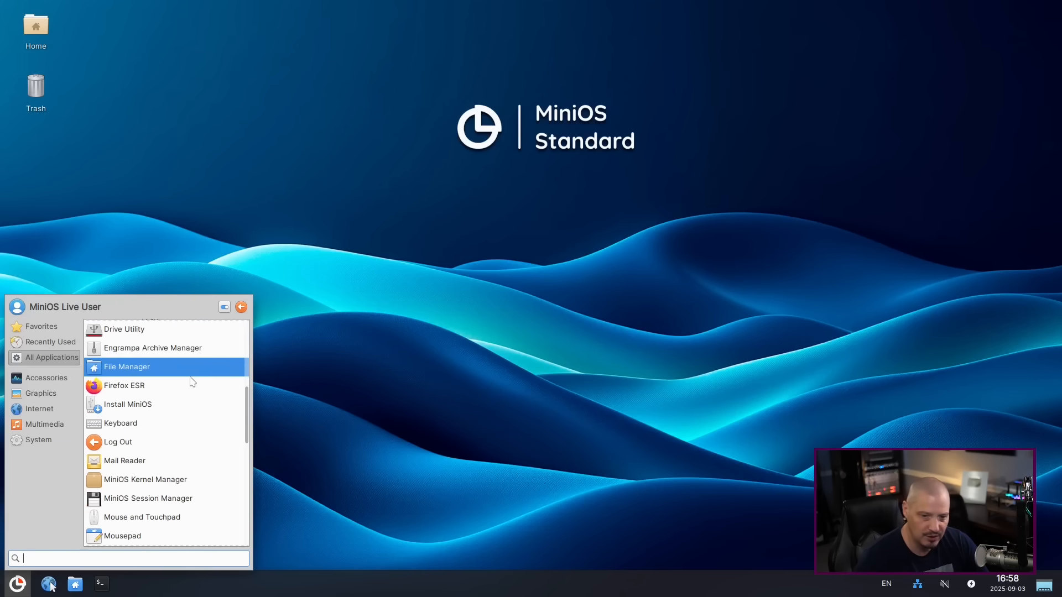
scroll("down", 3)
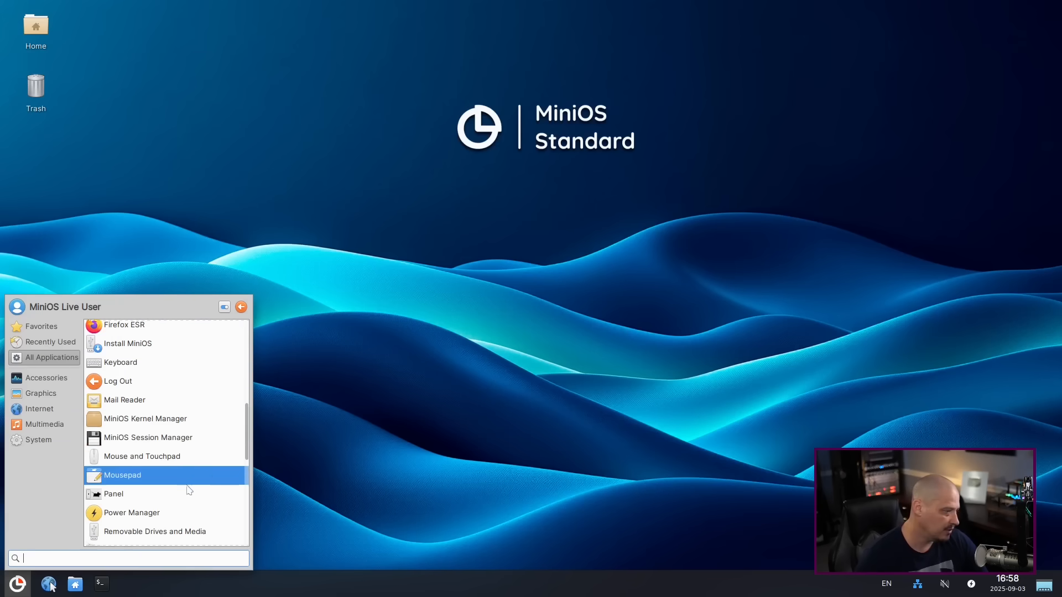
left_click(123, 474)
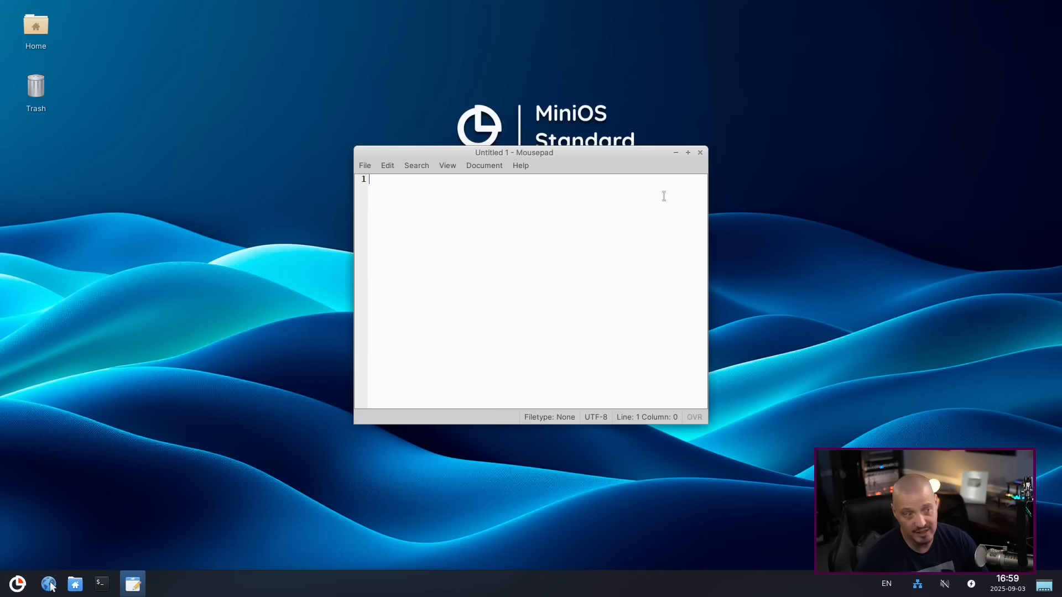
left_click(520, 165)
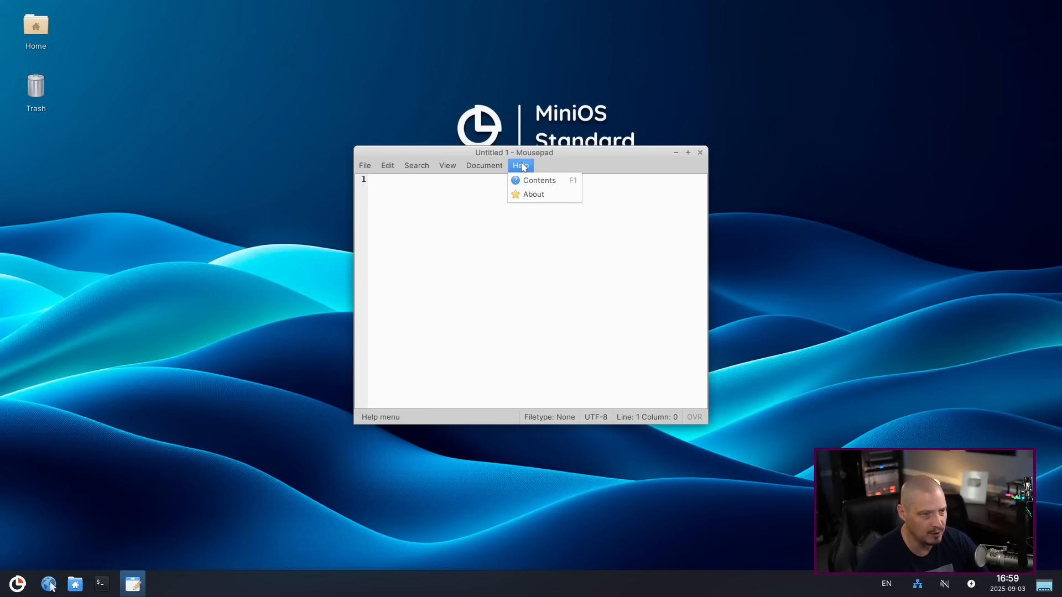
left_click(532, 194)
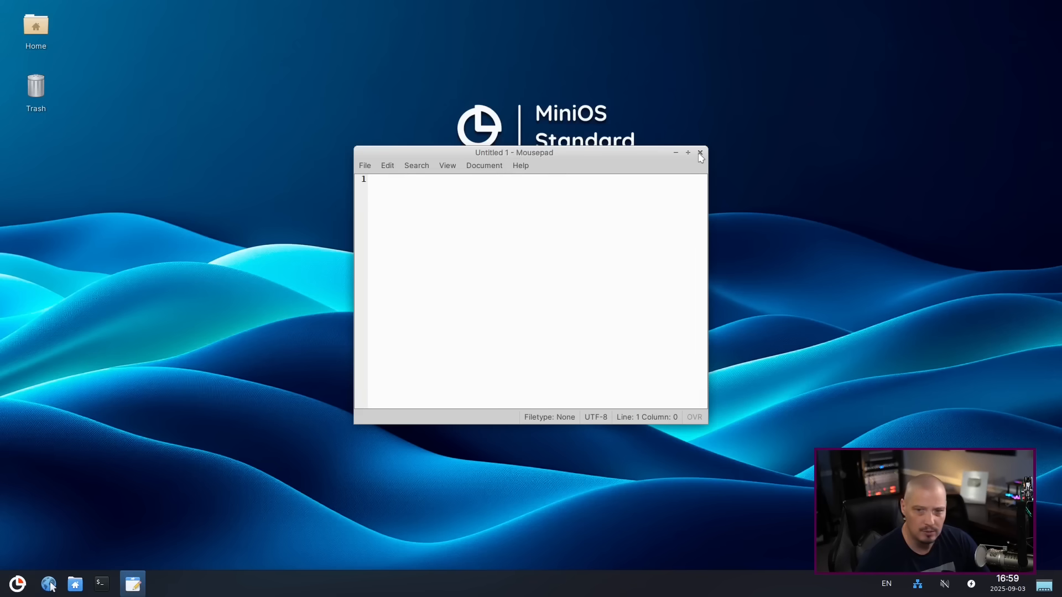
left_click(701, 152)
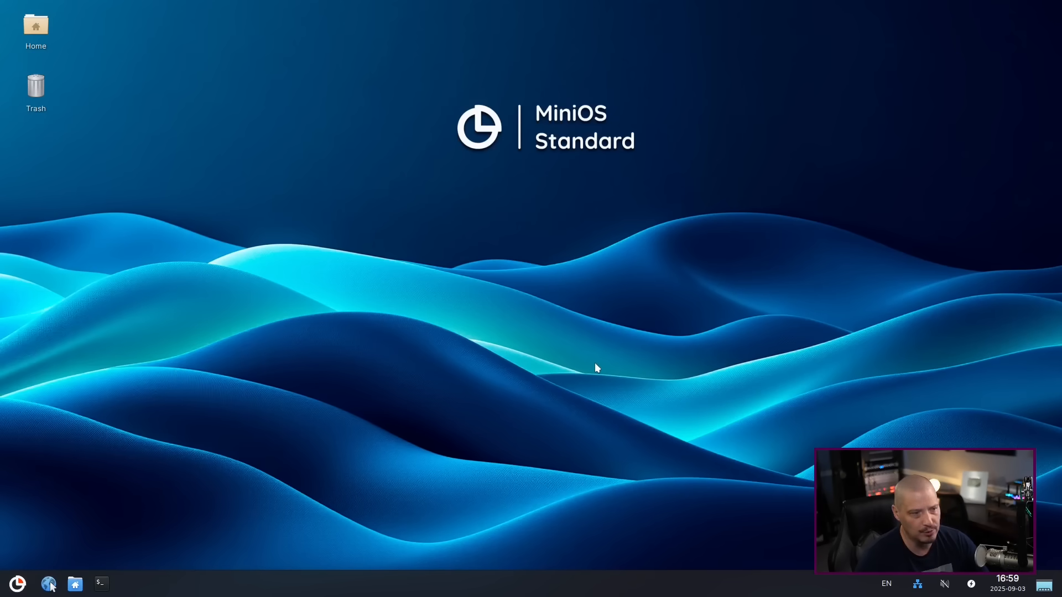
Launch Firefox ESR, view Help > About Firefox (128.14.0esr), then close the About window.
left_click(49, 583)
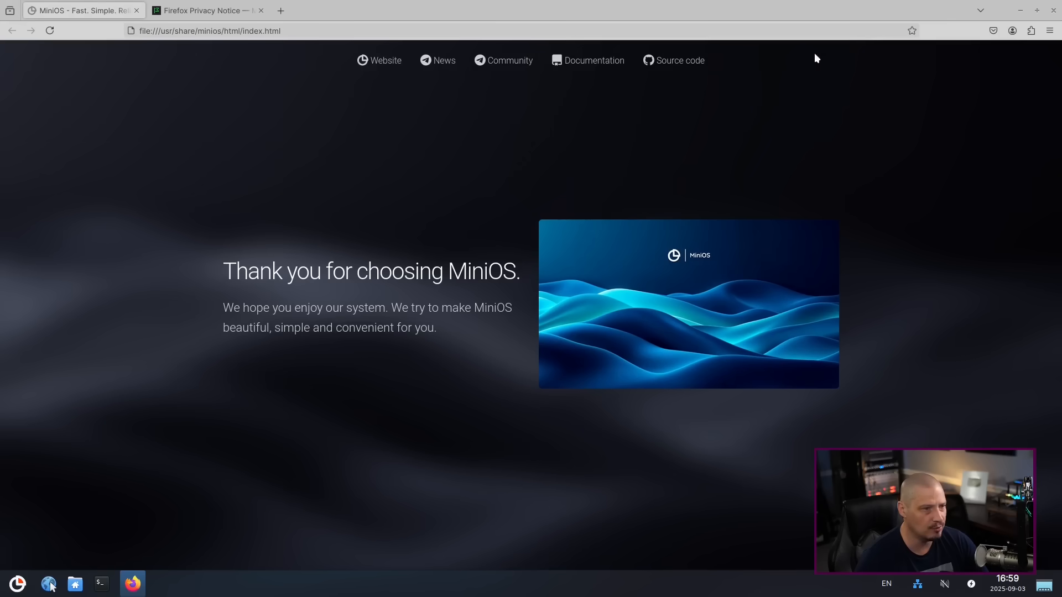
left_click(1050, 30)
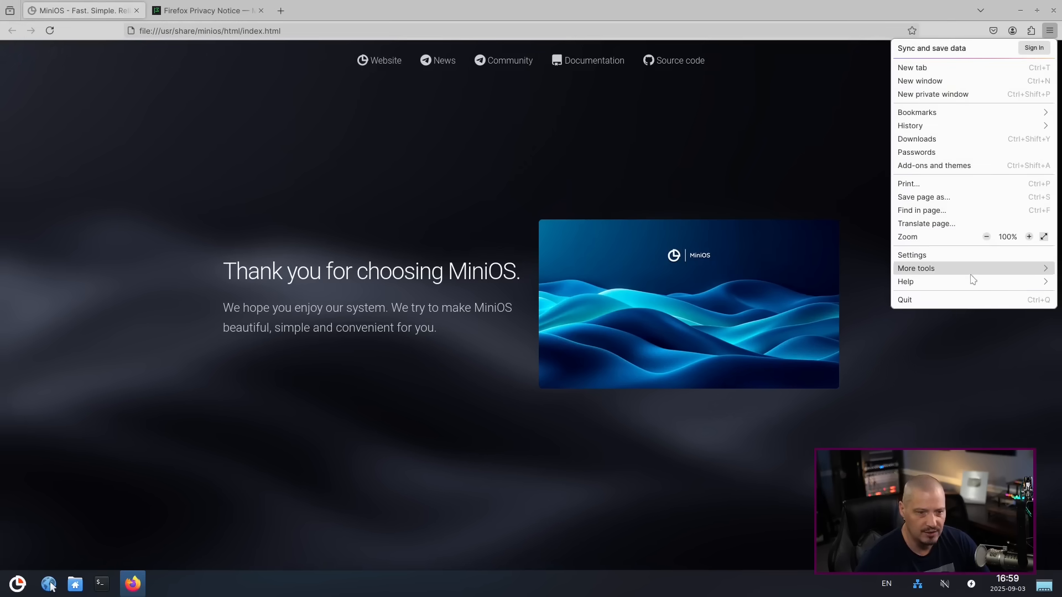
left_click(906, 282)
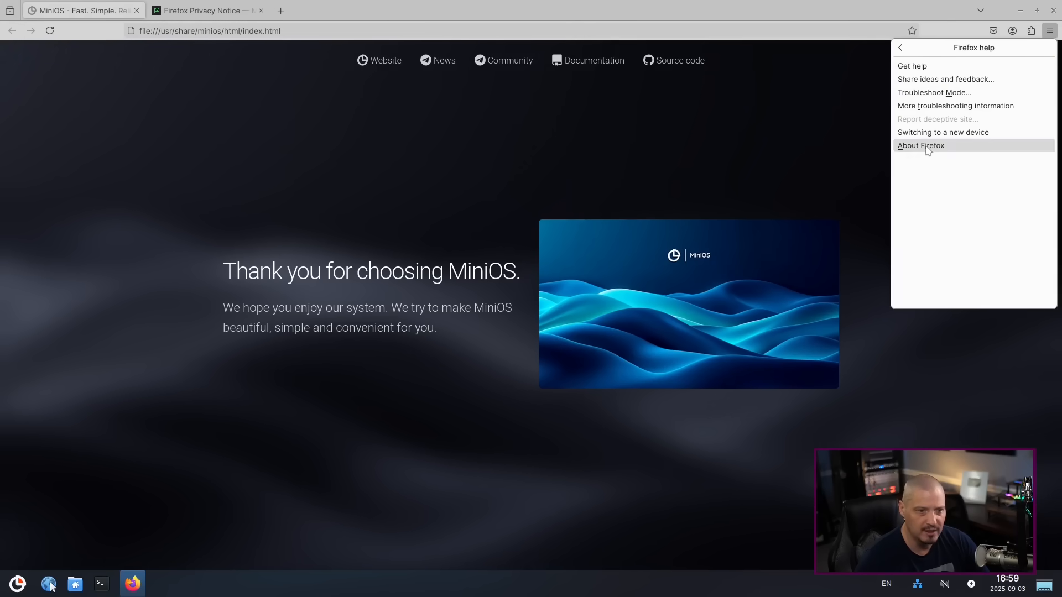
left_click(920, 145)
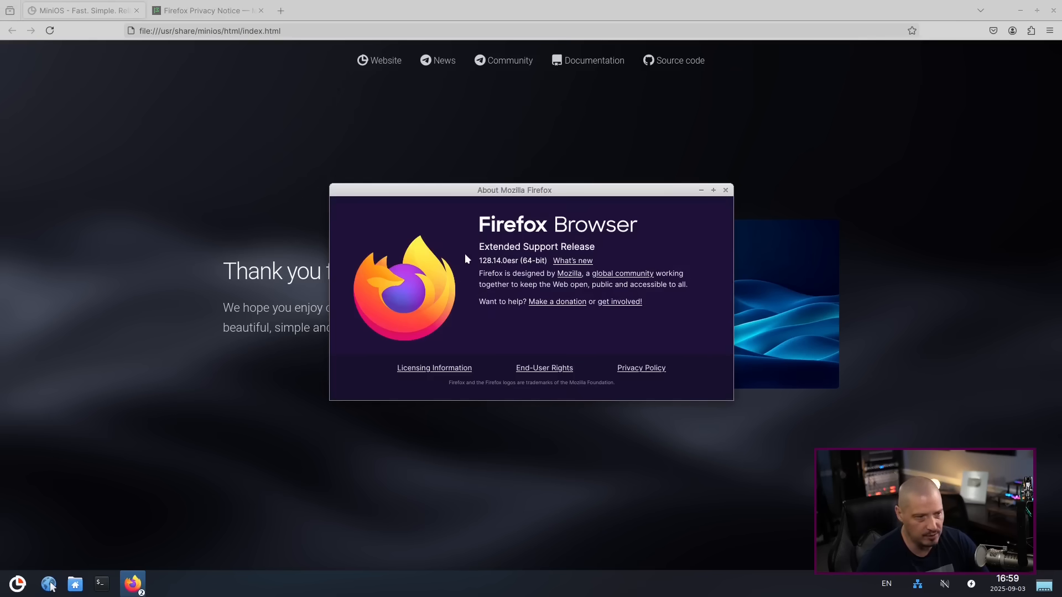
mouse_move(528, 302)
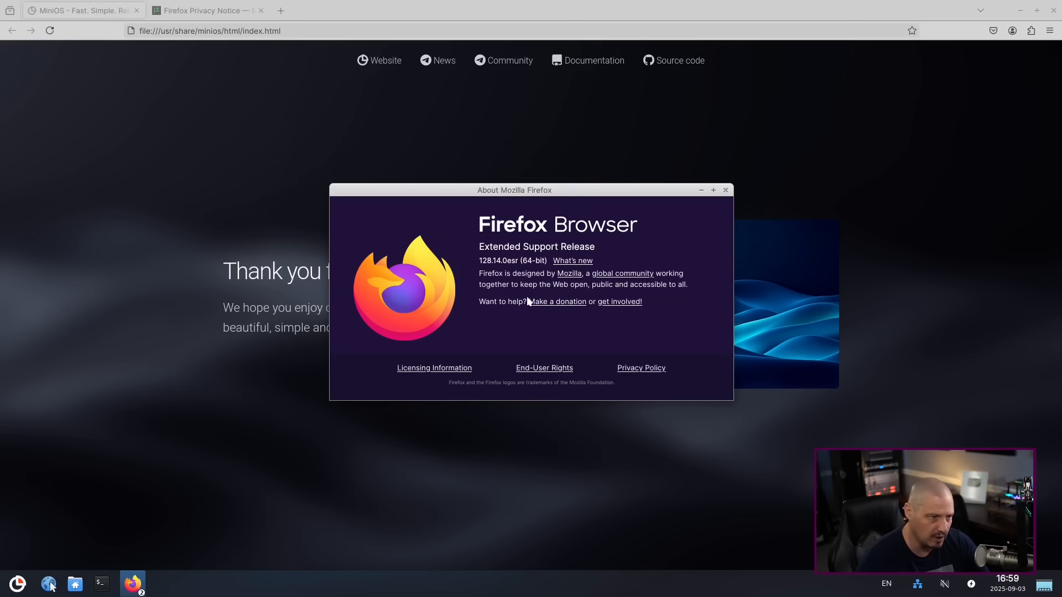
mouse_move(722, 246)
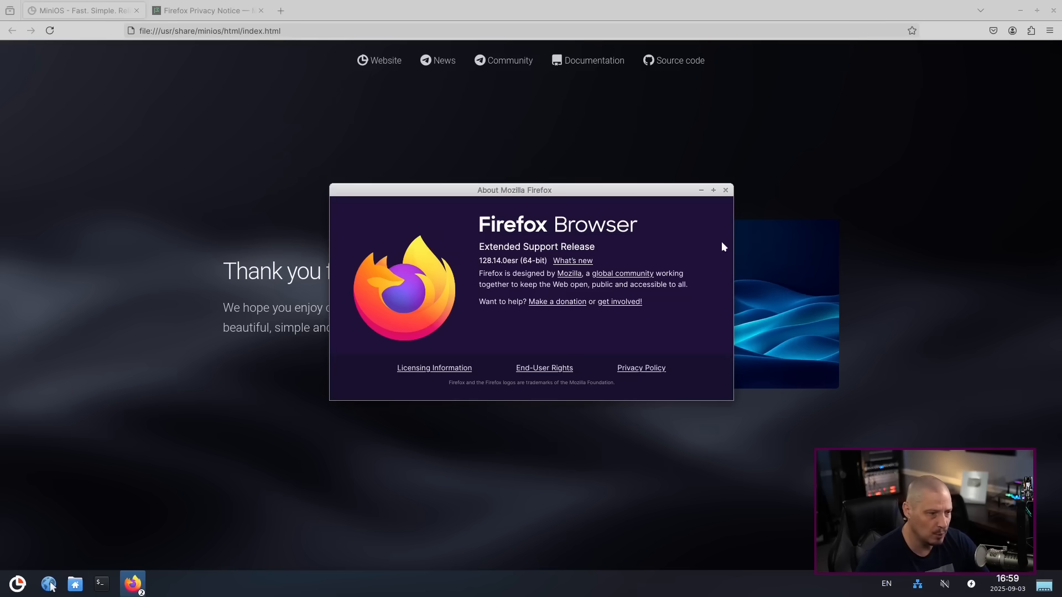
left_click(725, 190)
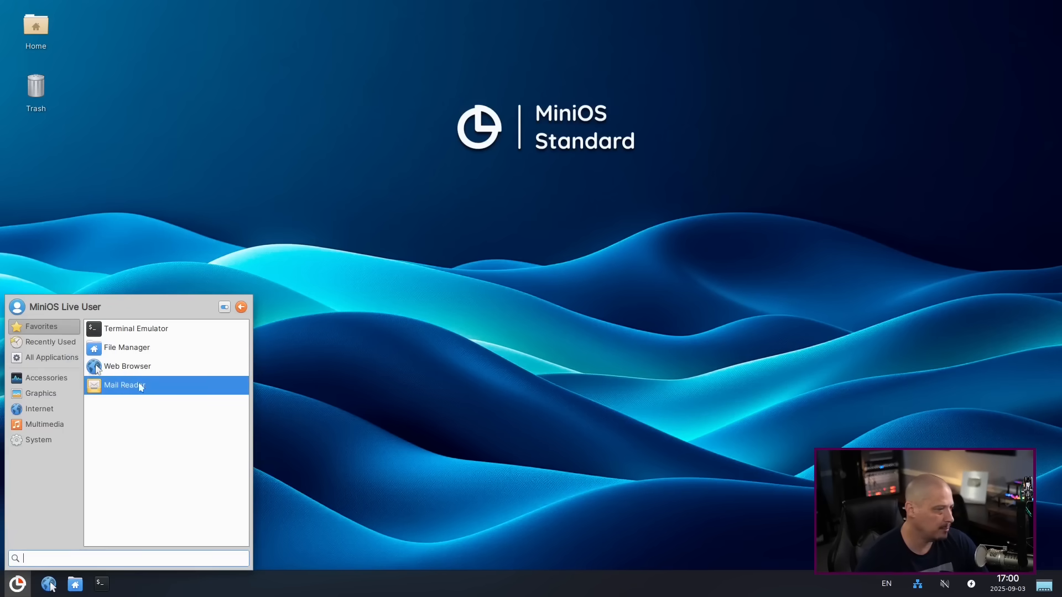
mouse_move(126, 366)
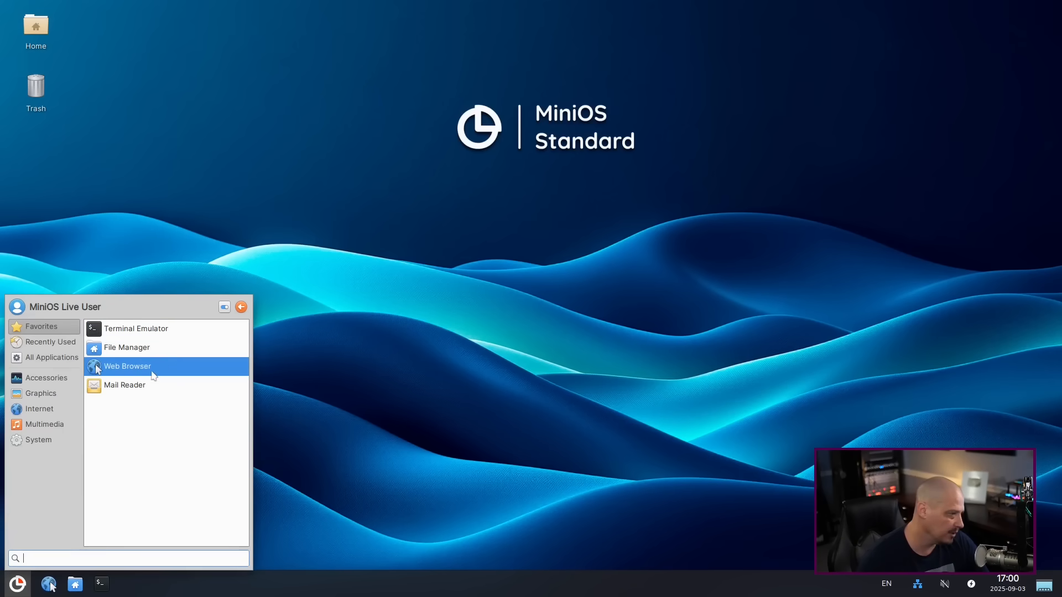
mouse_move(126, 347)
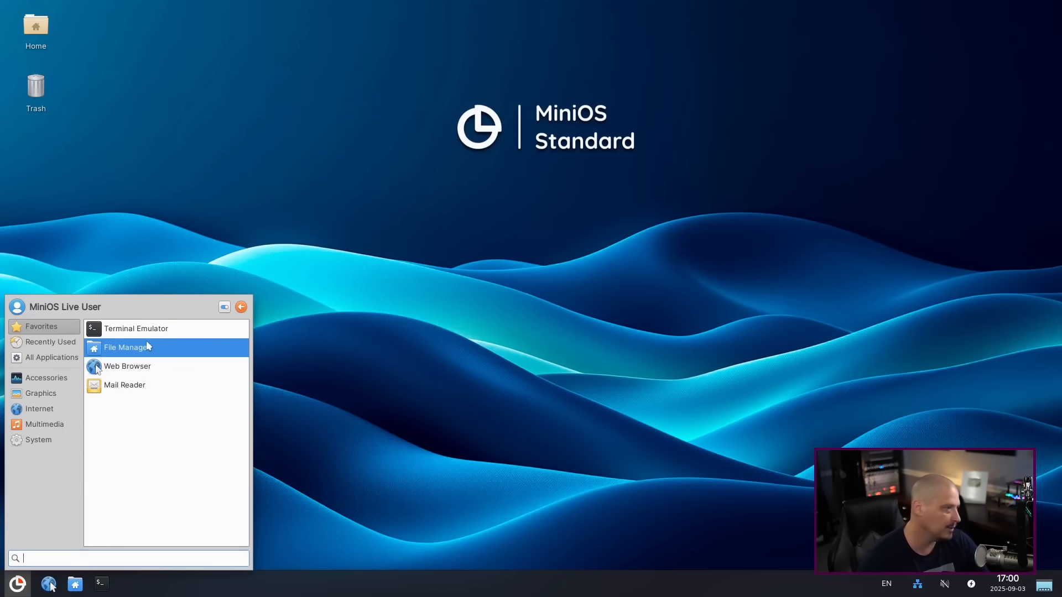
Open Thunar, check its About window (version 4.20.2), then close the home folder window.
left_click(125, 347)
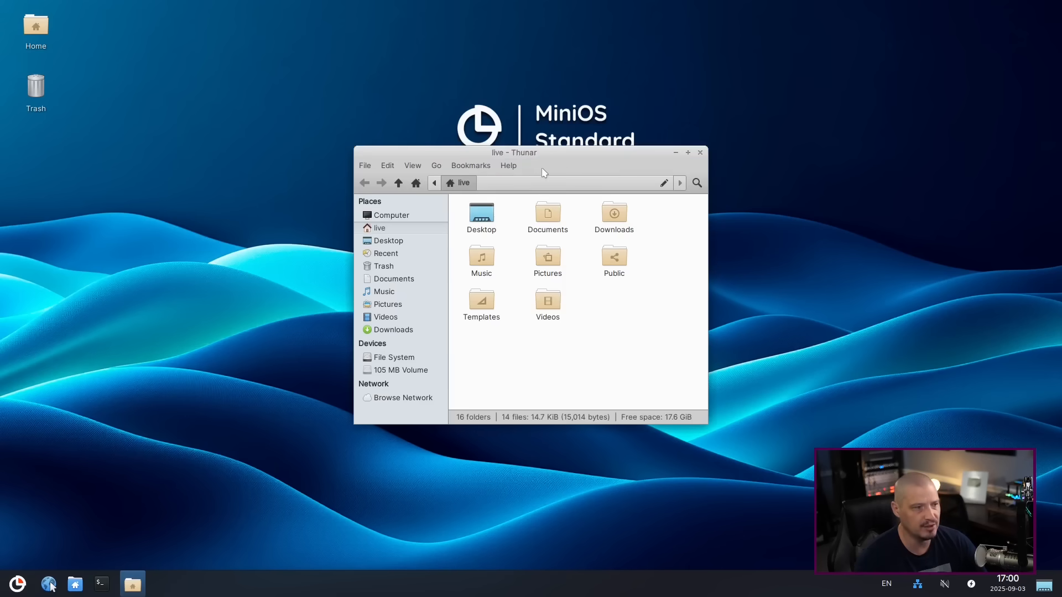
left_click(508, 166)
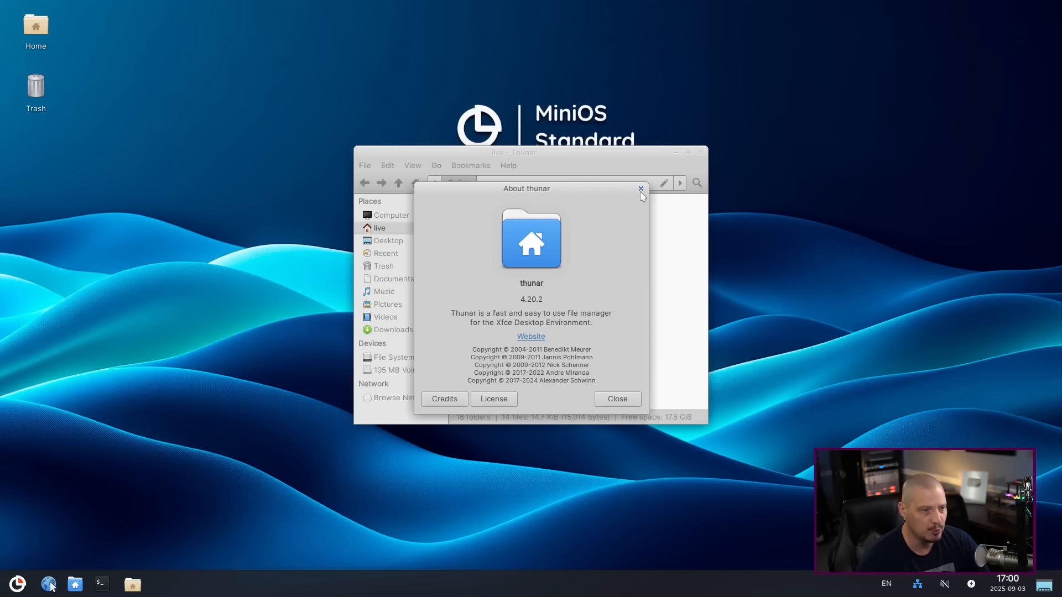
left_click(639, 189)
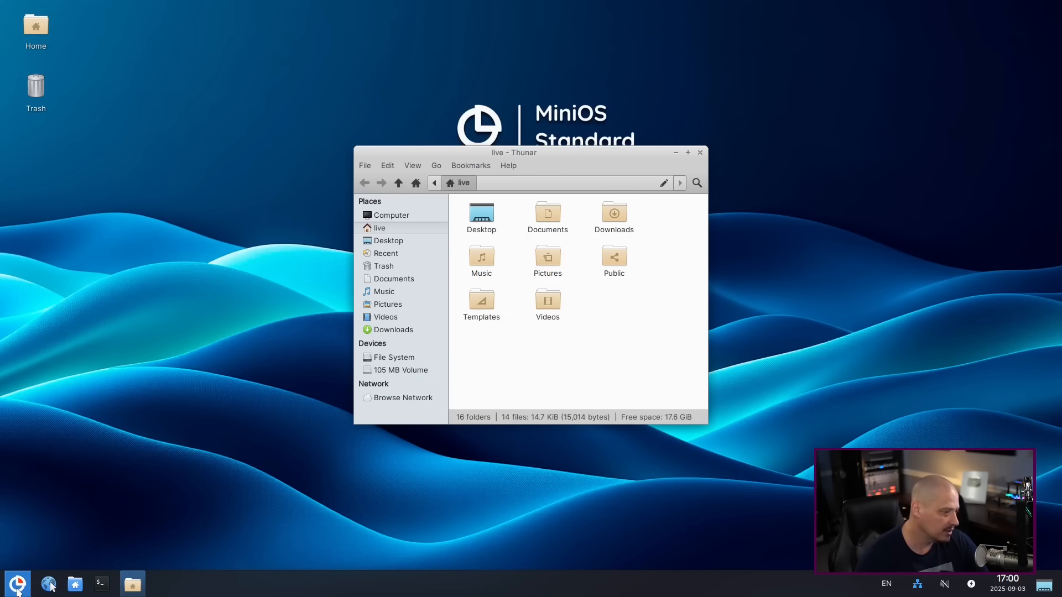
left_click(17, 583)
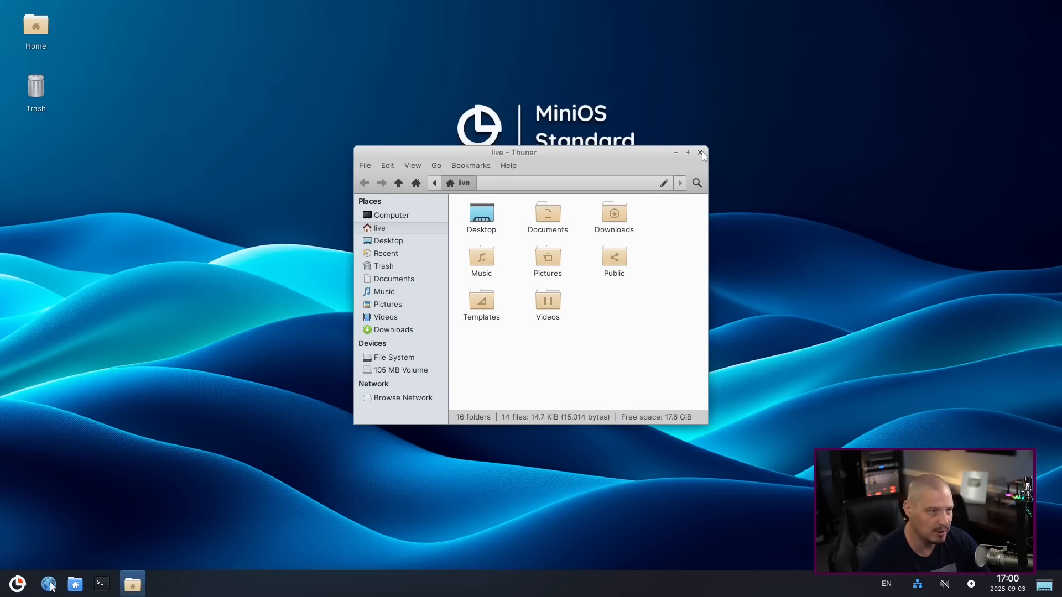
left_click(701, 153)
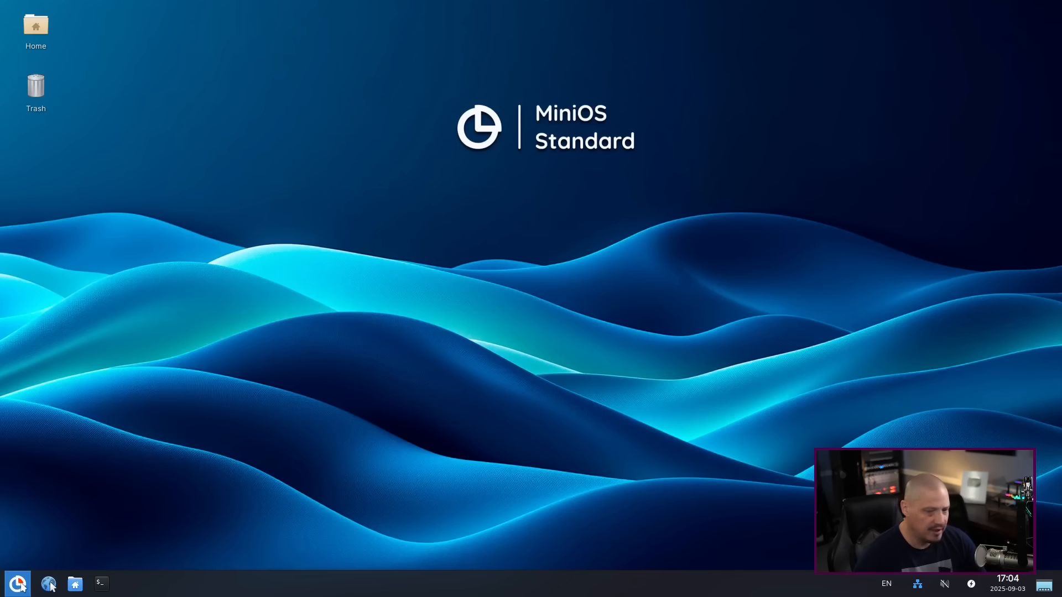
left_click(18, 584)
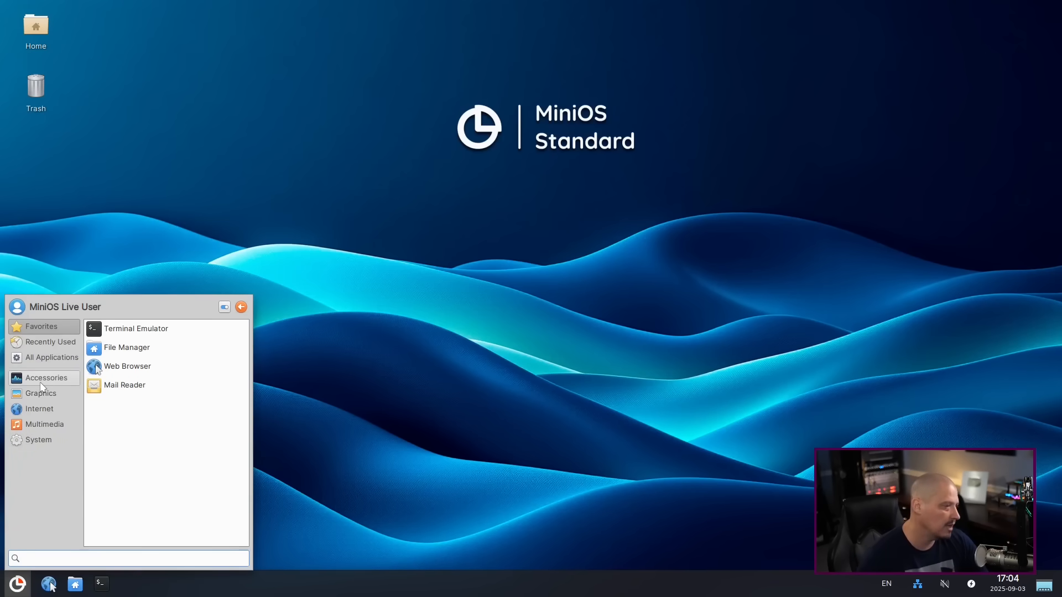
left_click(46, 378)
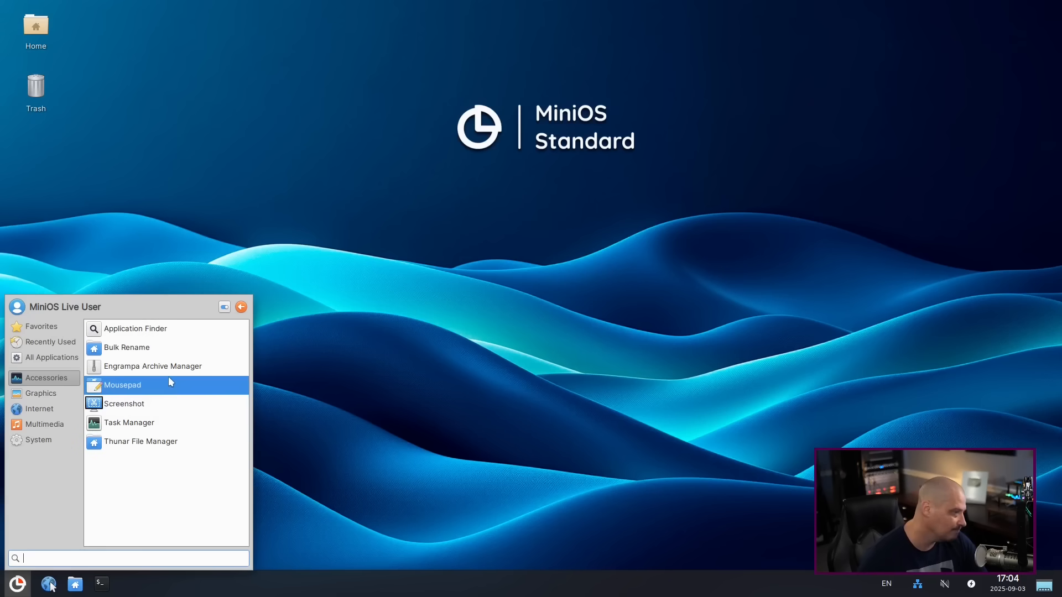
mouse_move(84, 429)
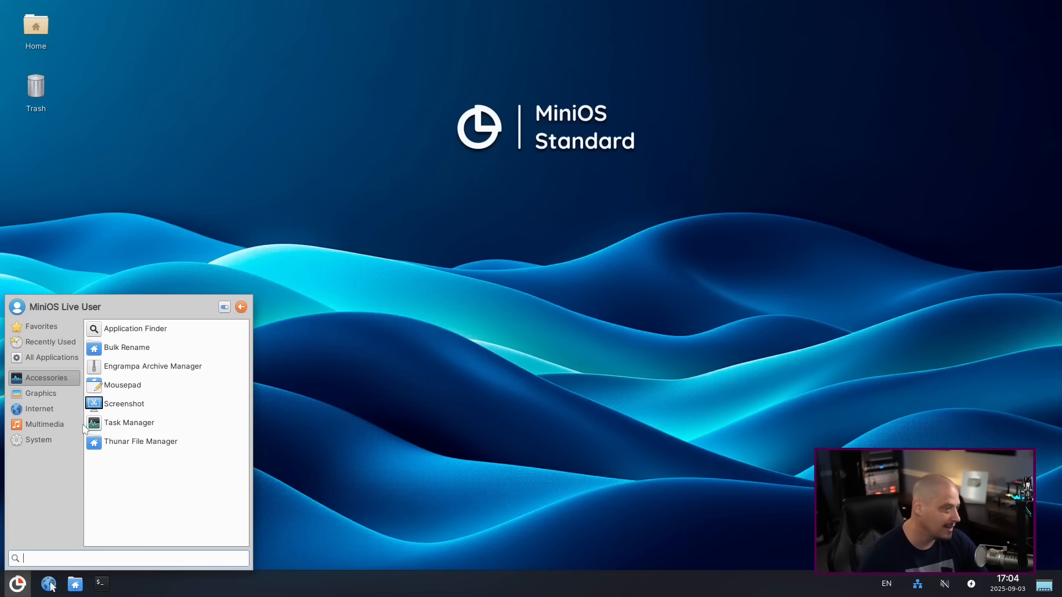
left_click(41, 393)
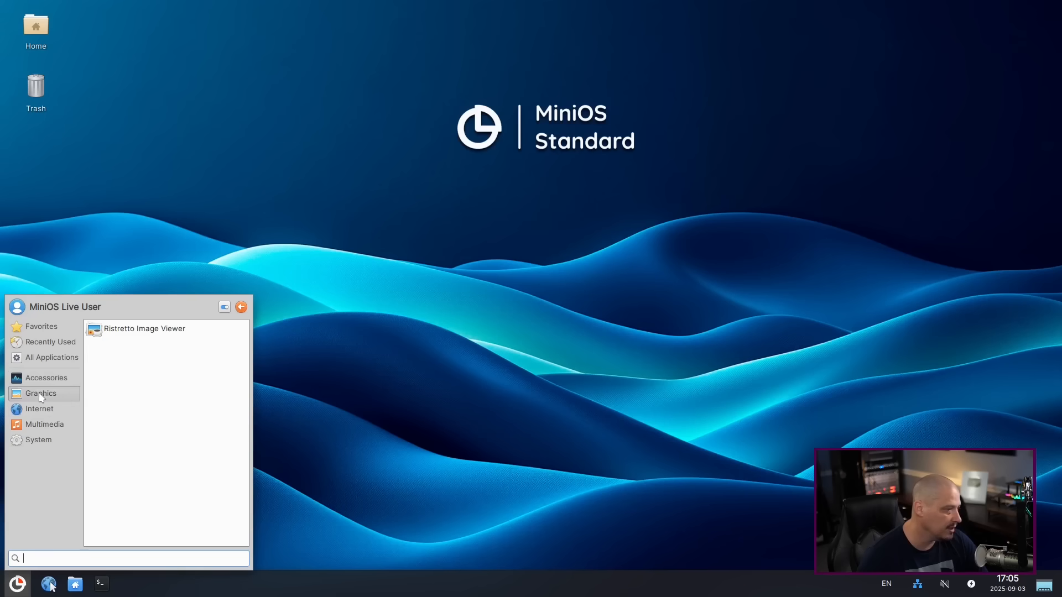
mouse_move(165, 344)
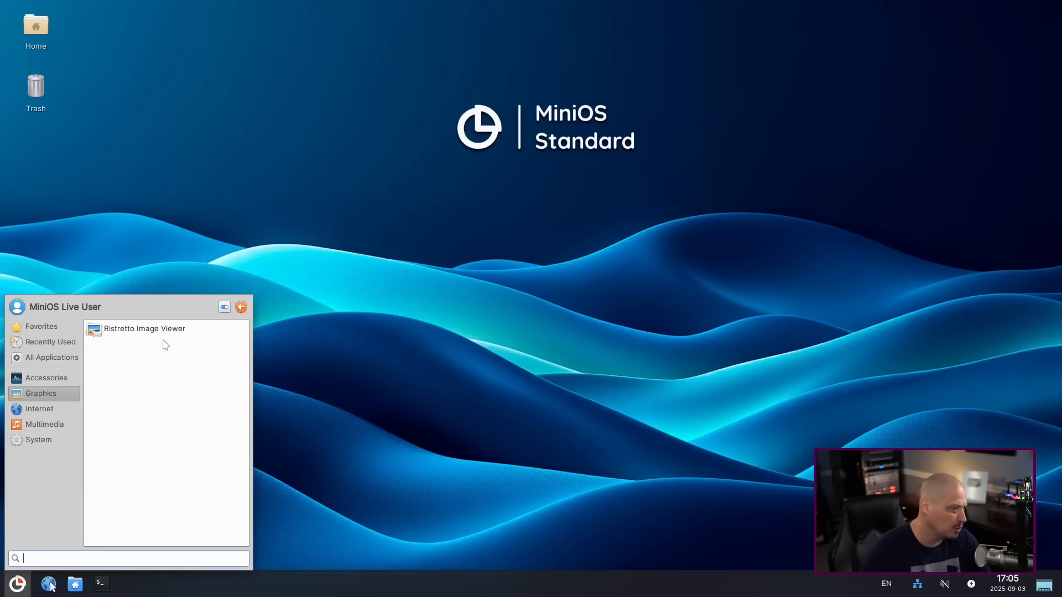
left_click(38, 408)
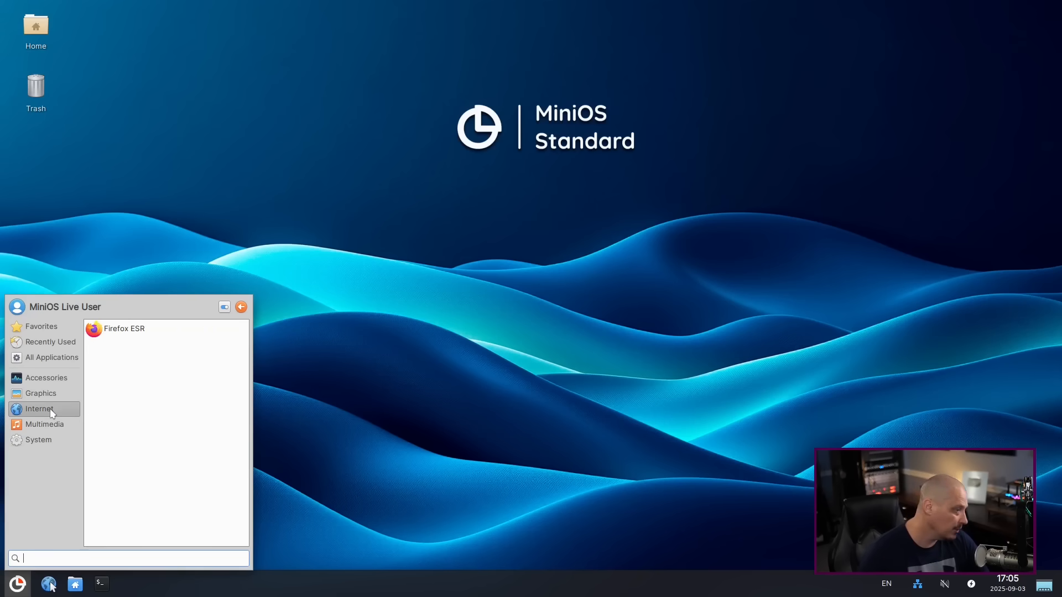
mouse_move(44, 424)
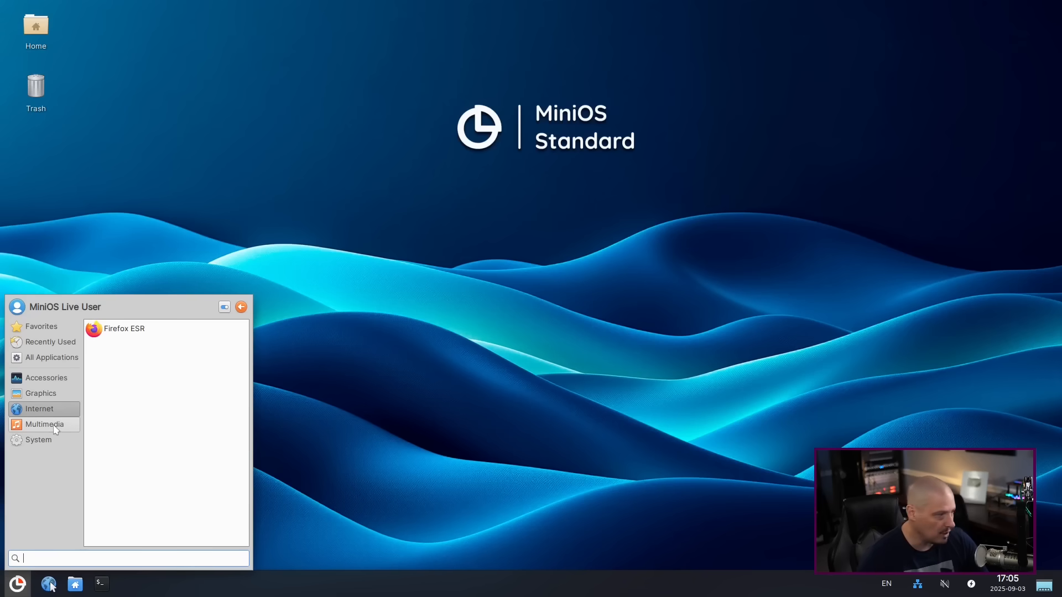
left_click(43, 424)
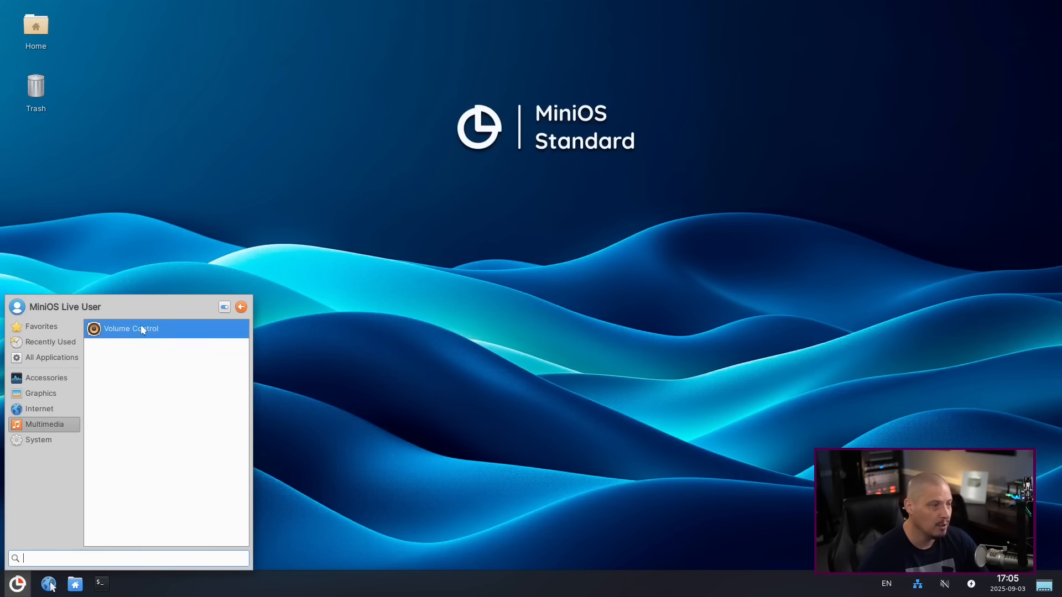
mouse_move(154, 359)
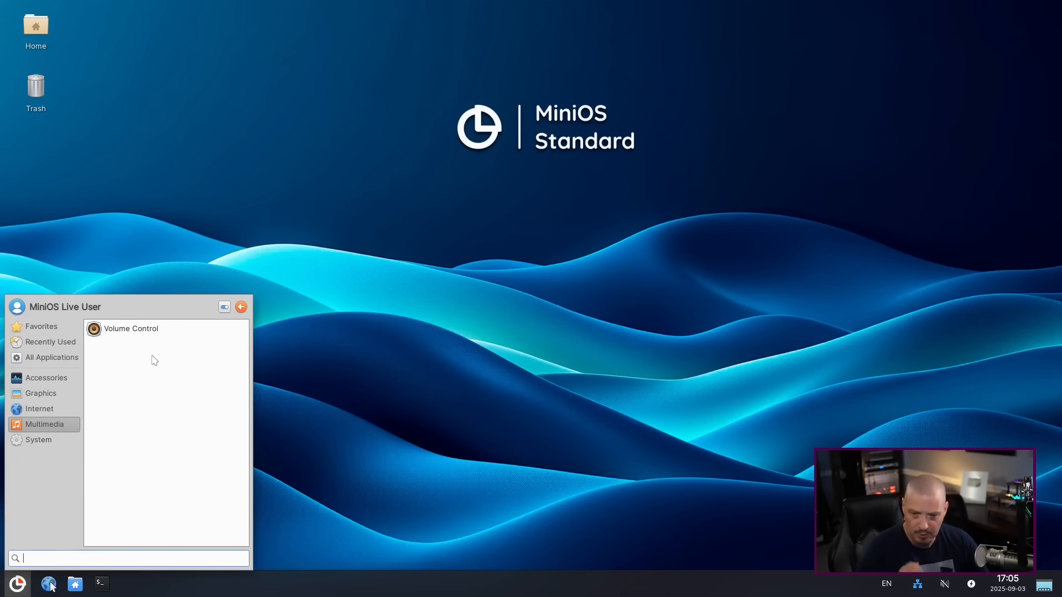
mouse_move(84, 390)
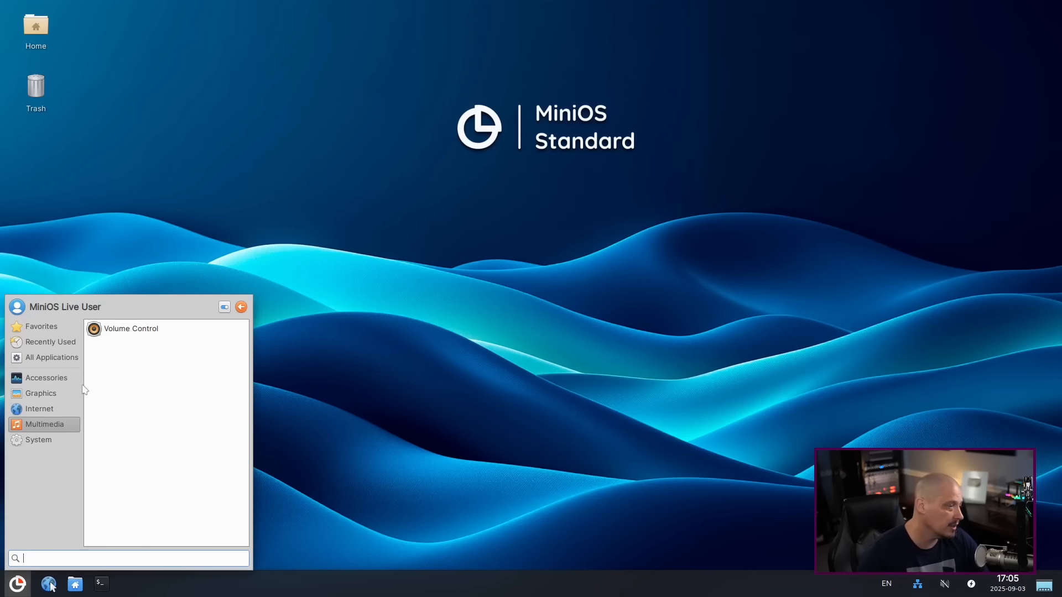
mouse_move(113, 447)
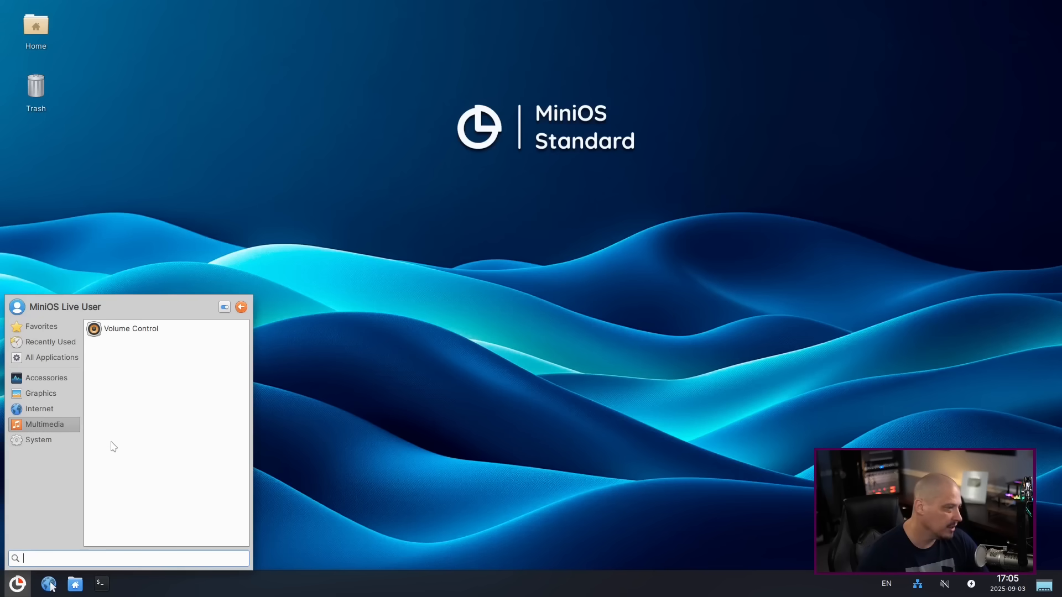
mouse_move(316, 389)
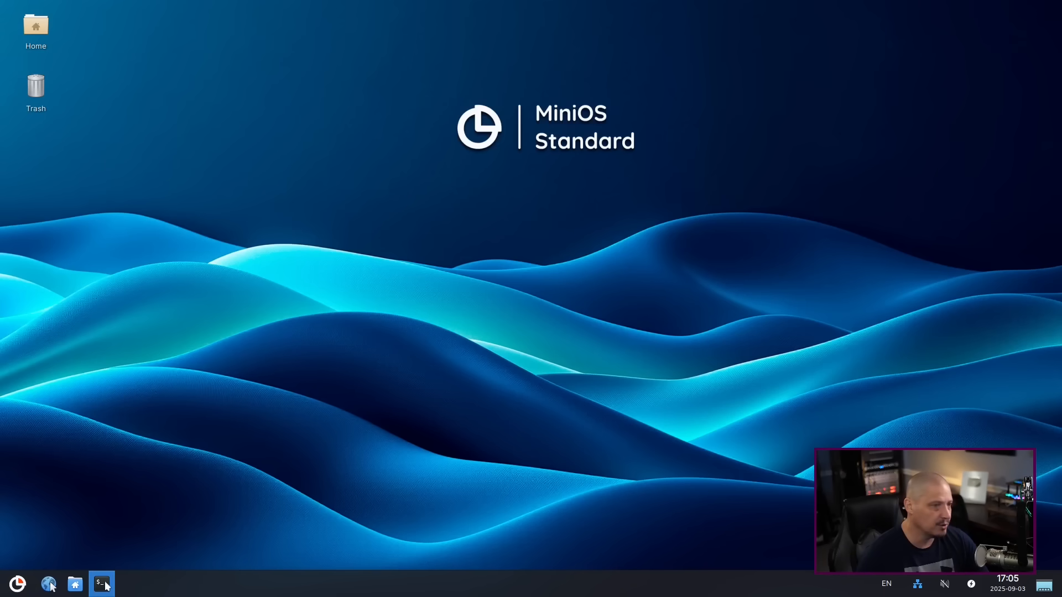
Open a zoomed-in terminal, run ls and ls -al, and touch test1, test2, test3.
left_click(100, 583)
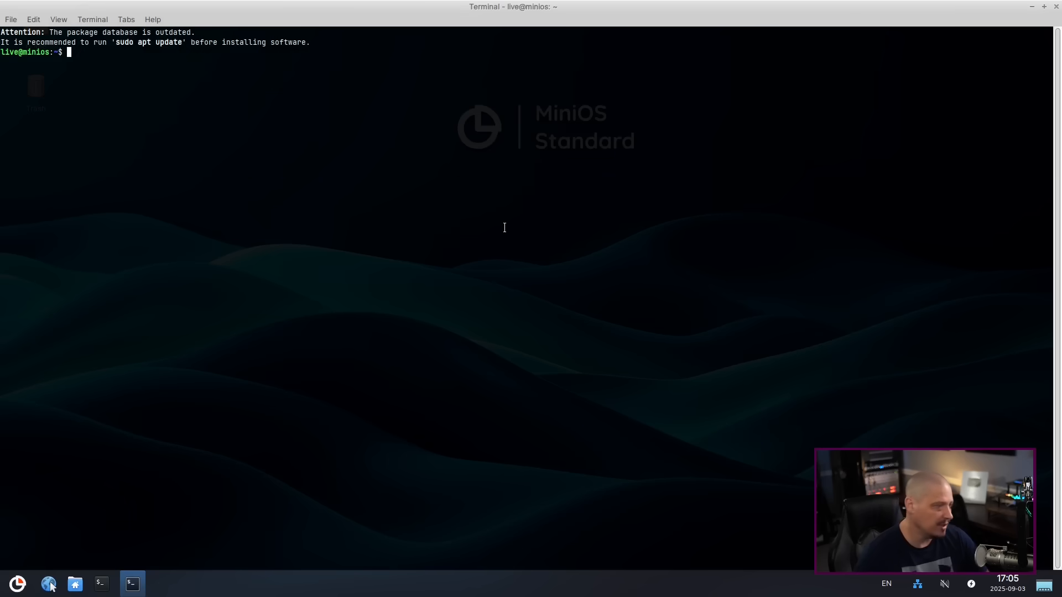
type("====")
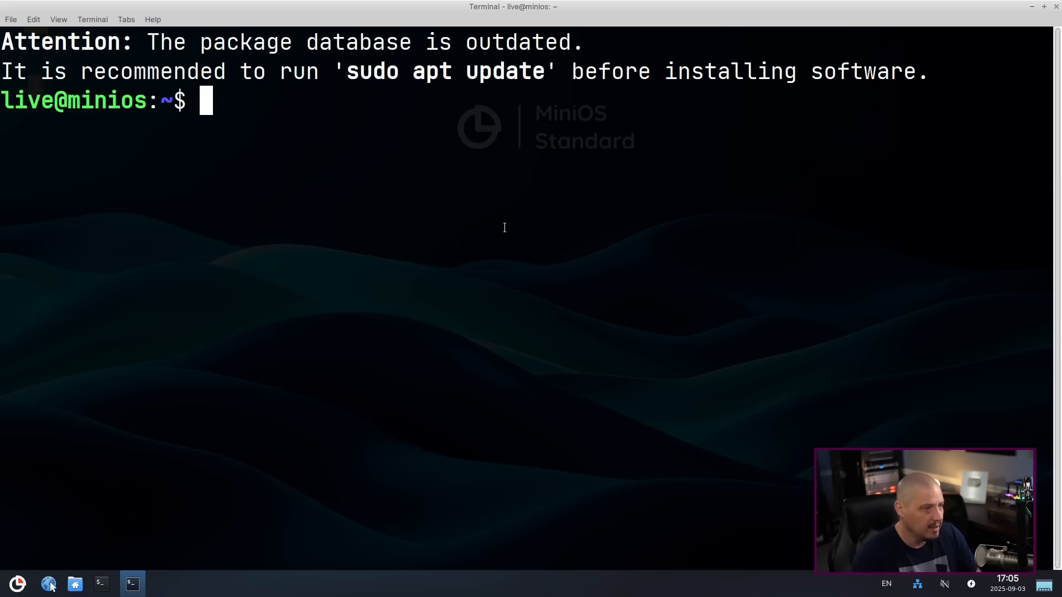
type("ls")
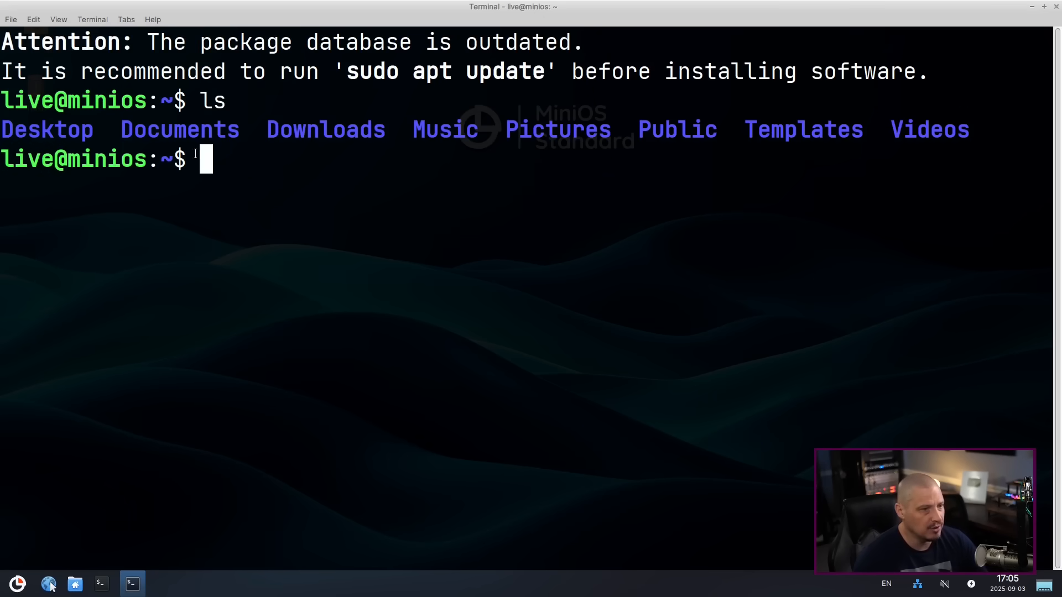
mouse_move(652, 295)
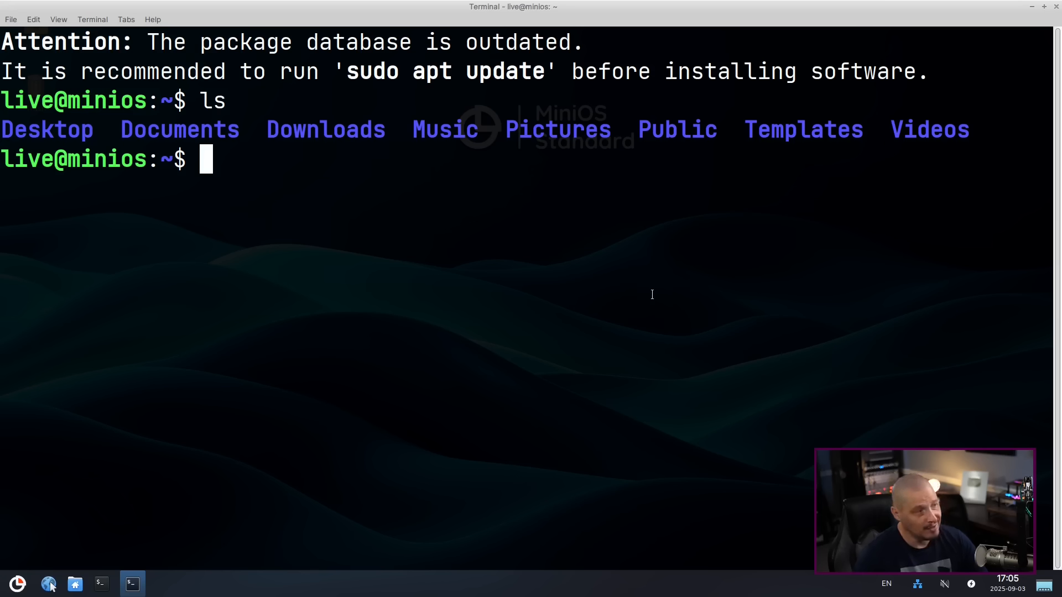
type("ls -al")
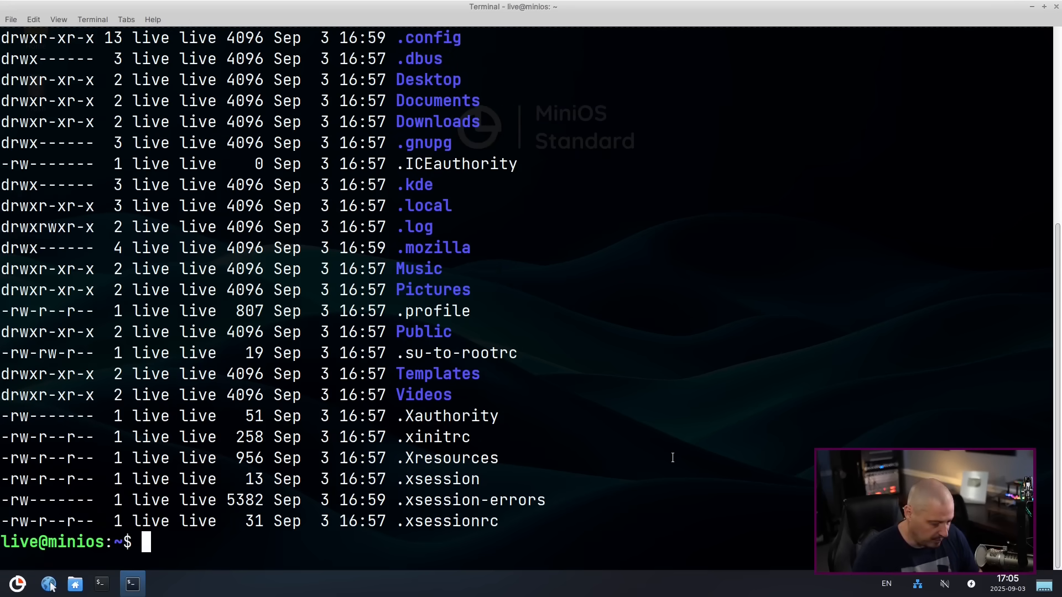
type("touch test1 test2 test3")
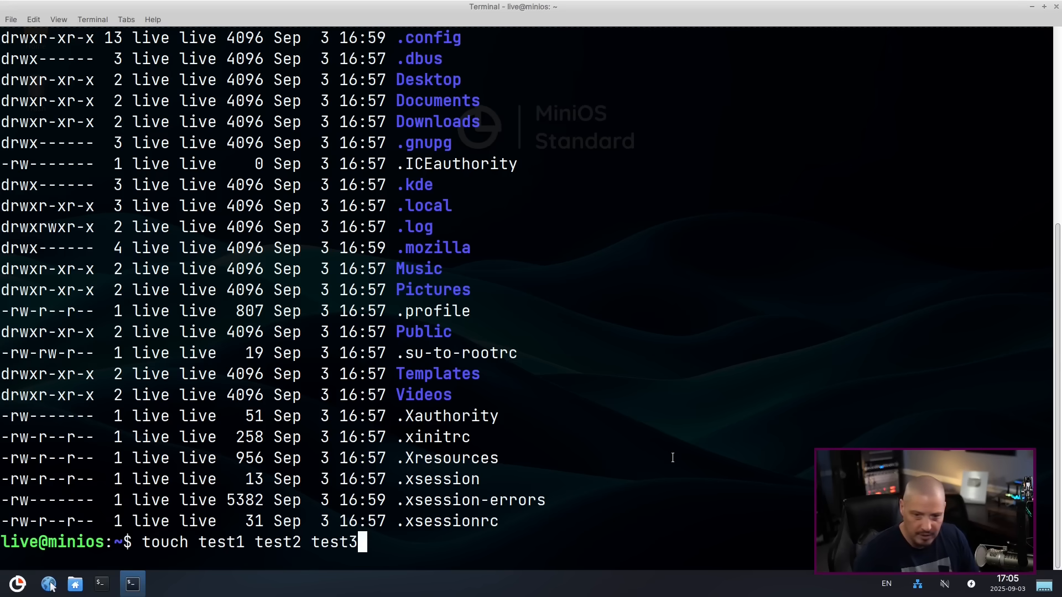
key("Return")
type("ls")
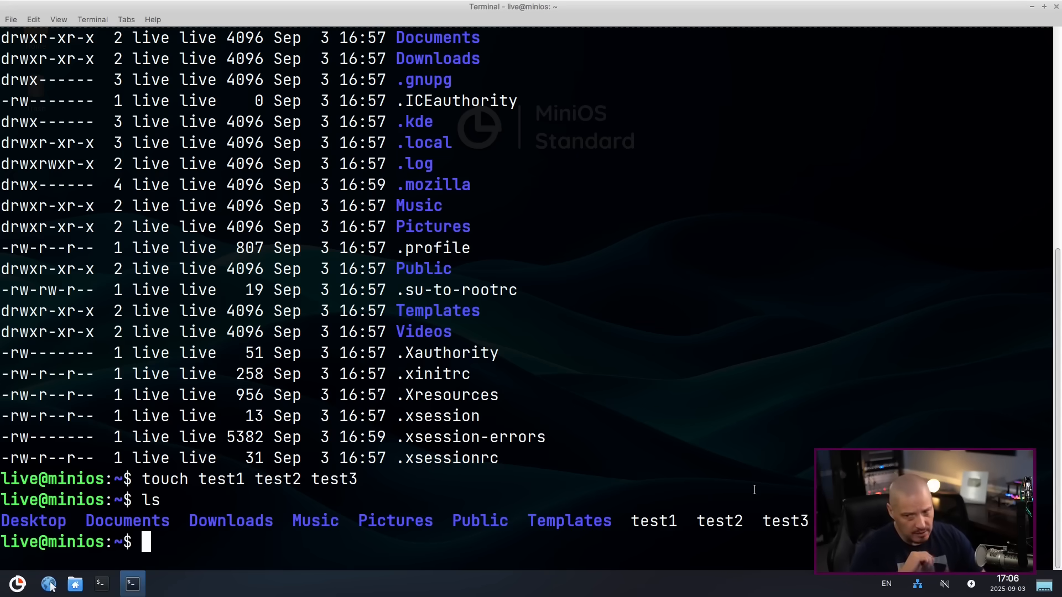
type("reboot")
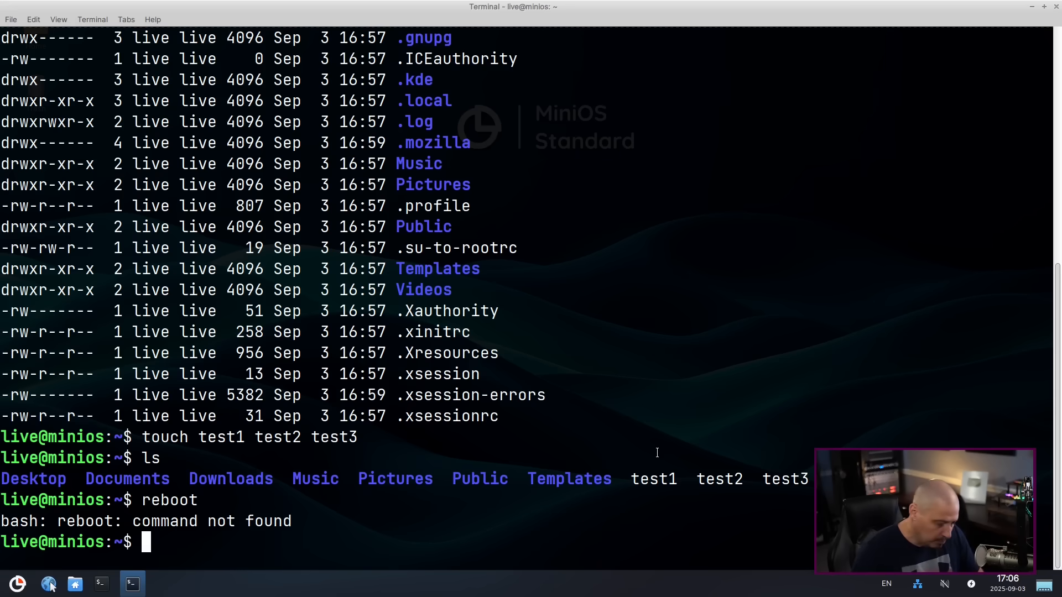
Run systemctl reboot to restart MiniOS.
type("systemctl")
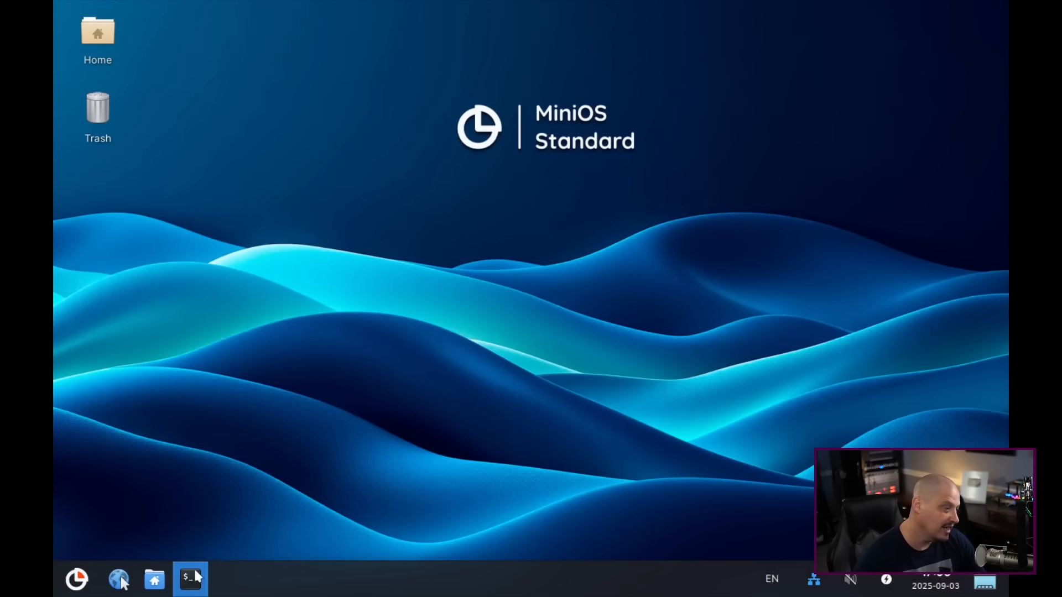
Open a terminal, resize the display to 1920x1080 with xrandr, maximize, and list test1–test3.
left_click(190, 579)
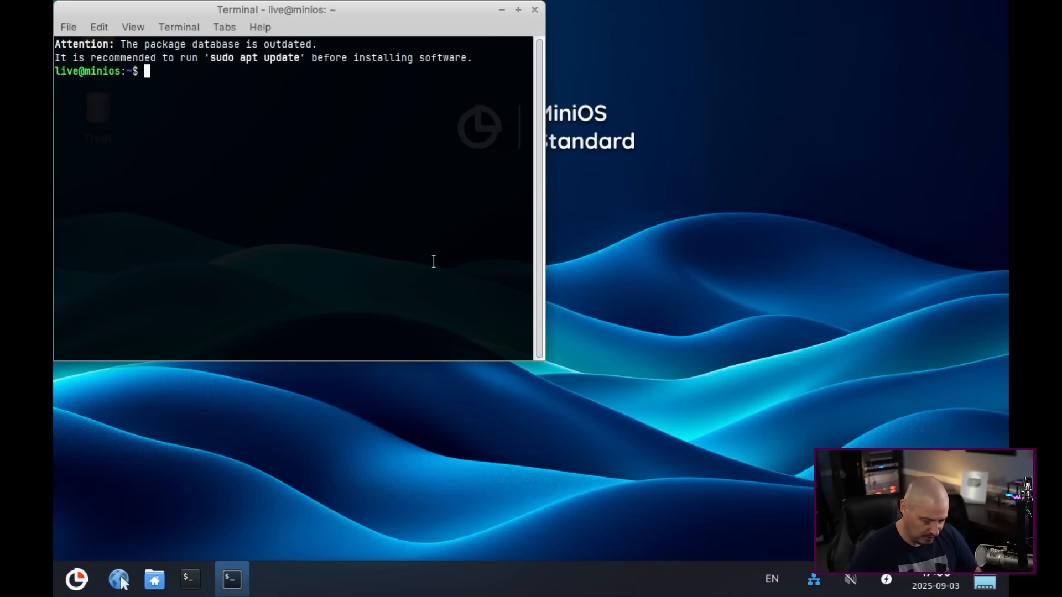
type("xrandr -s 1920x1080")
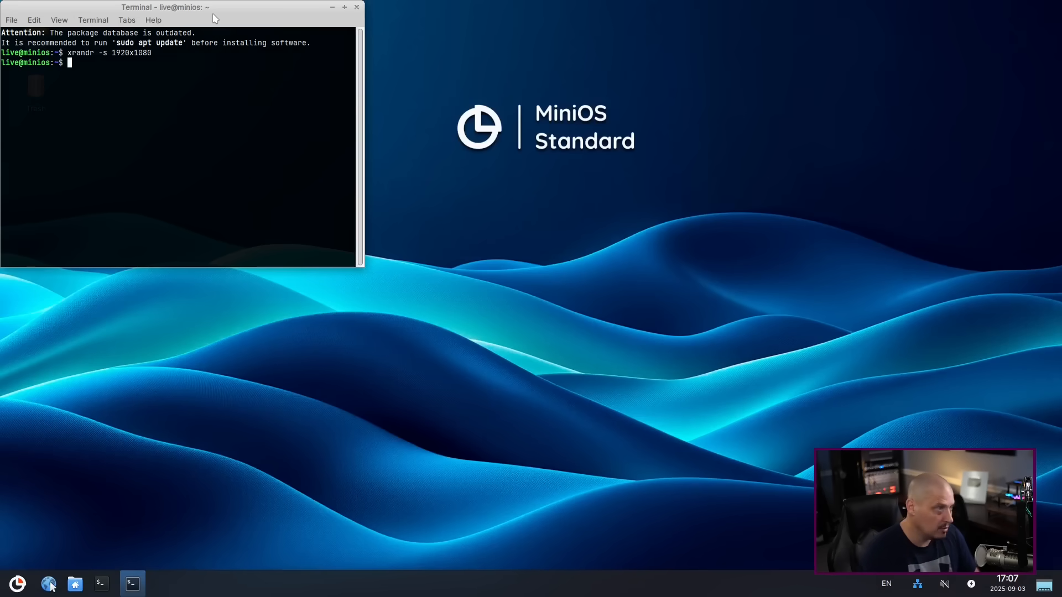
left_click(344, 8)
type("ls")
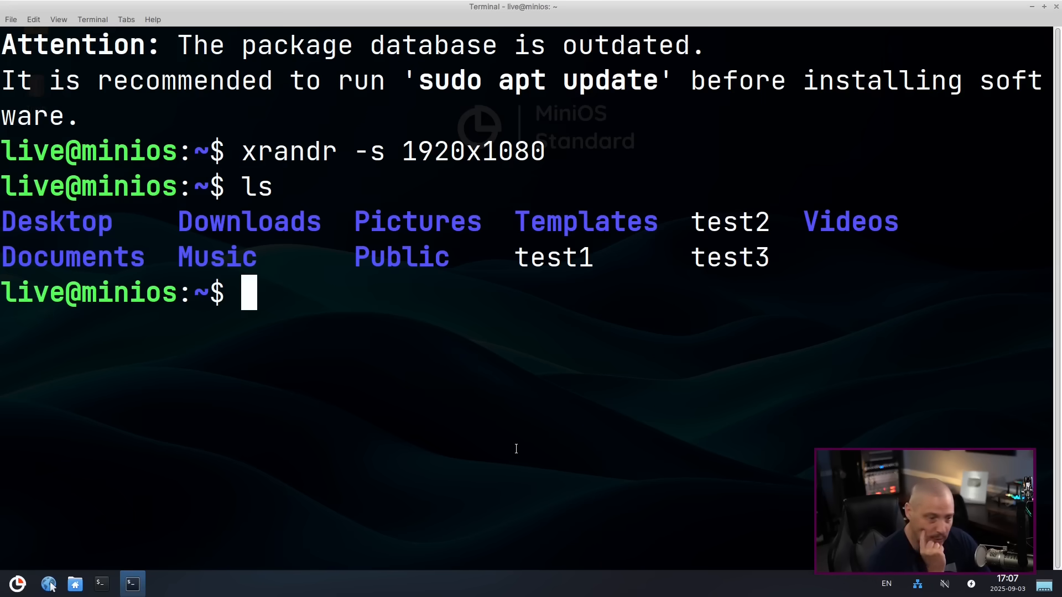
Clear the terminal, look for pipewire and flatpak, and attempt 'sudo apt install vim' (package not located).
type("cle")
type("uname -r")
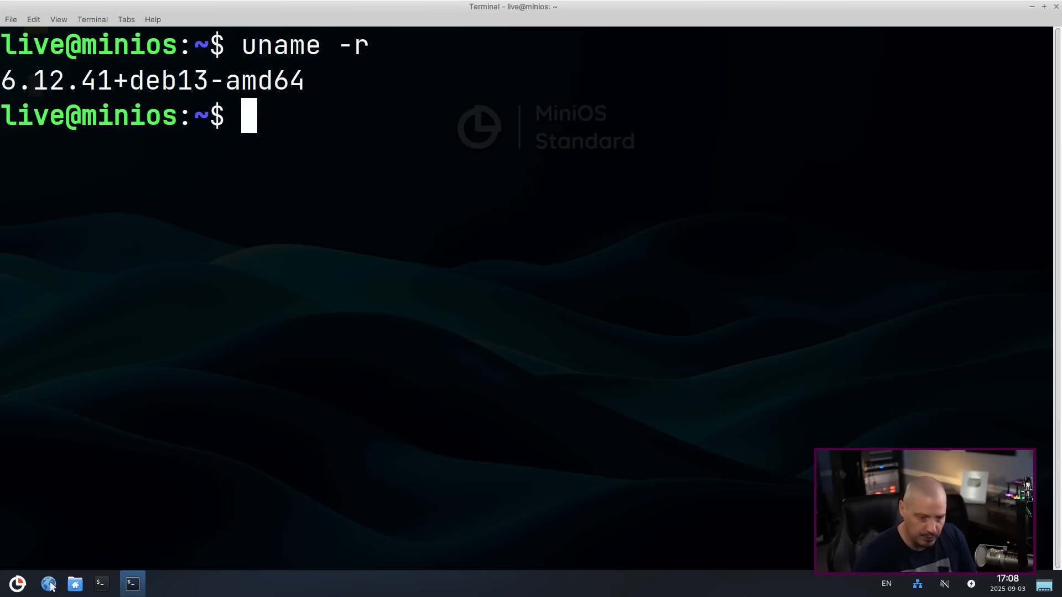
type("whereis pipewire")
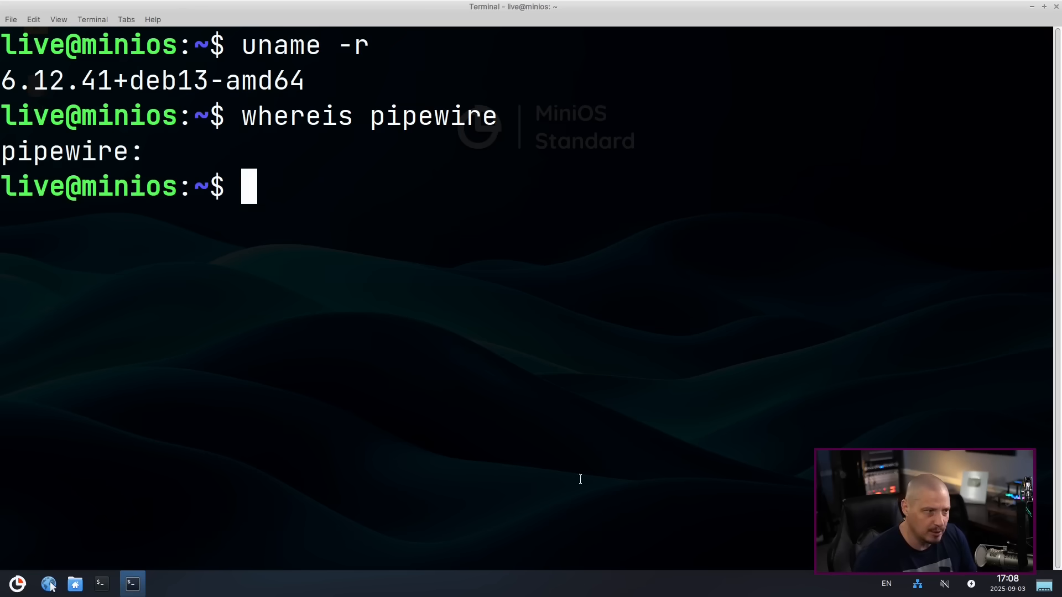
type("whereis pipew")
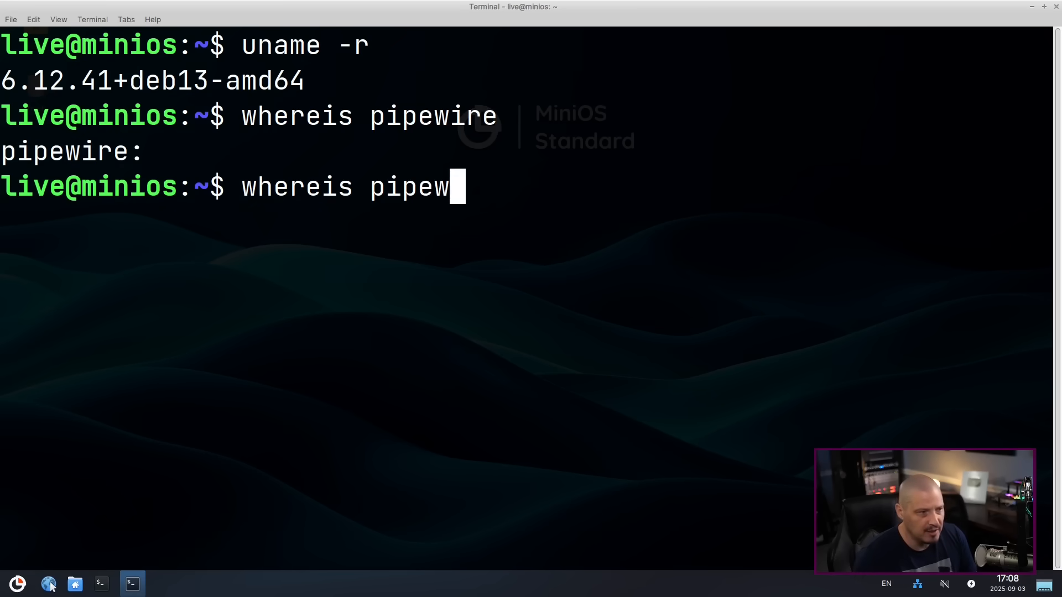
type("flatpak")
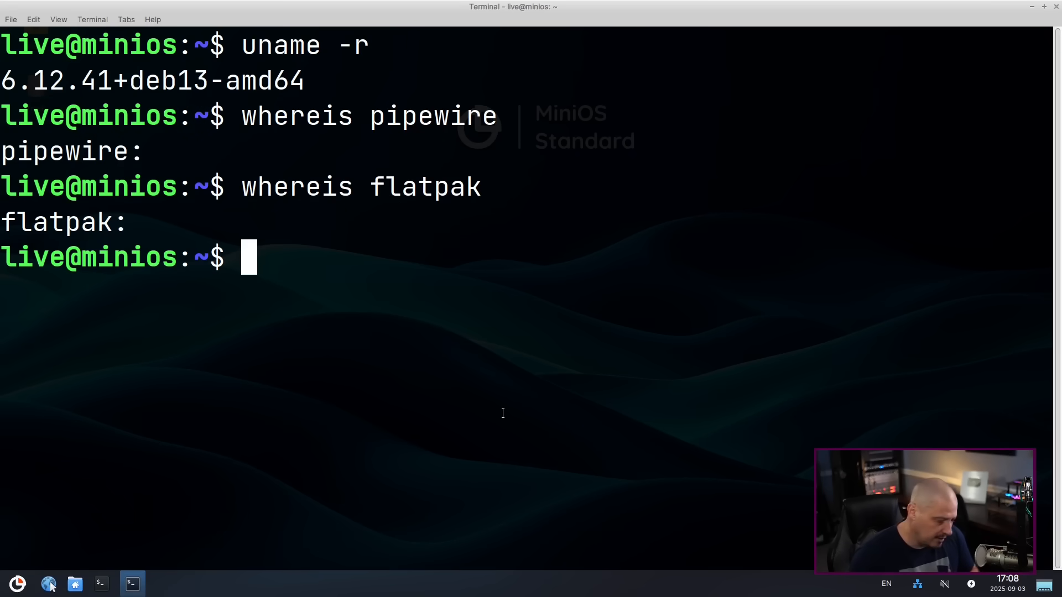
mouse_move(404, 357)
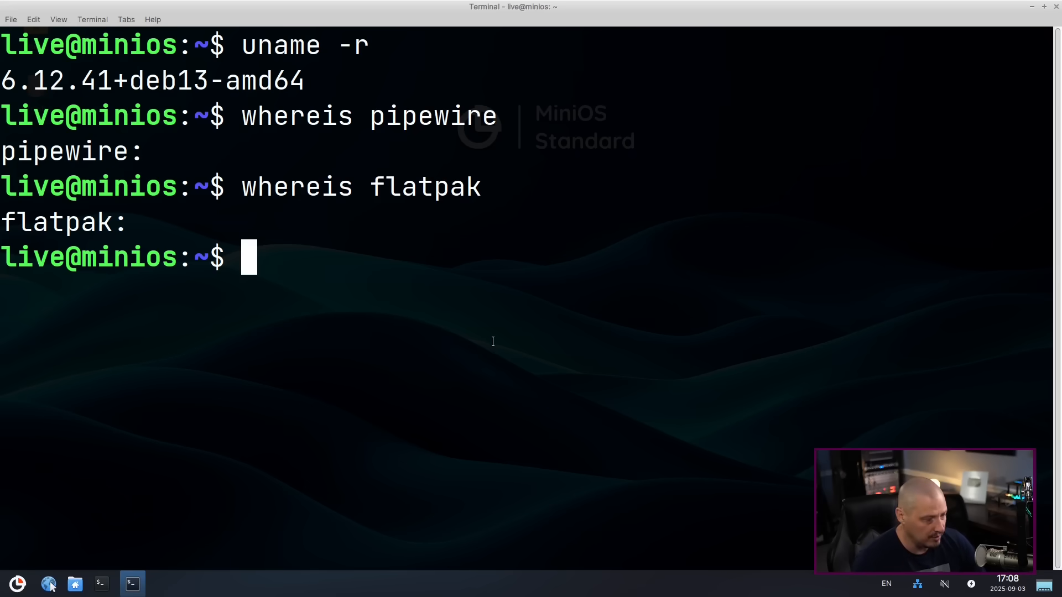
mouse_move(132, 585)
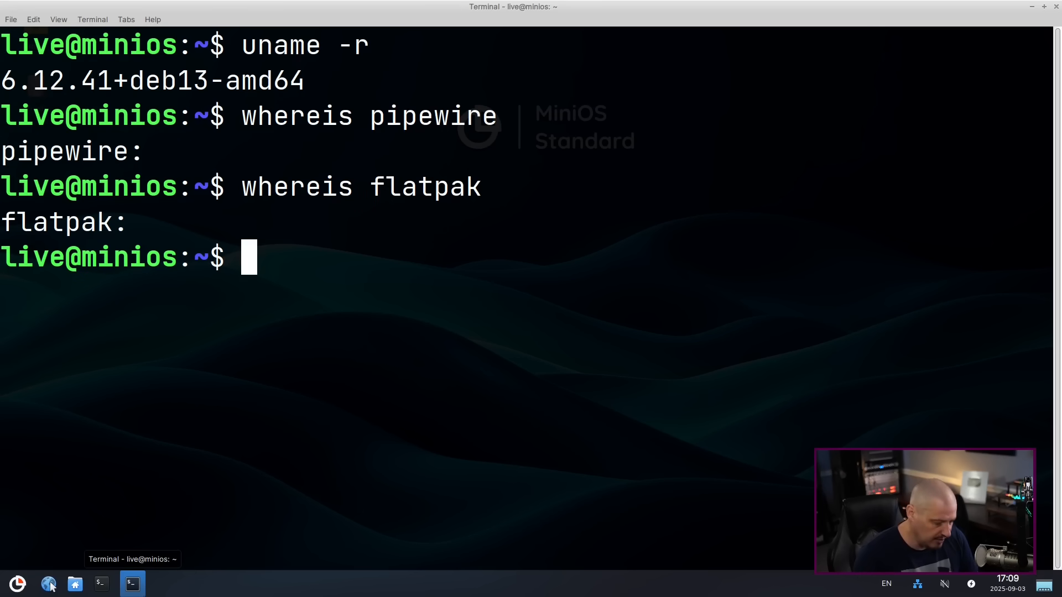
type("sudo apt install vim")
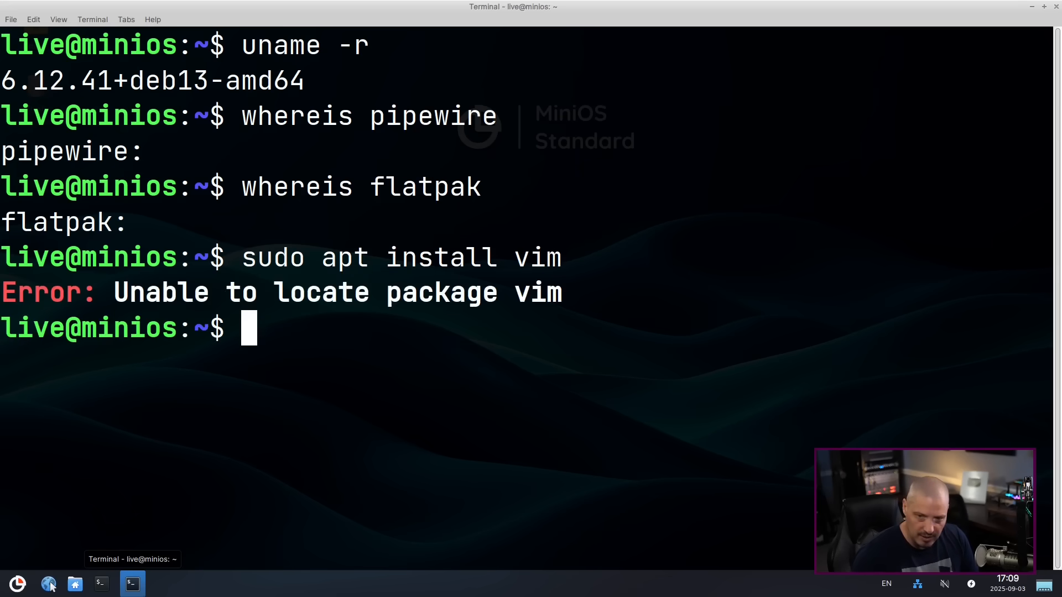
Run apt update, install vim, check htop, and install emacs 30.1.
type("sudo apt in")
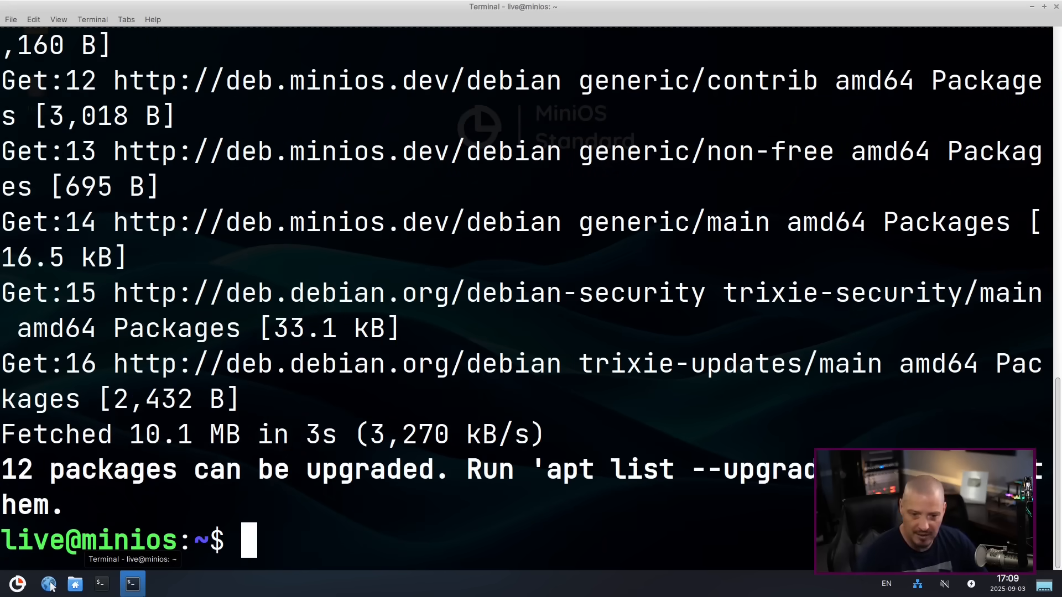
type("sudo apt install vim")
type("htop")
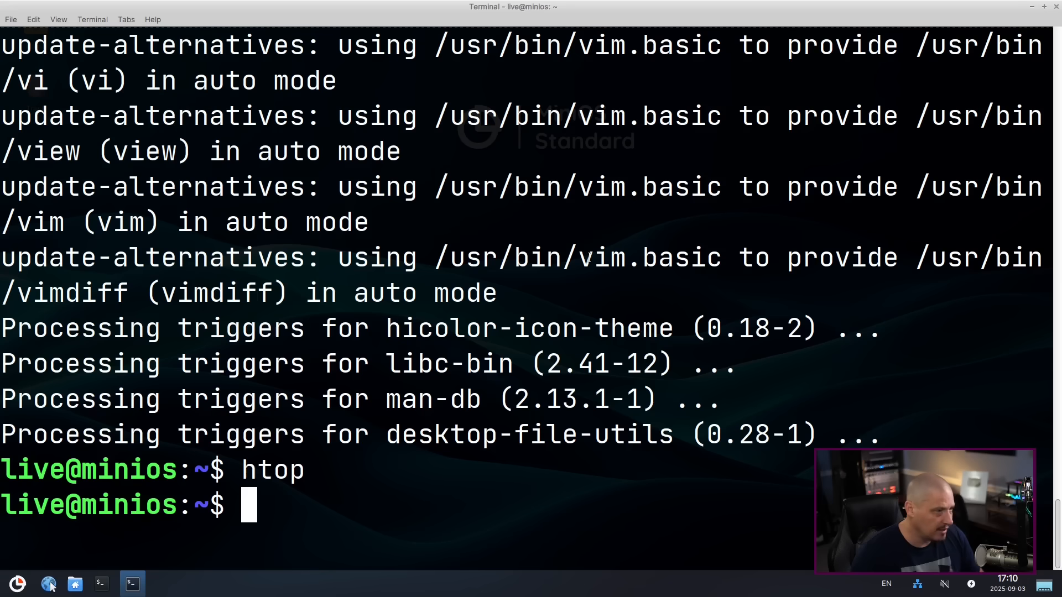
mouse_move(697, 592)
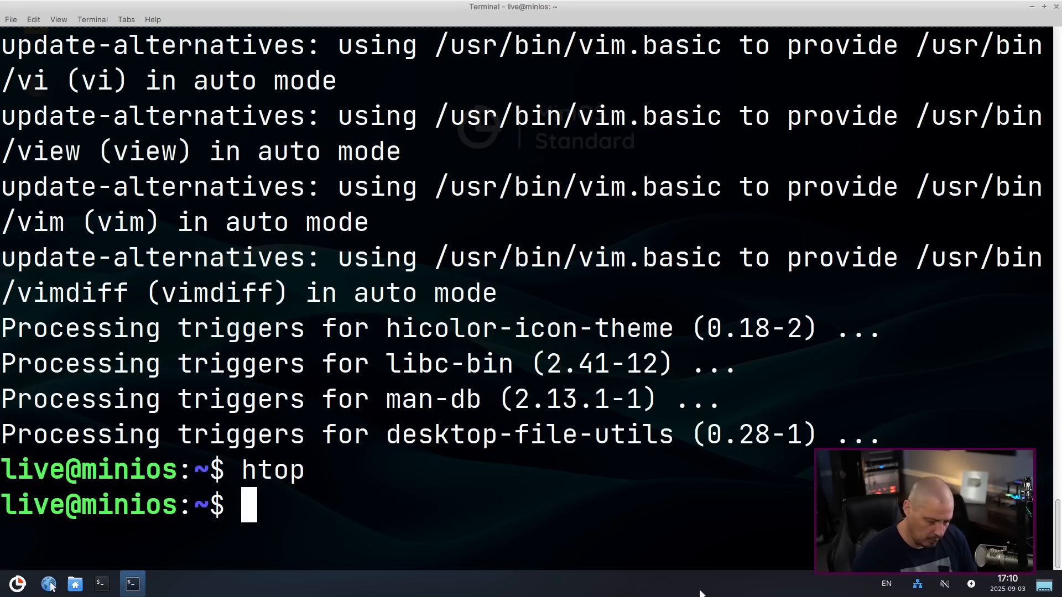
type("sudo apt install vim")
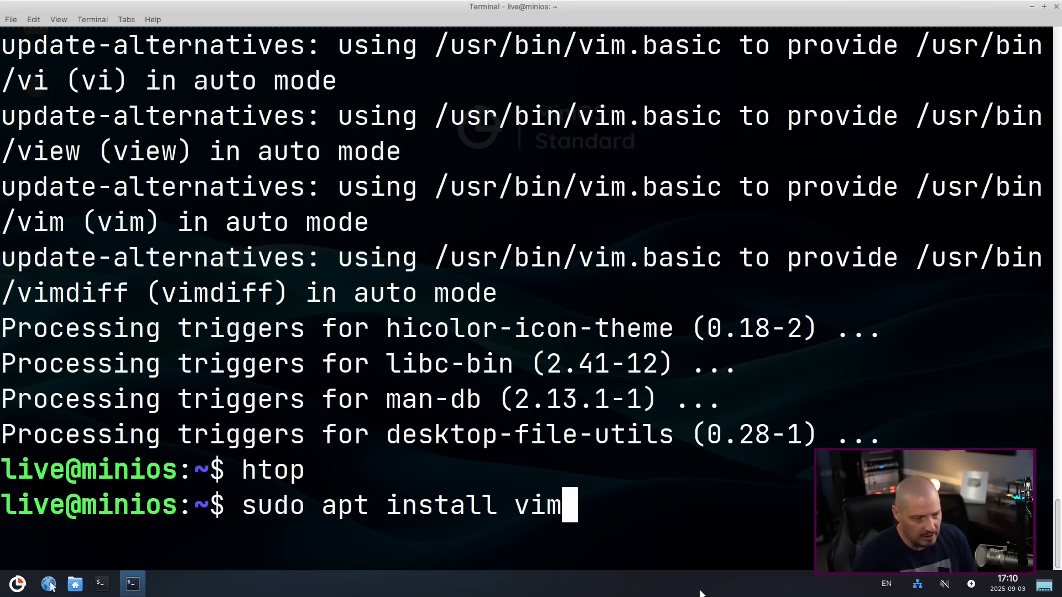
type("emacs")
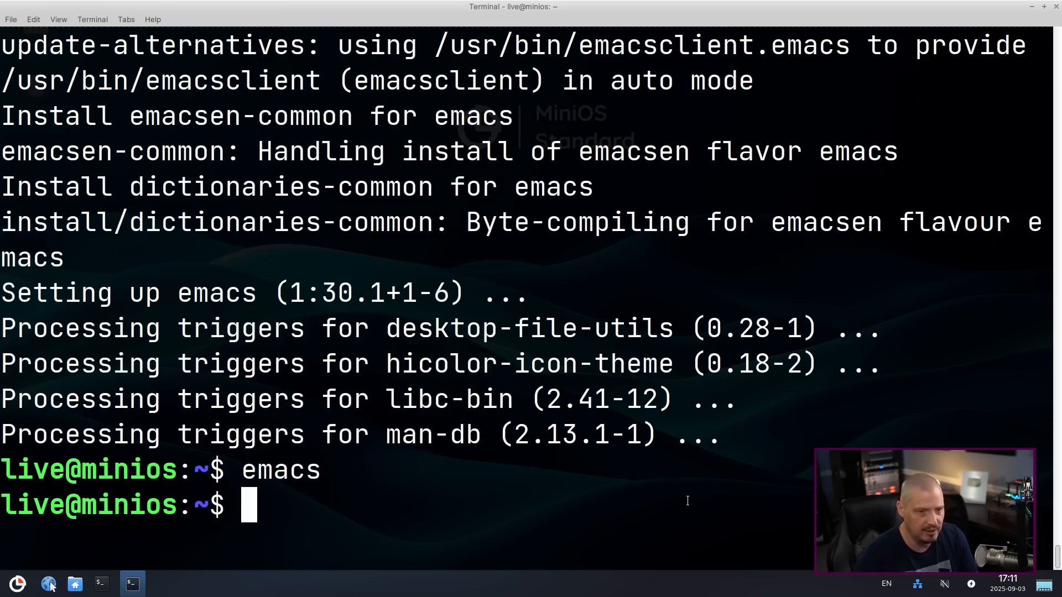
Reboot via systemctl and open a new maximized terminal.
type("systemctl")
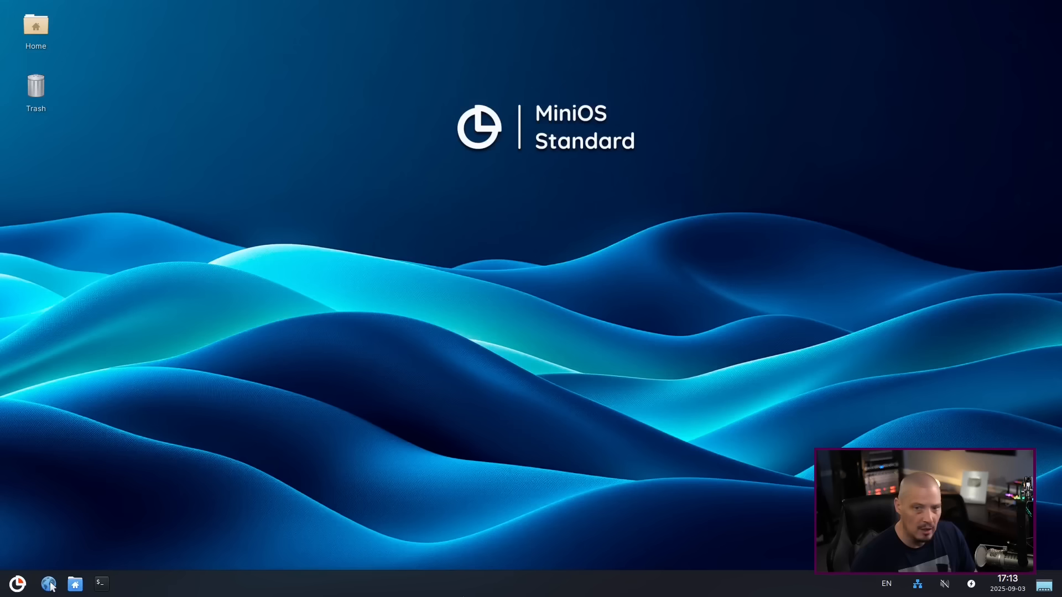
mouse_move(456, 395)
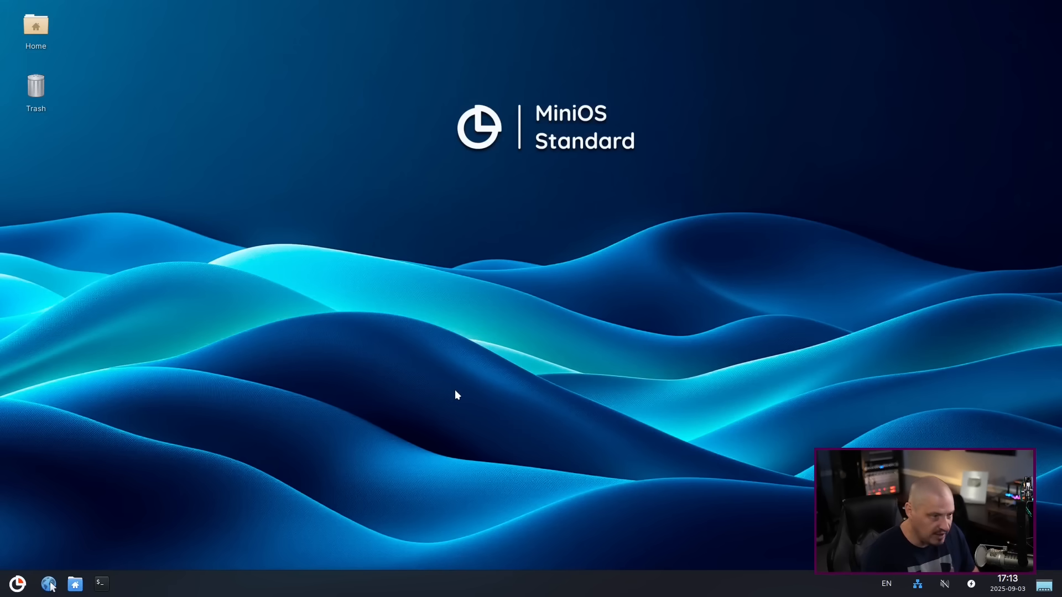
left_click(100, 584)
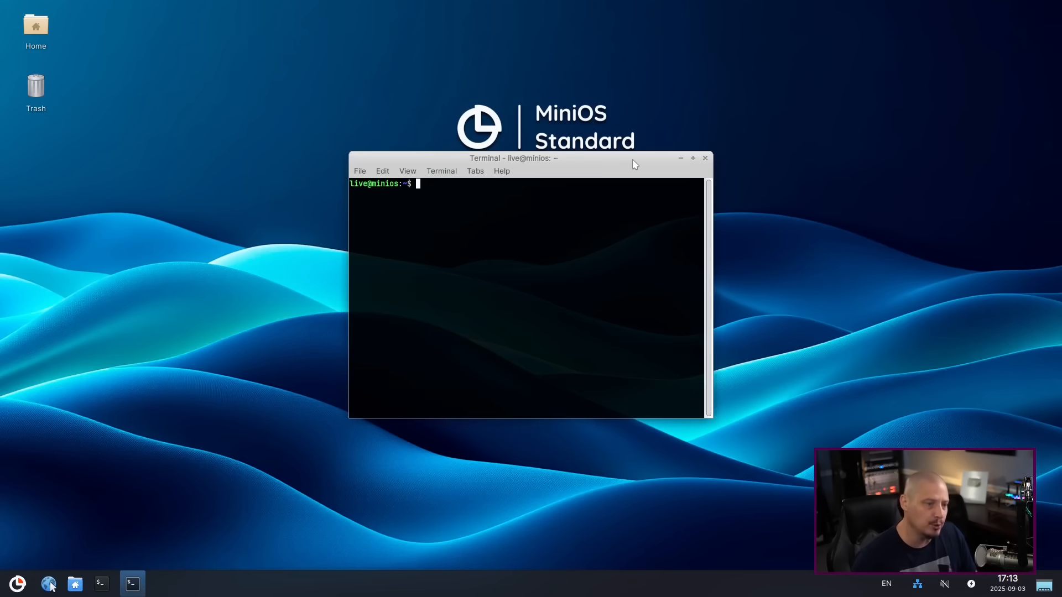
left_click(692, 158)
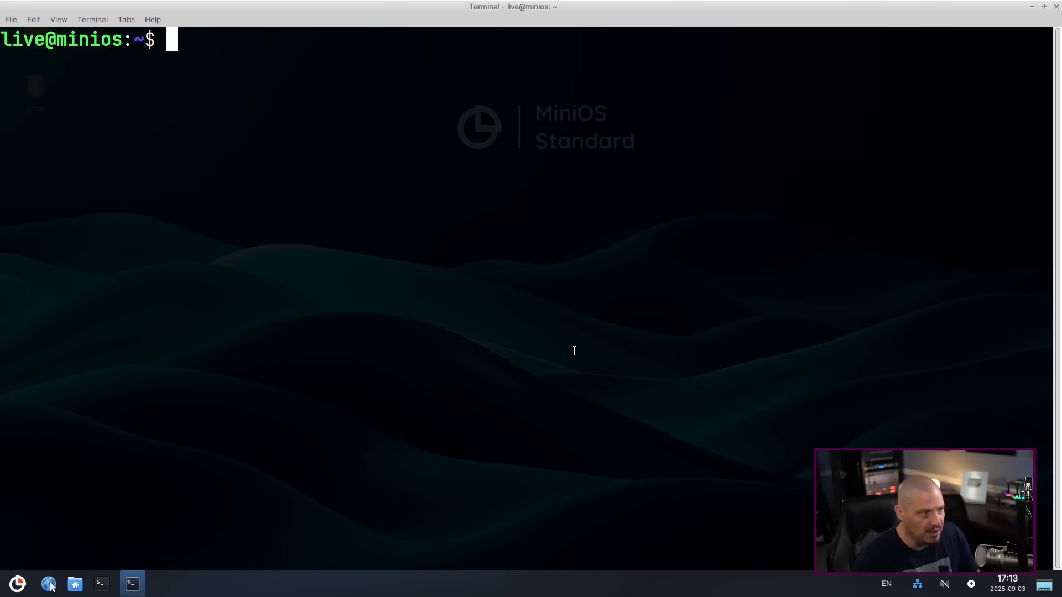
Launch and exit Emacs 30.1 and Vim 9.1 (:q), then close the terminal.
type("emacs")
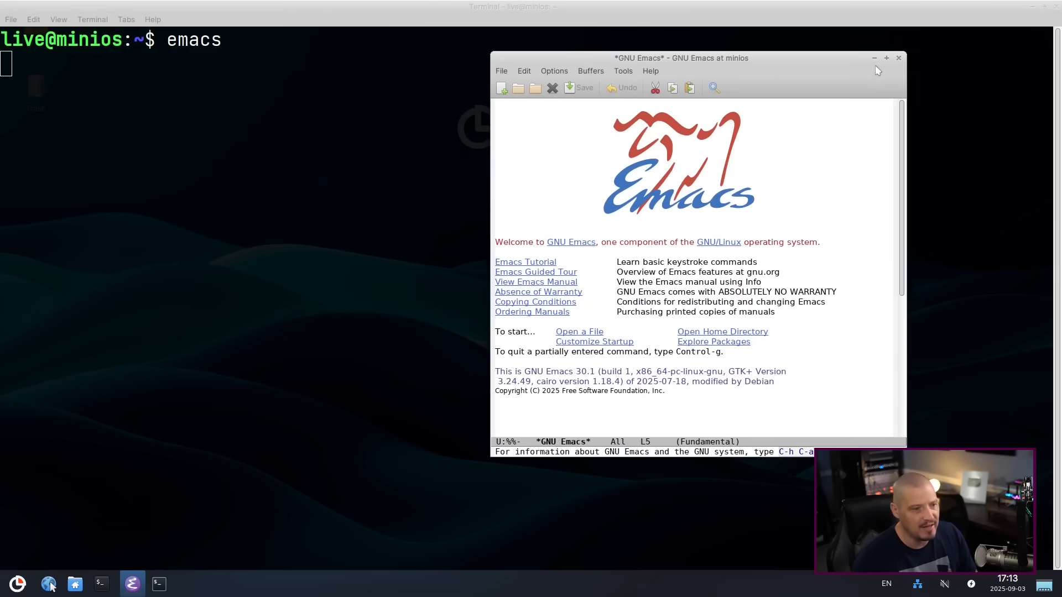
type("vim")
type(":w")
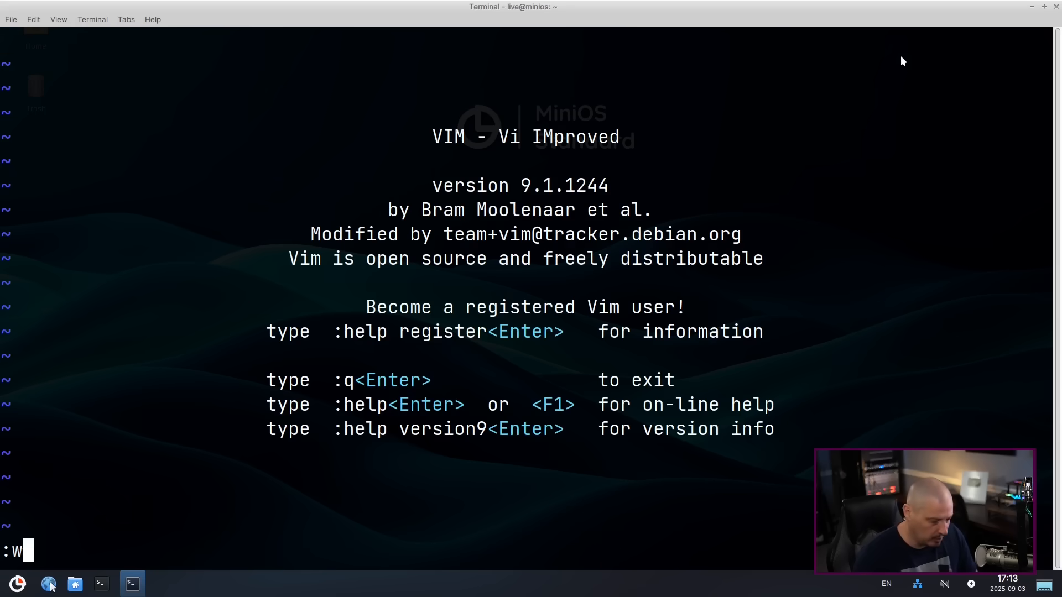
type(":q")
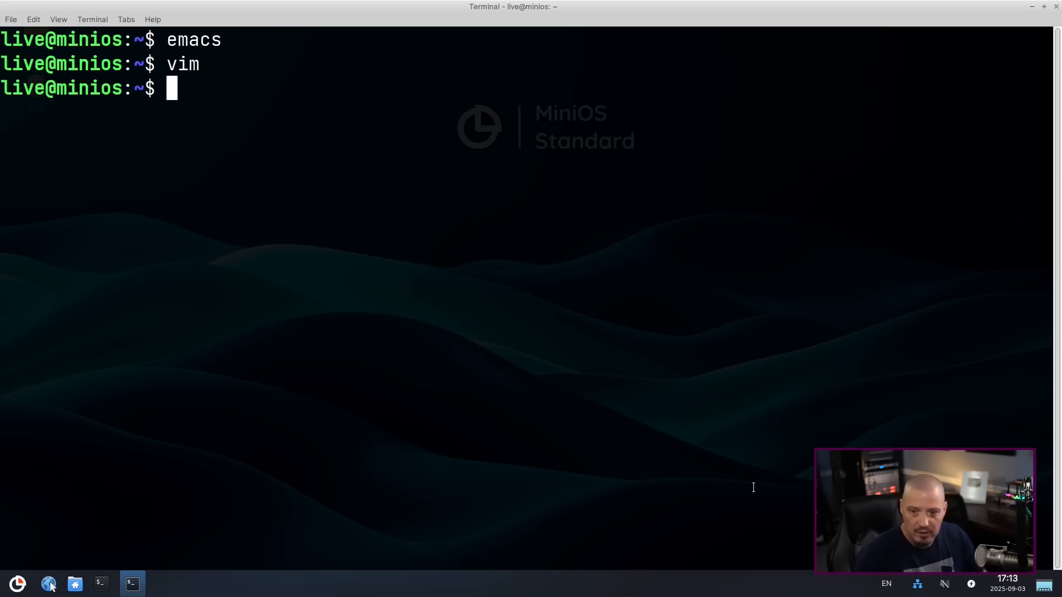
mouse_move(1053, 21)
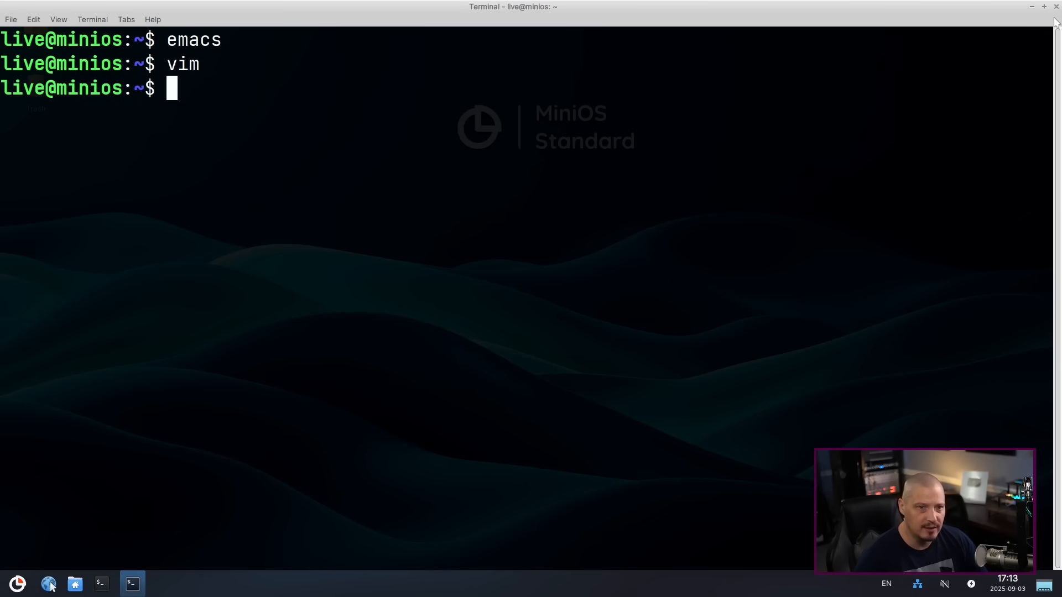
left_click(1055, 6)
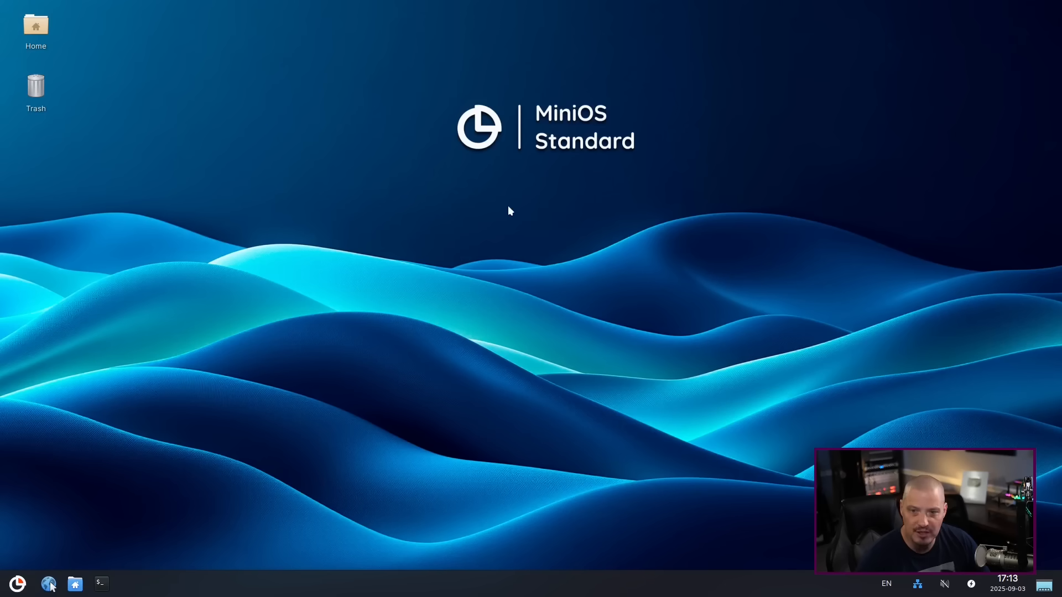
Open Desktop Settings from the desktop menu and try the red and green wave wallpapers.
right_click(509, 210)
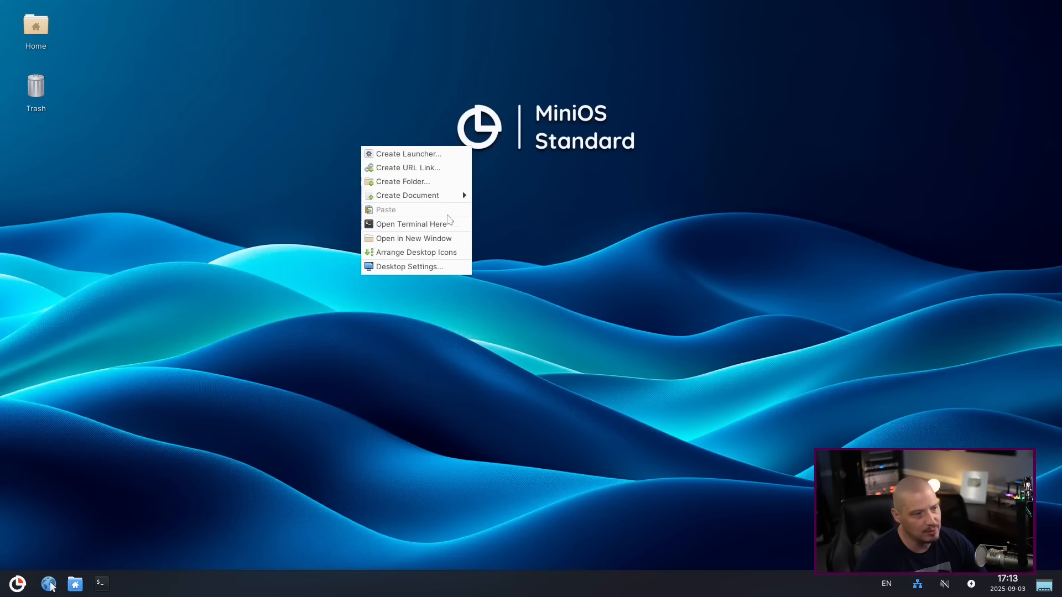
mouse_move(413, 266)
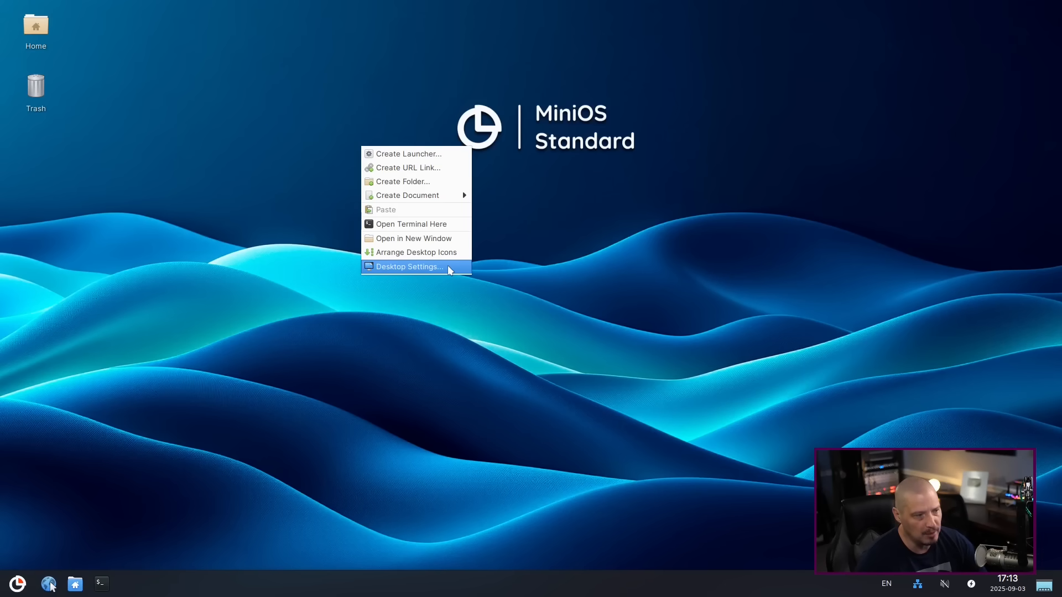
left_click(407, 266)
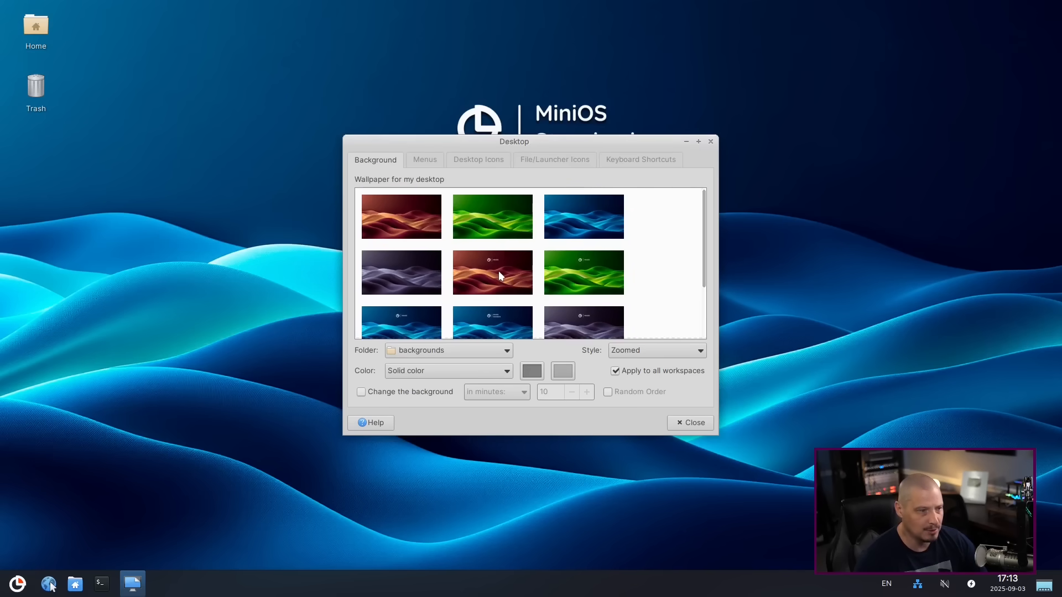
left_click(492, 272)
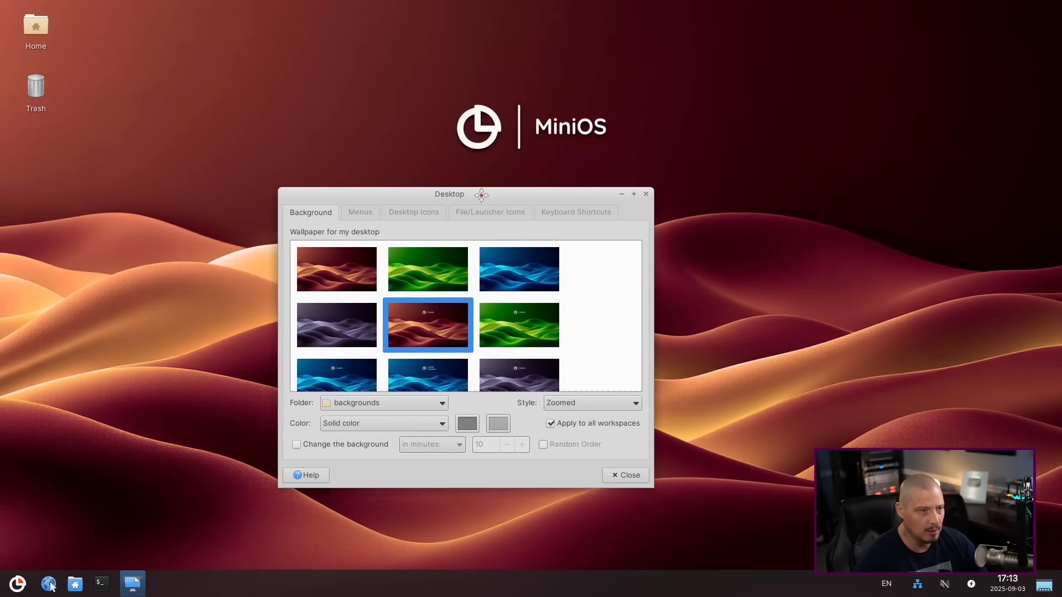
left_click_drag(449, 194, 221, 110)
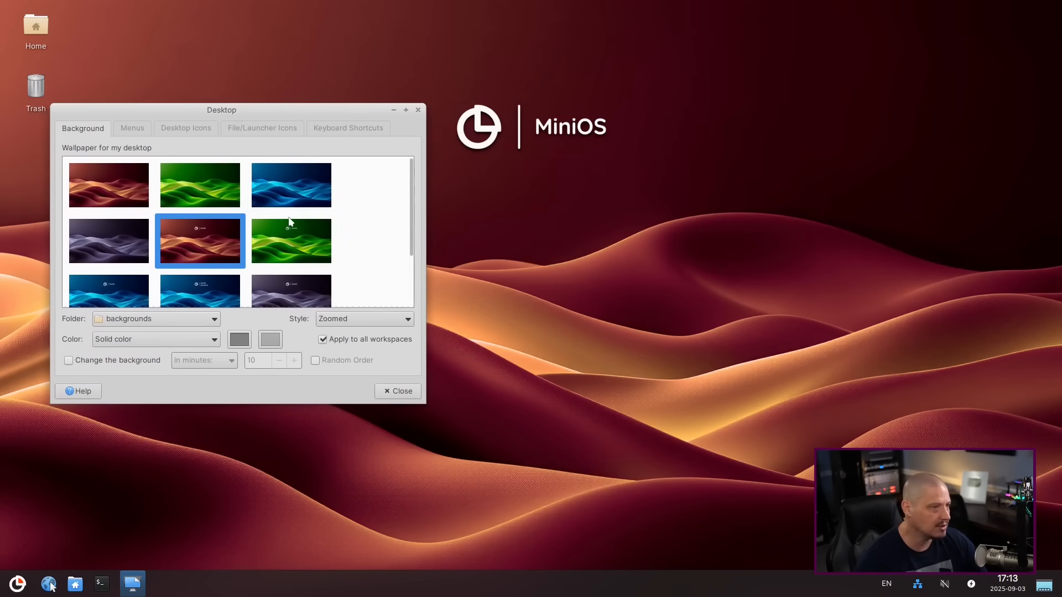
left_click(292, 240)
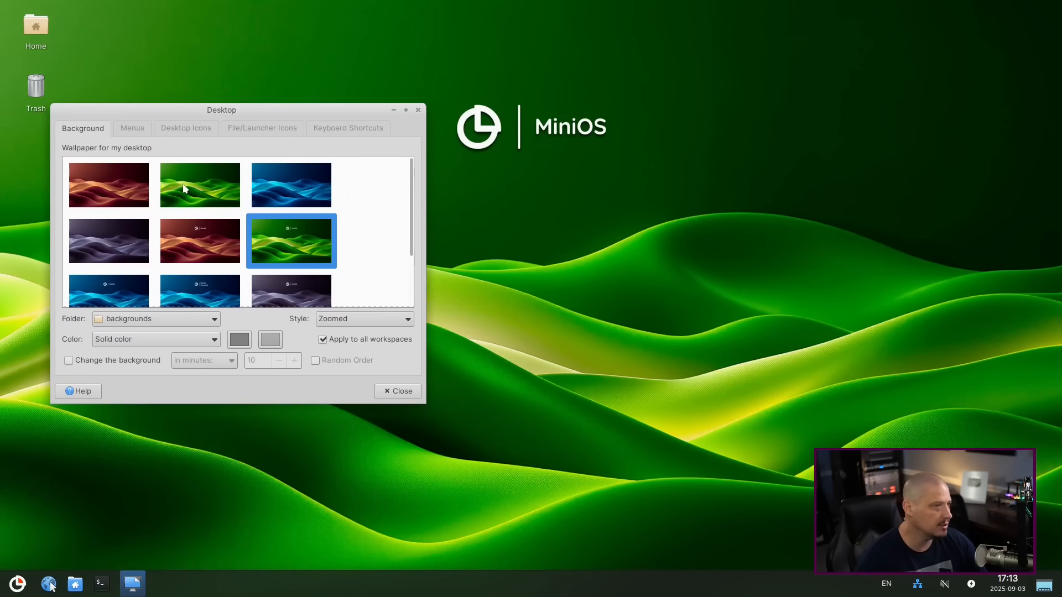
Scroll to the blue wallpapers, keep the blue wave one, and close Desktop Settings.
scroll("down", 3)
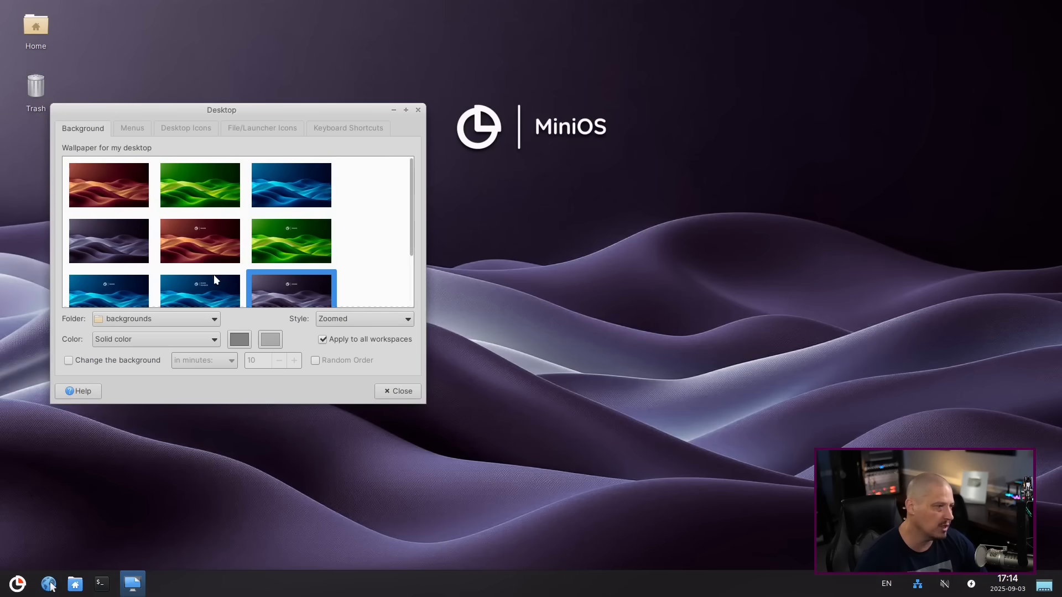
scroll("down", 3)
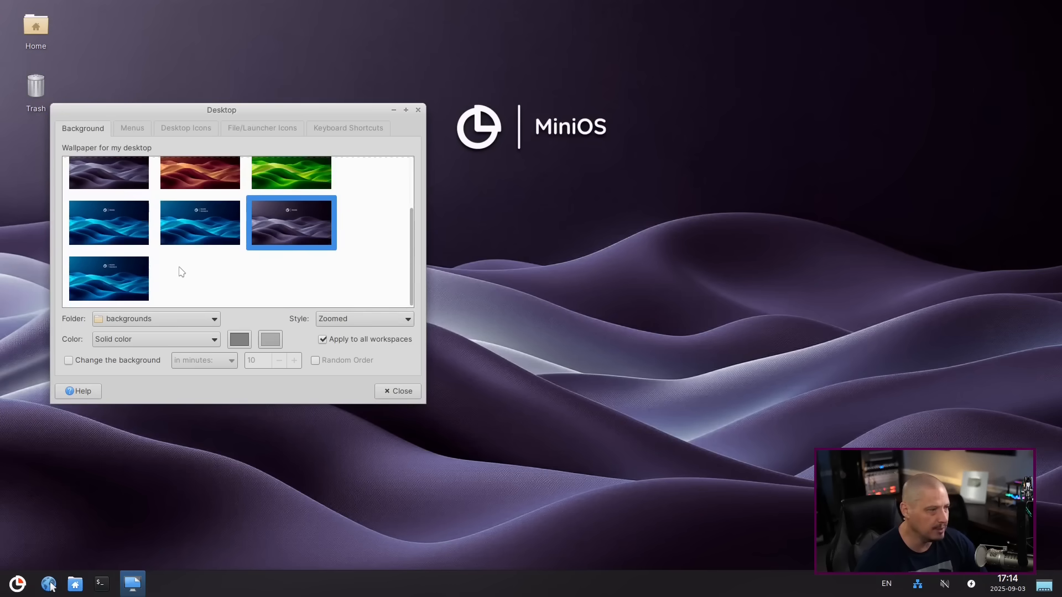
left_click(199, 222)
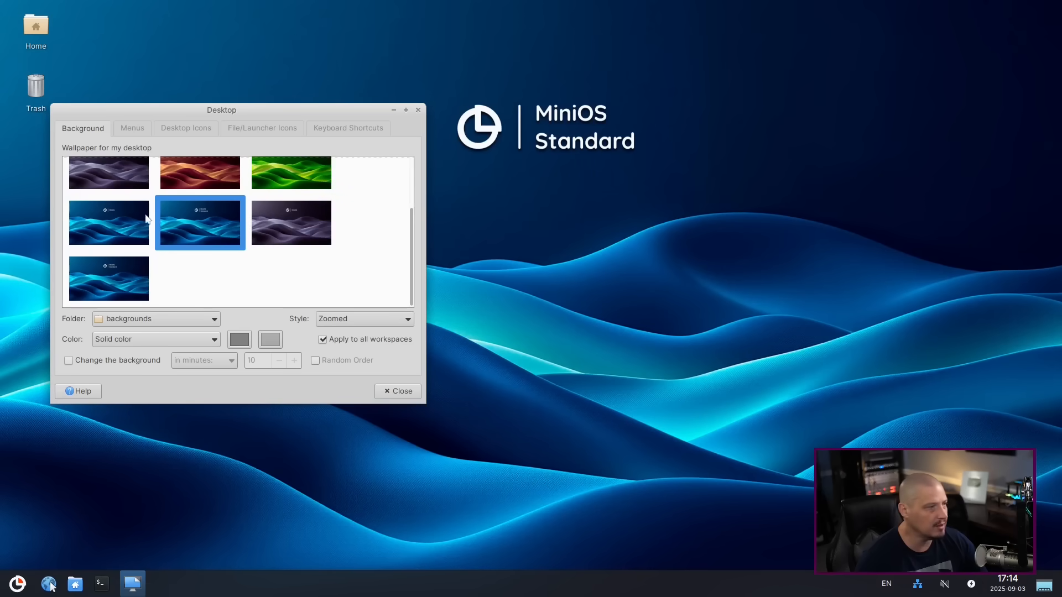
left_click(109, 223)
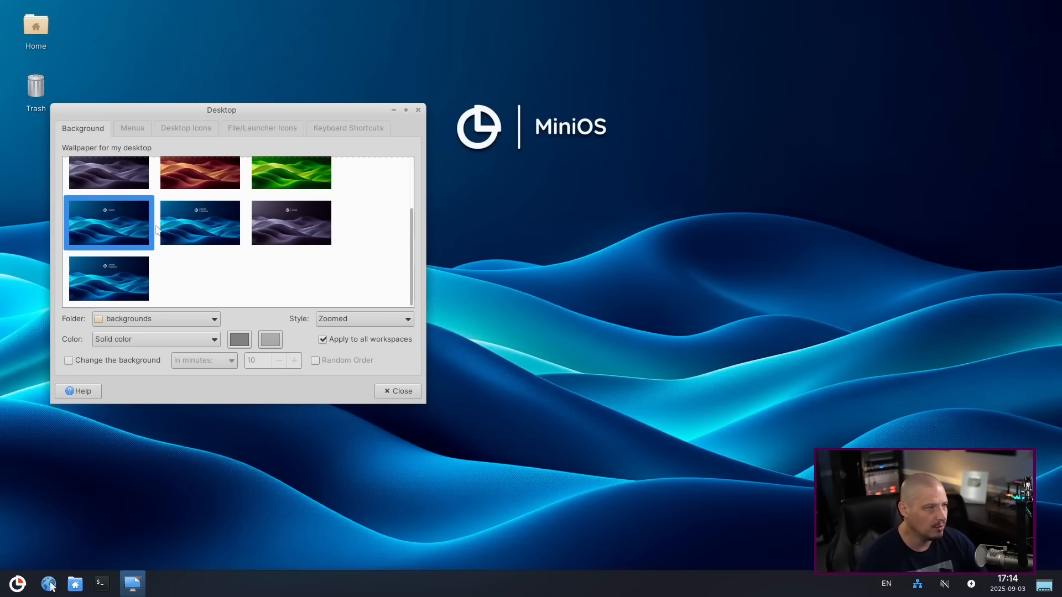
left_click(397, 392)
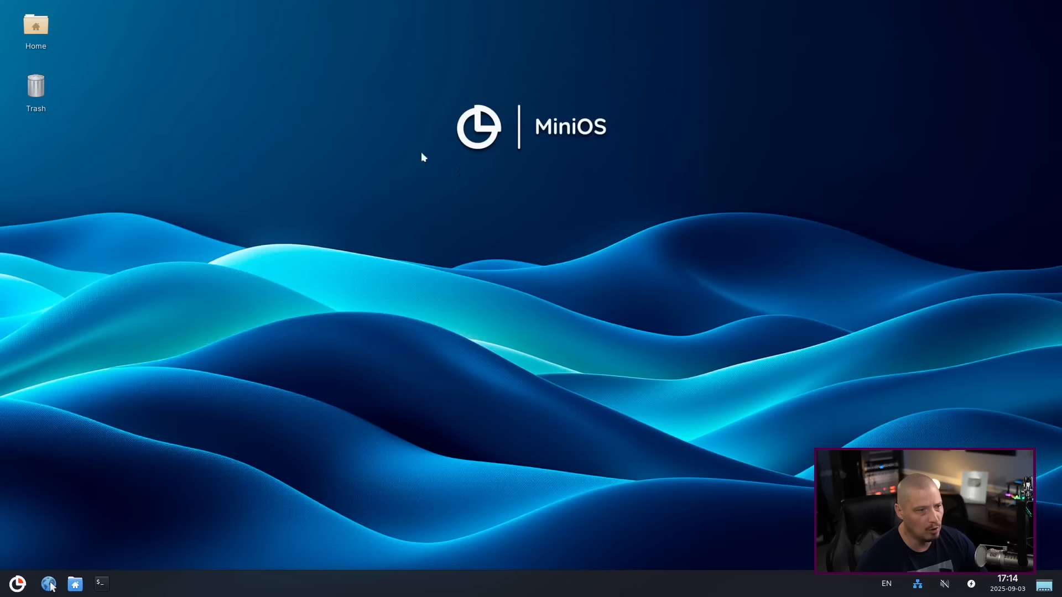